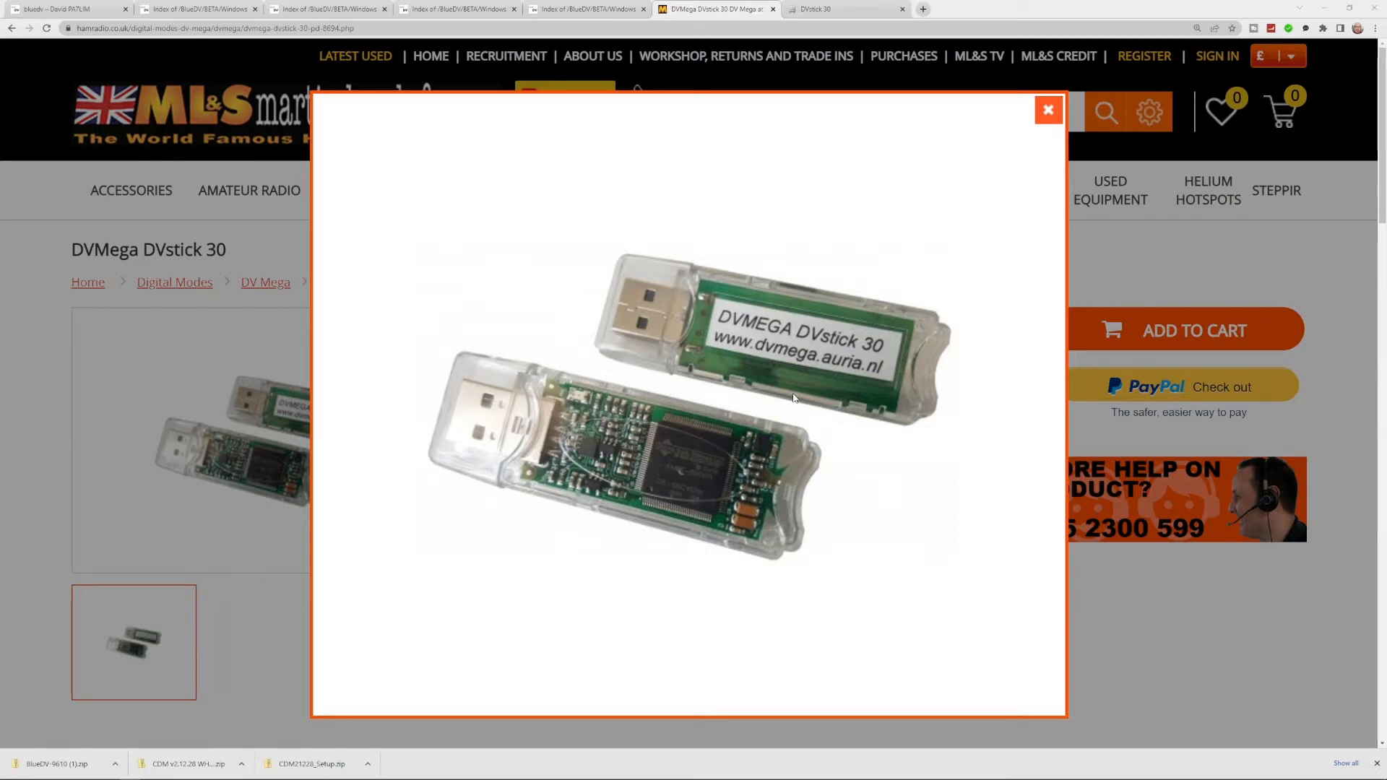
mouse_move(615, 346)
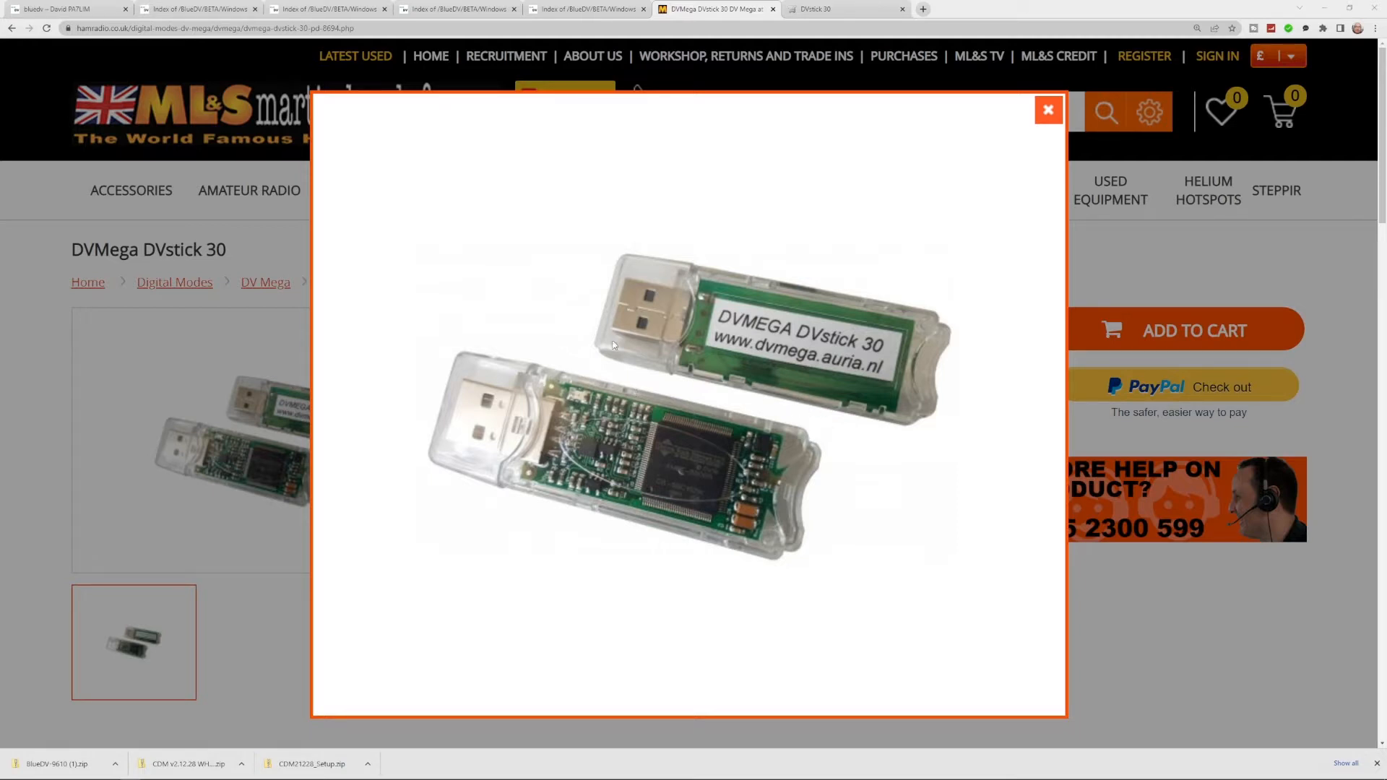
mouse_move(654, 364)
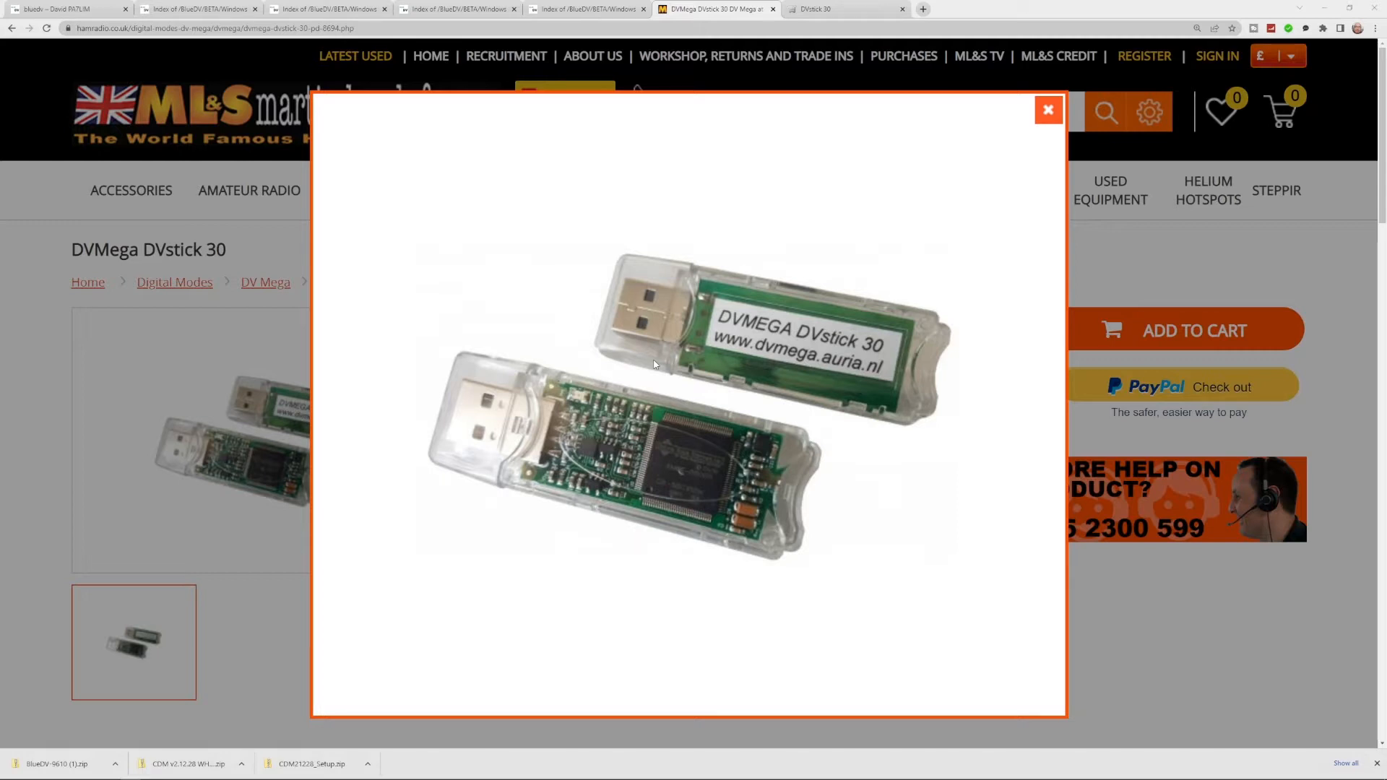
mouse_move(765, 332)
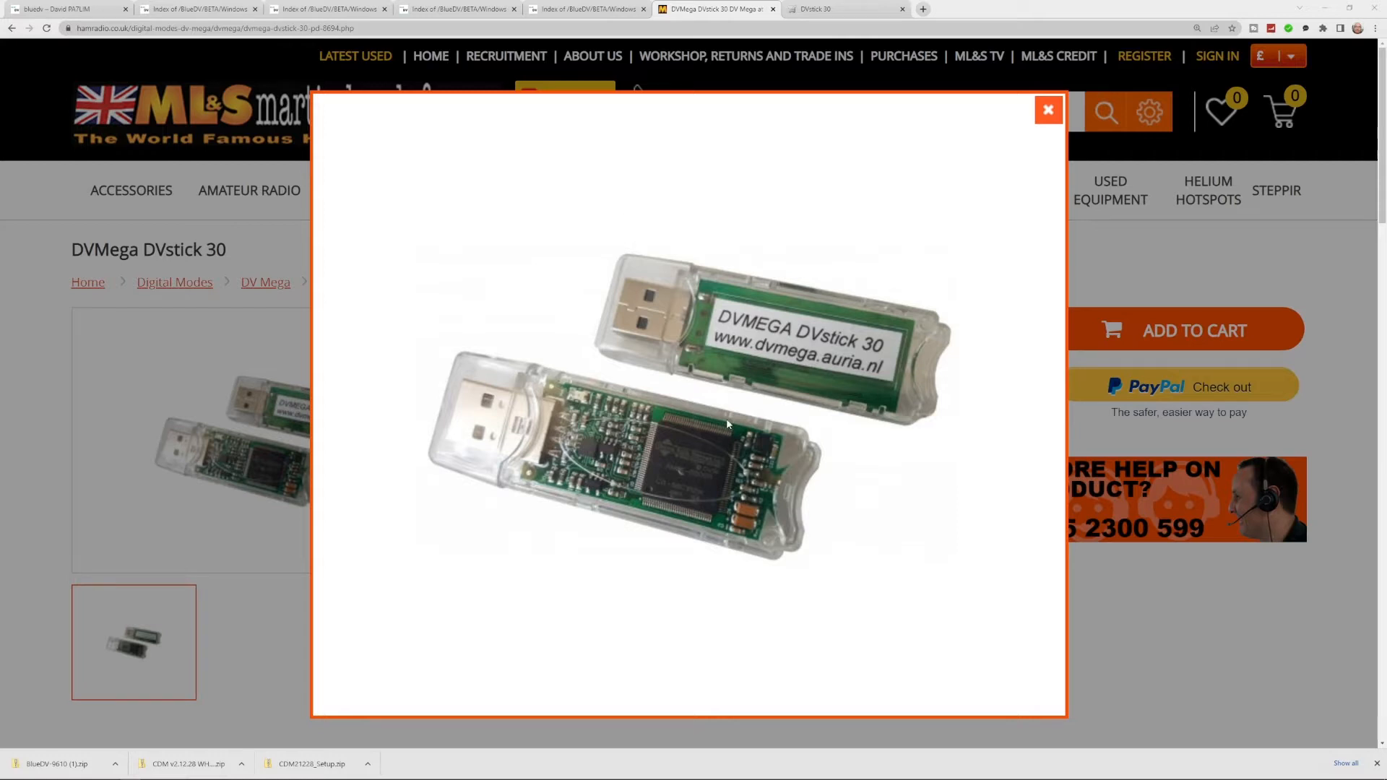
mouse_move(748, 418)
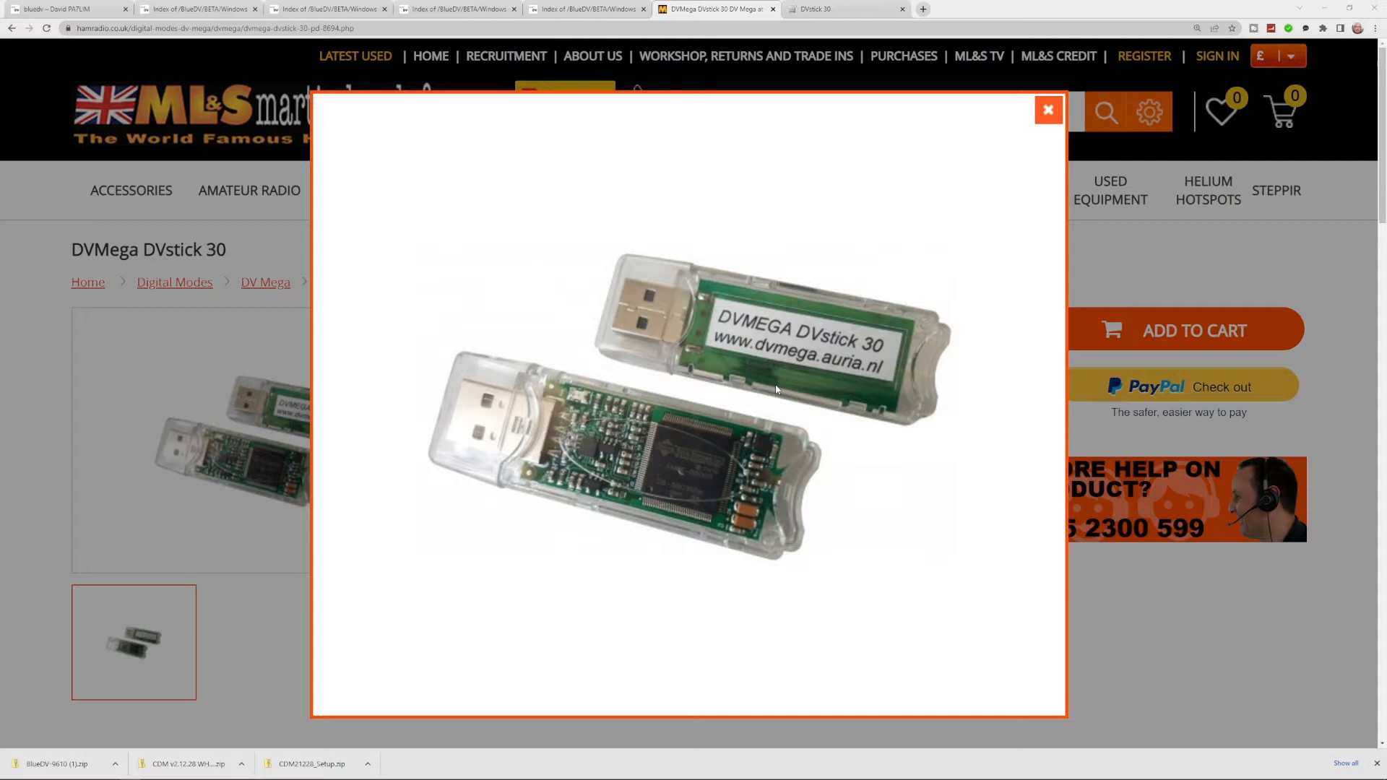
mouse_move(779, 373)
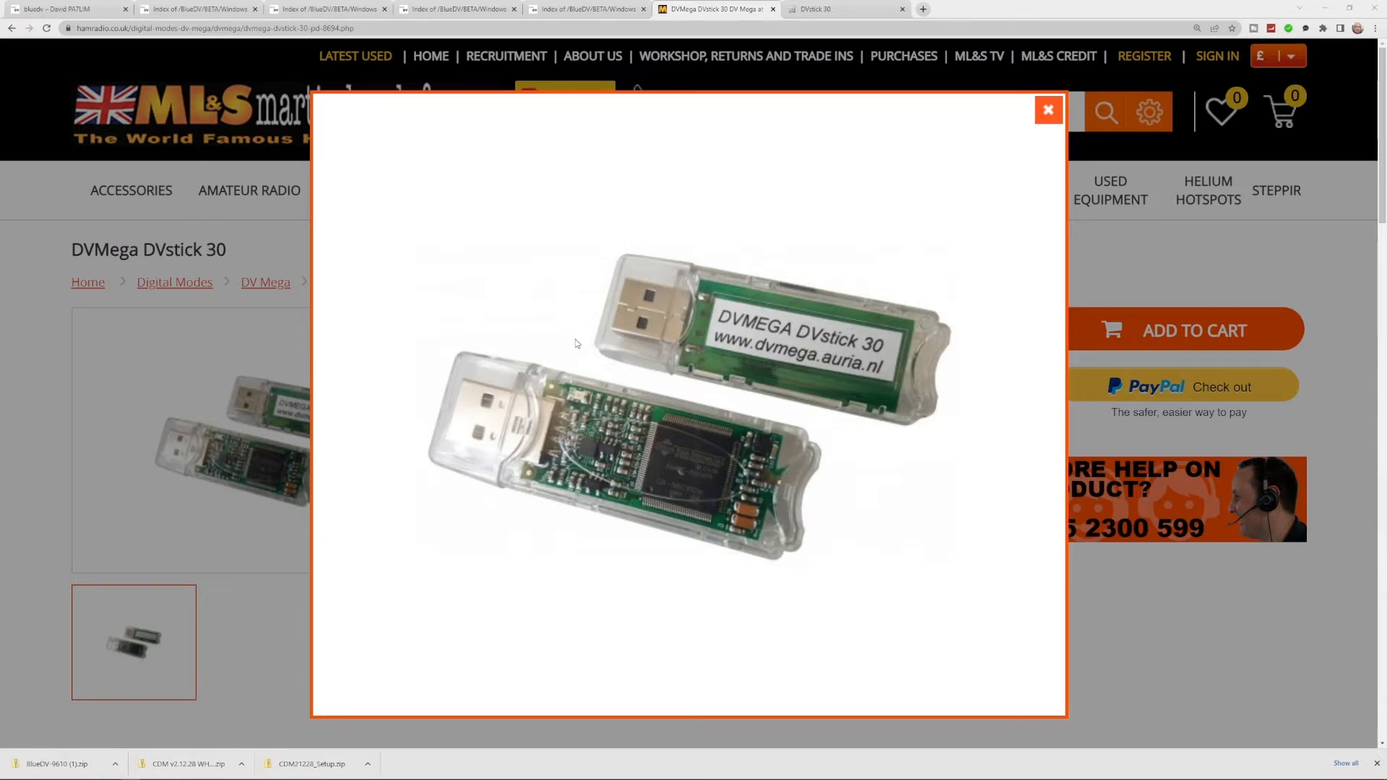
mouse_move(956, 437)
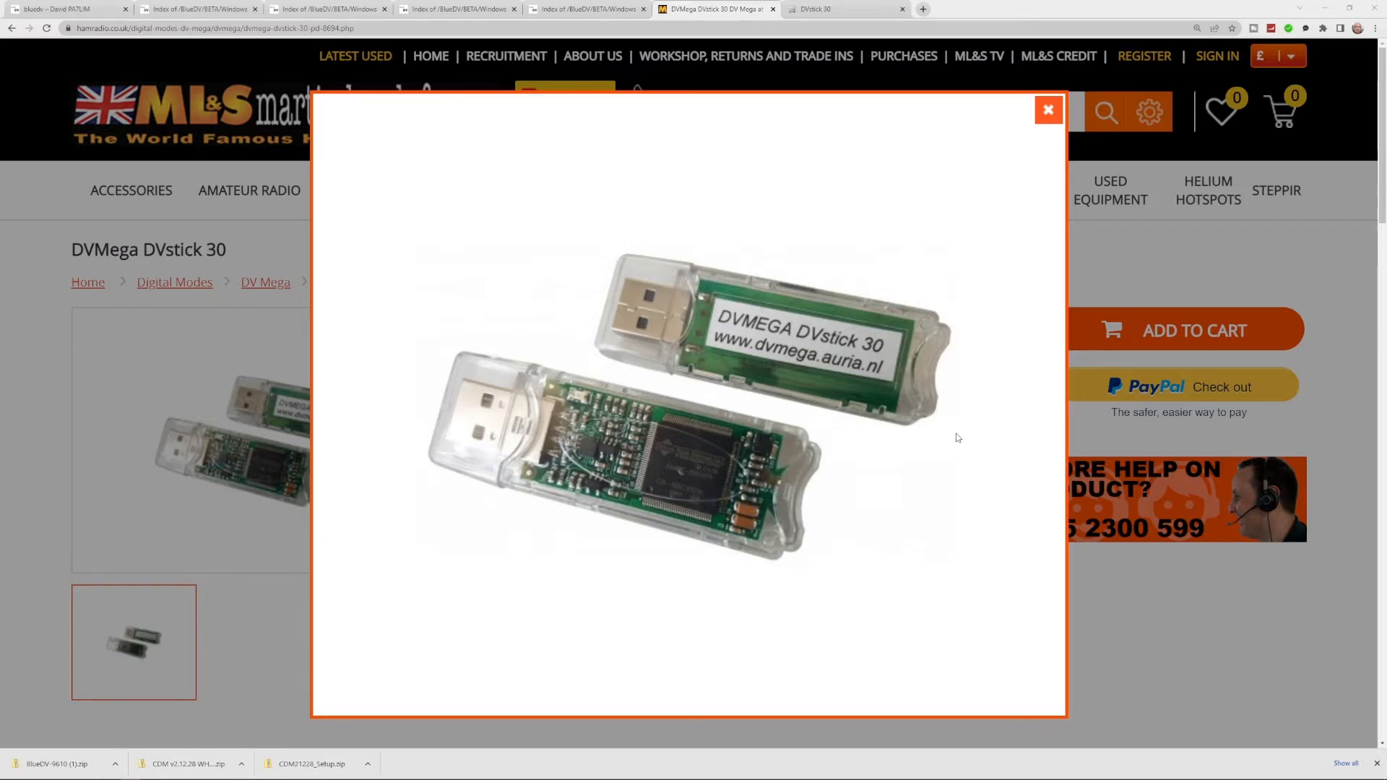
mouse_move(717, 311)
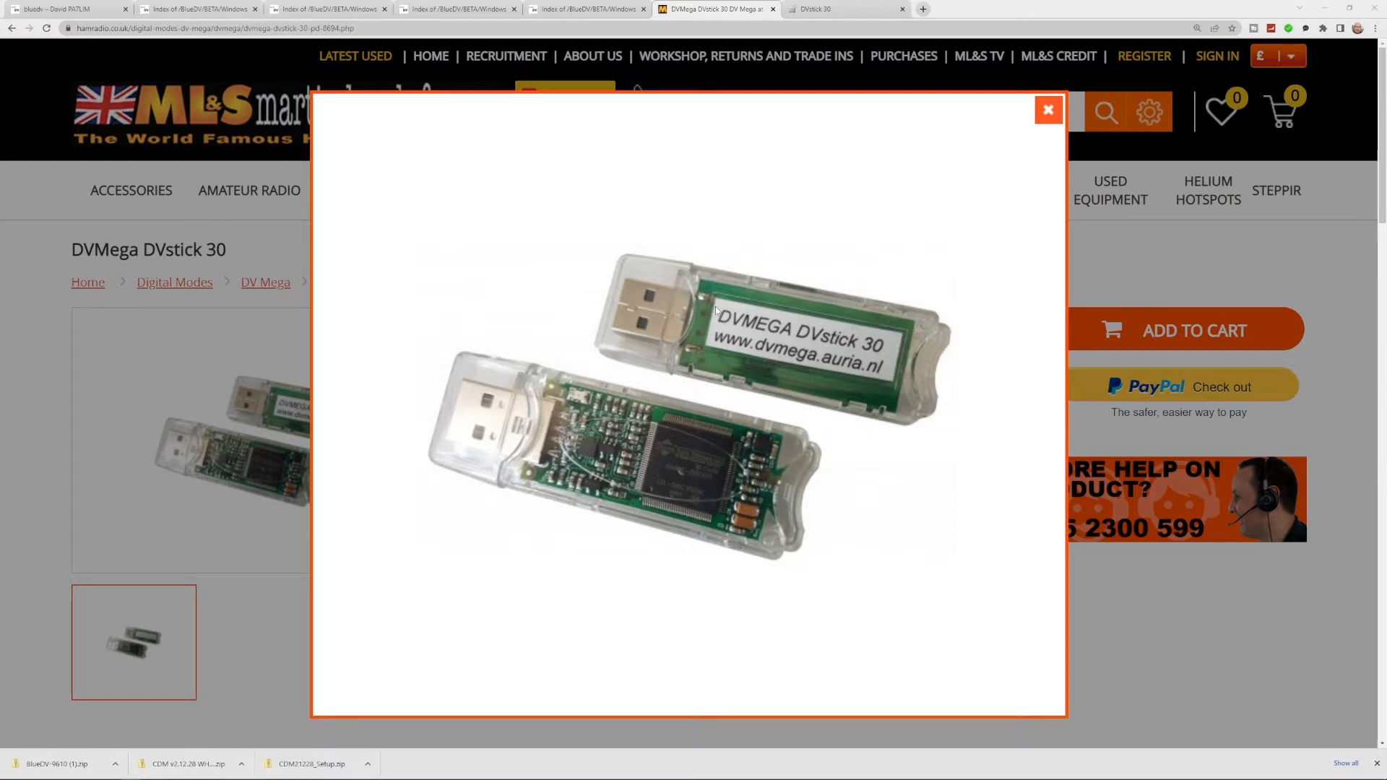
mouse_move(641, 328)
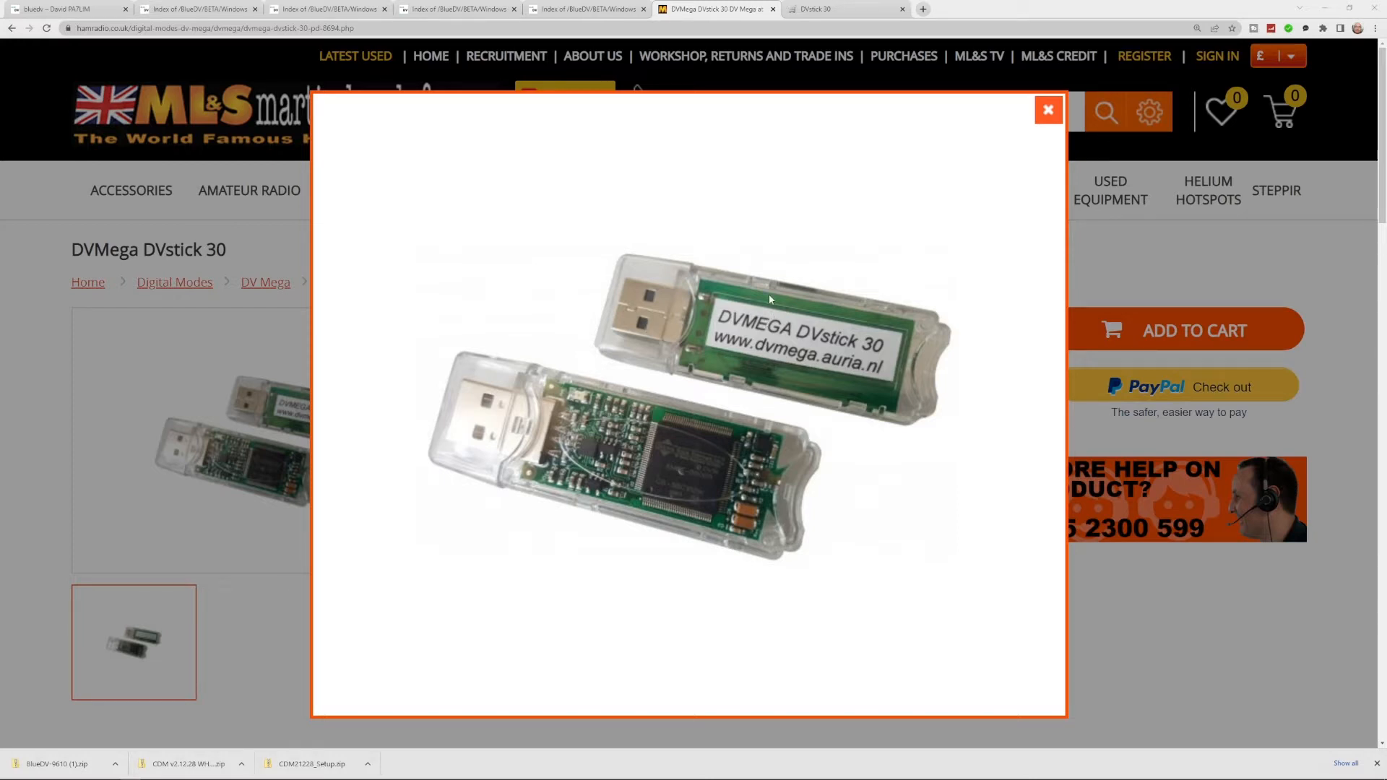
mouse_move(785, 432)
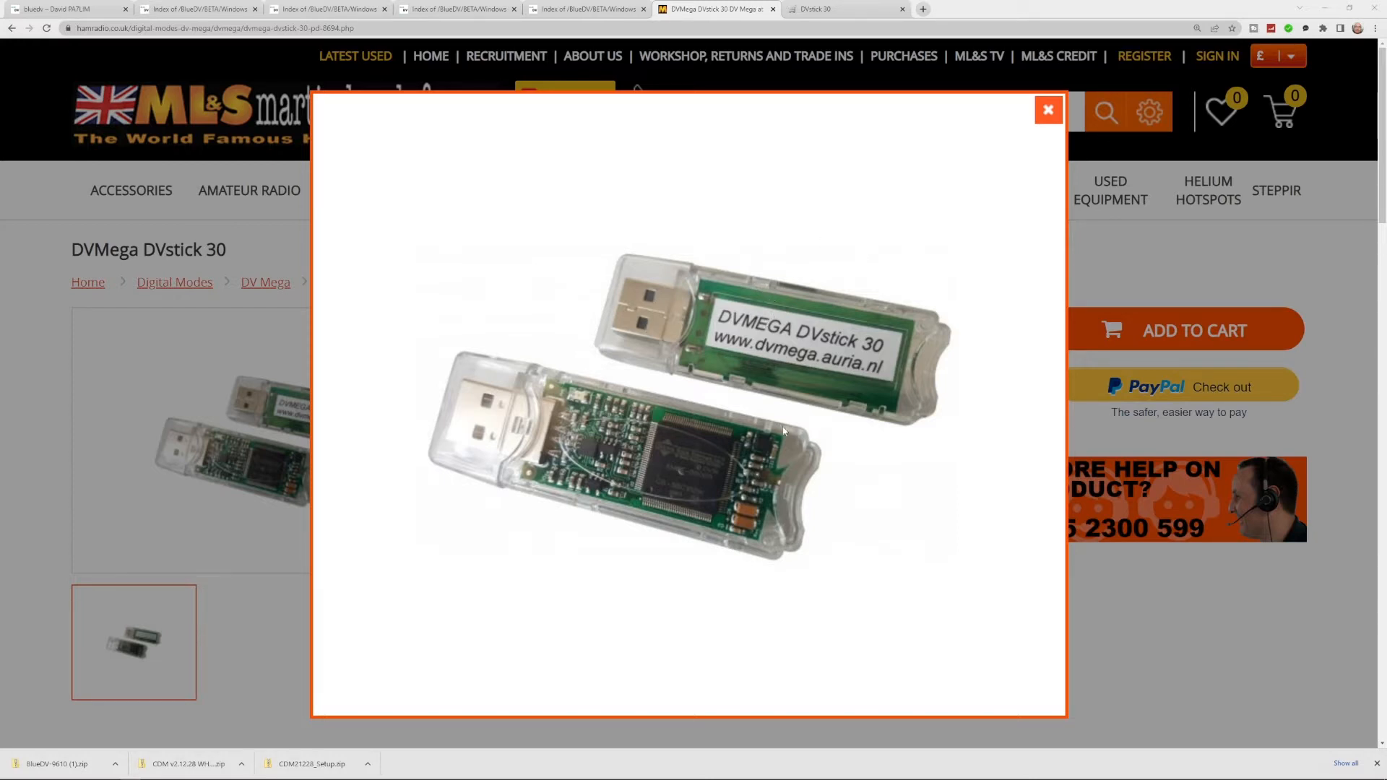
mouse_move(1048, 110)
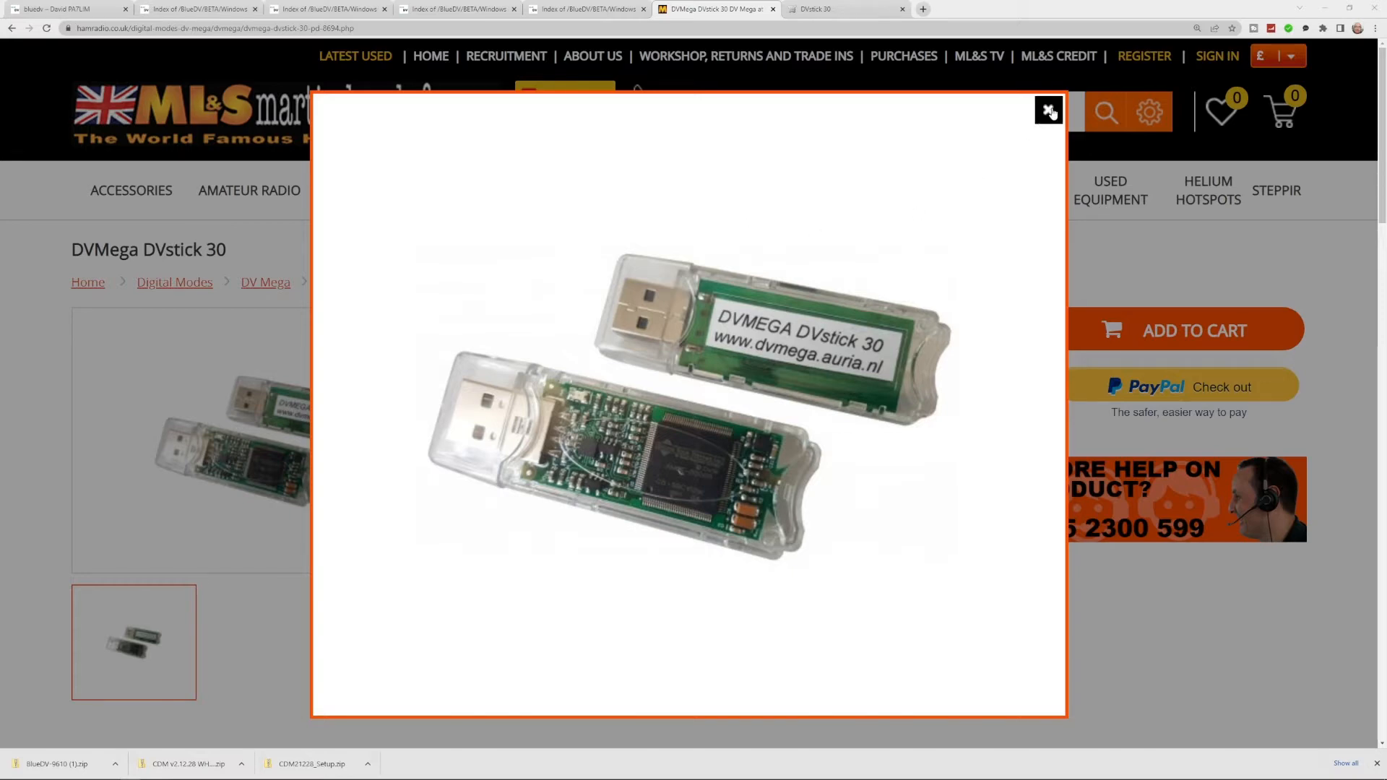
- Close the enlarged DVstick 30 photo to return to the £89.95 ML&S product page
click(1048, 111)
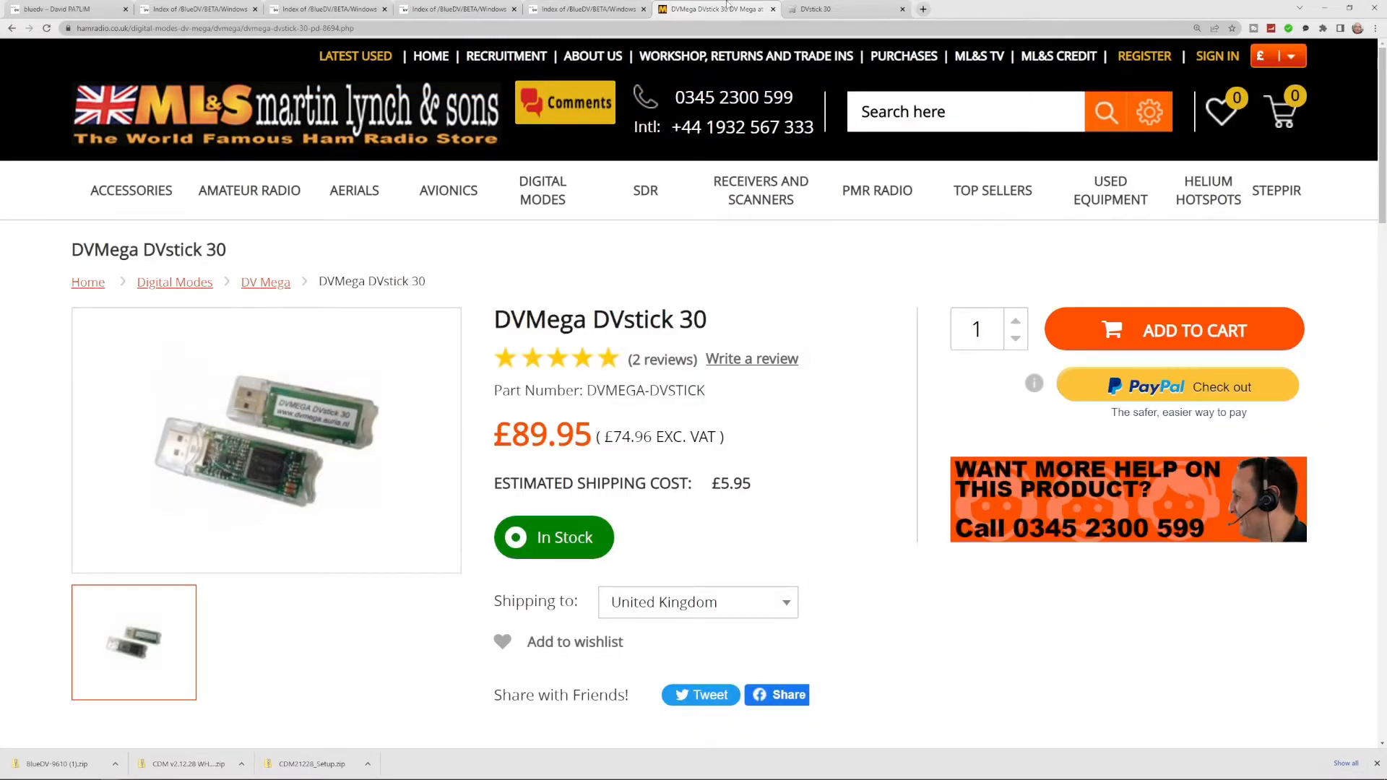
click(841, 8)
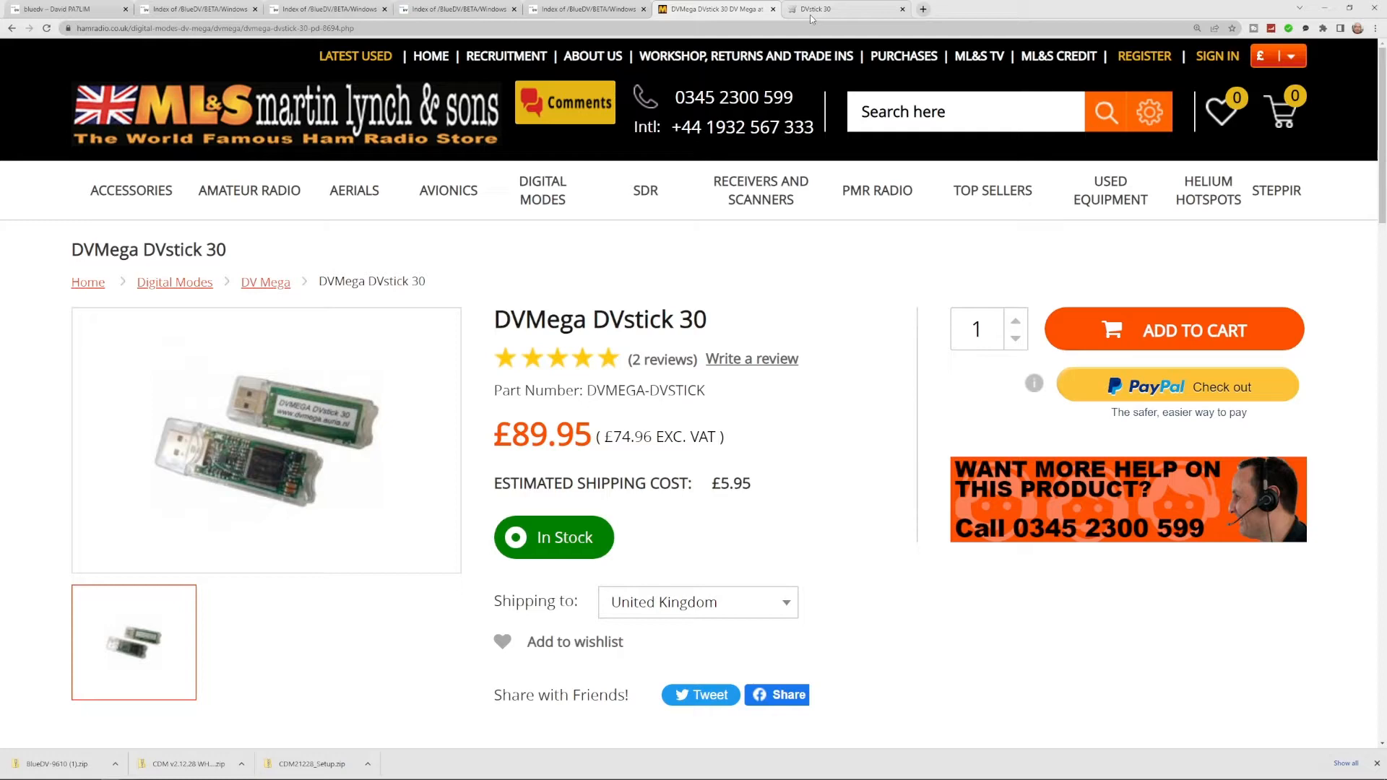
- Open the Combitronics DVstick 30 page and highlight the 'Driver for windows 10' line
click(841, 9)
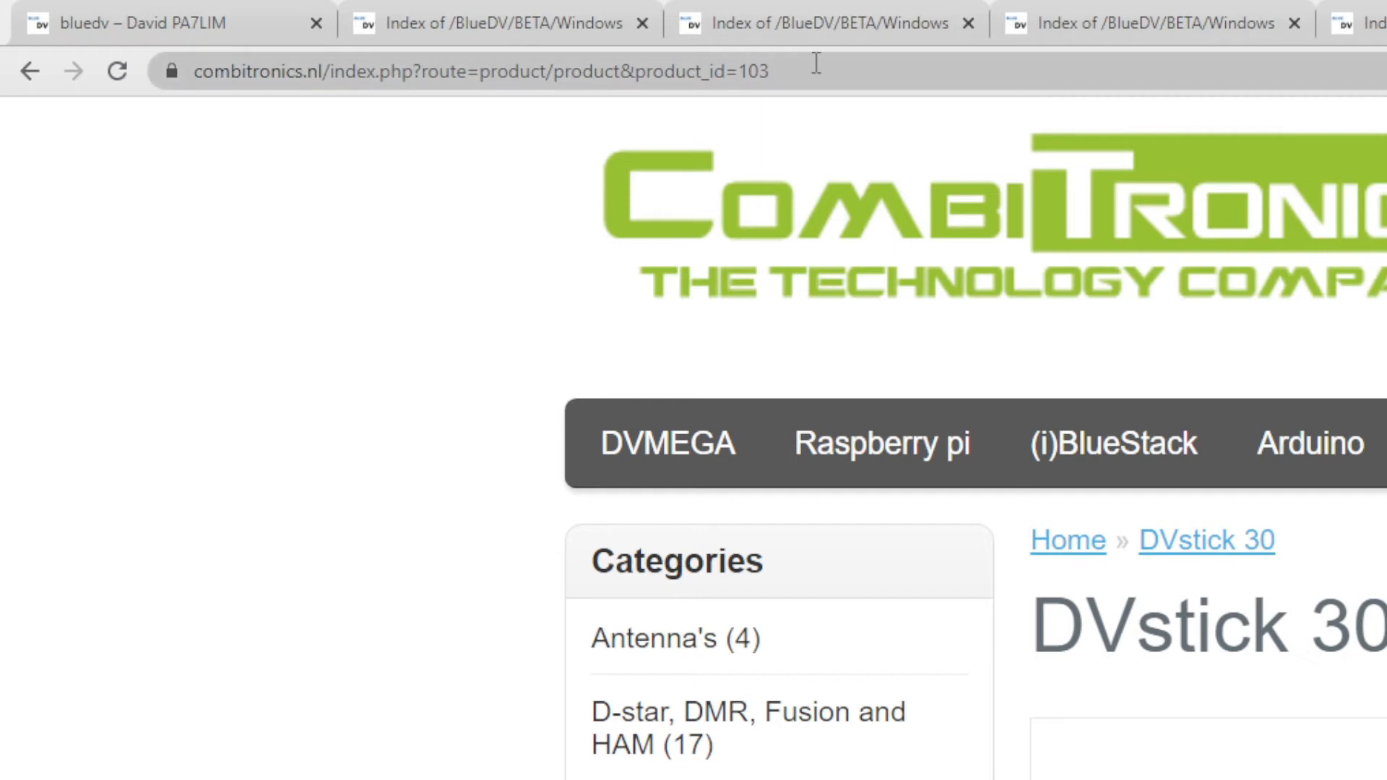
click(478, 71)
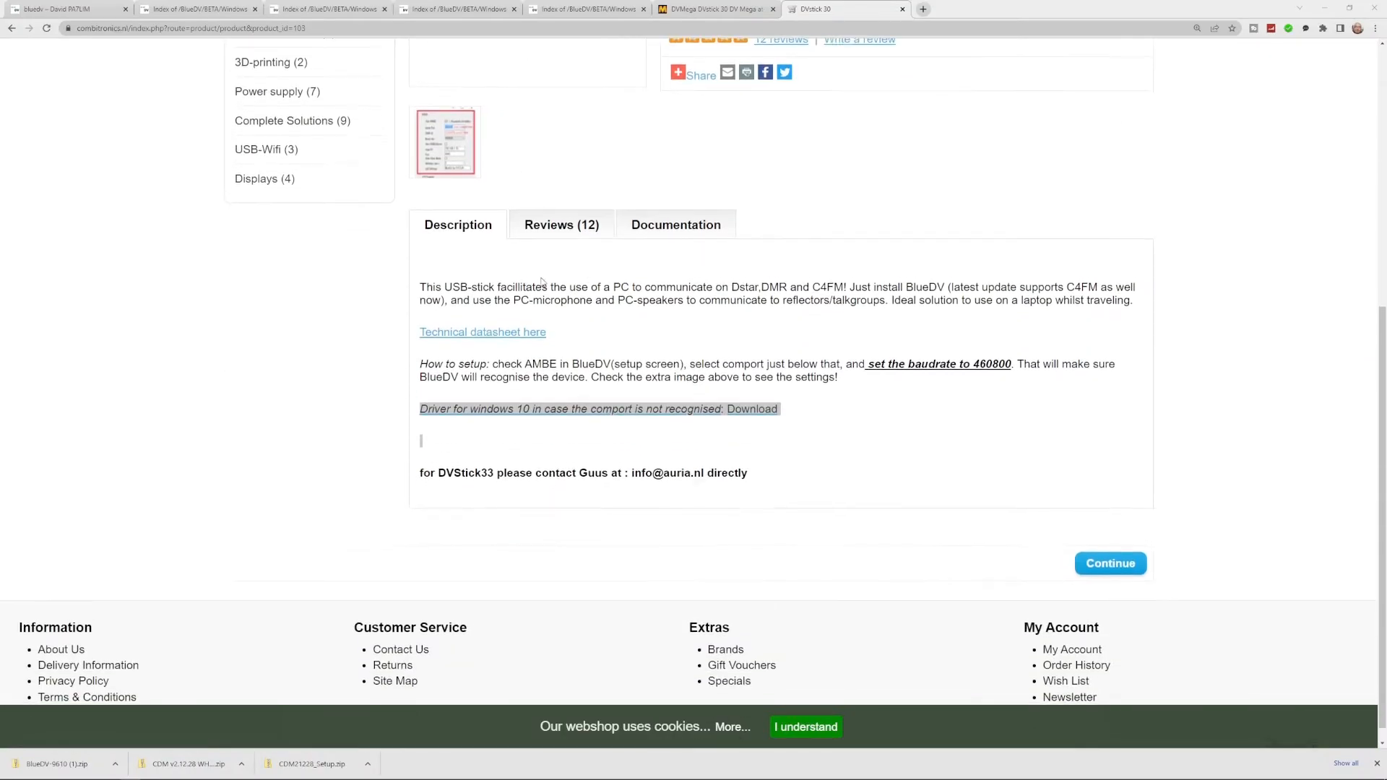
scroll(down, 3)
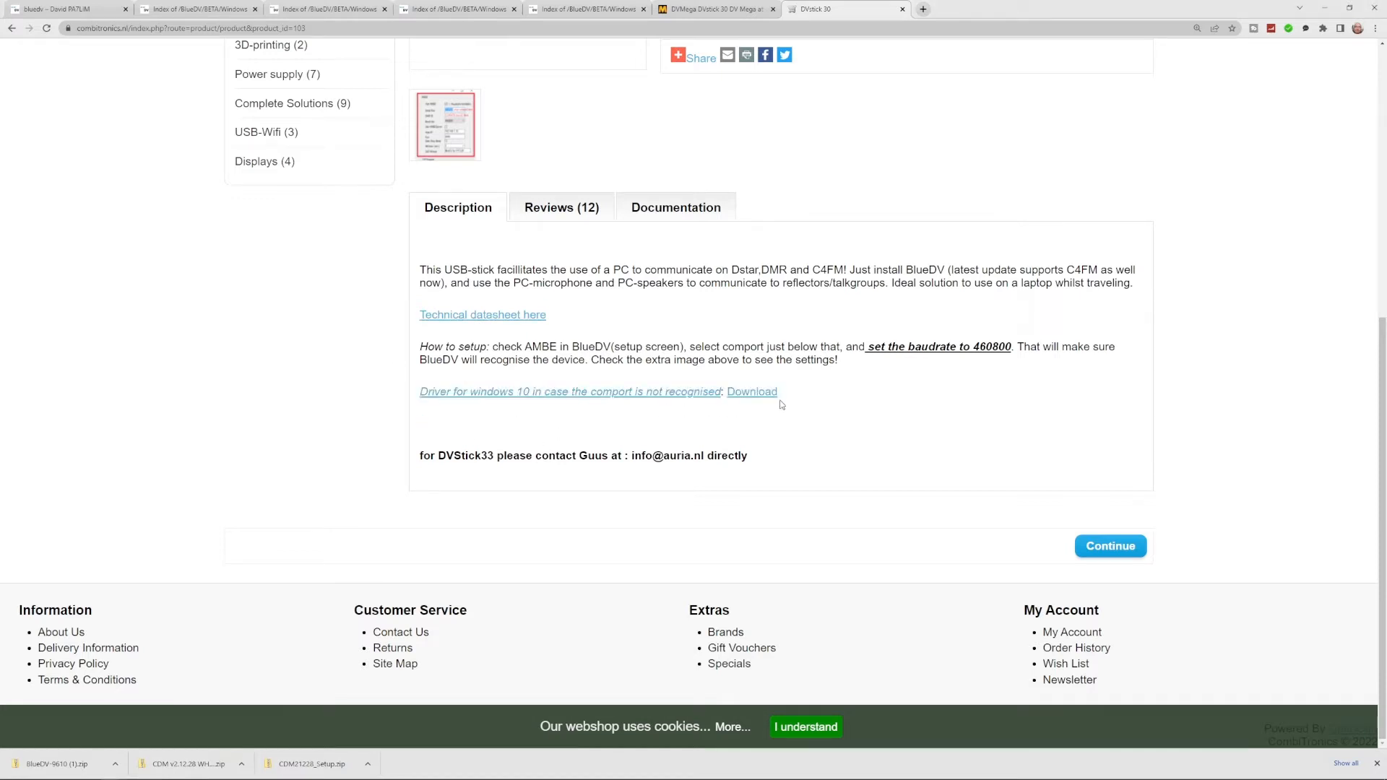
drag(421, 391, 780, 425)
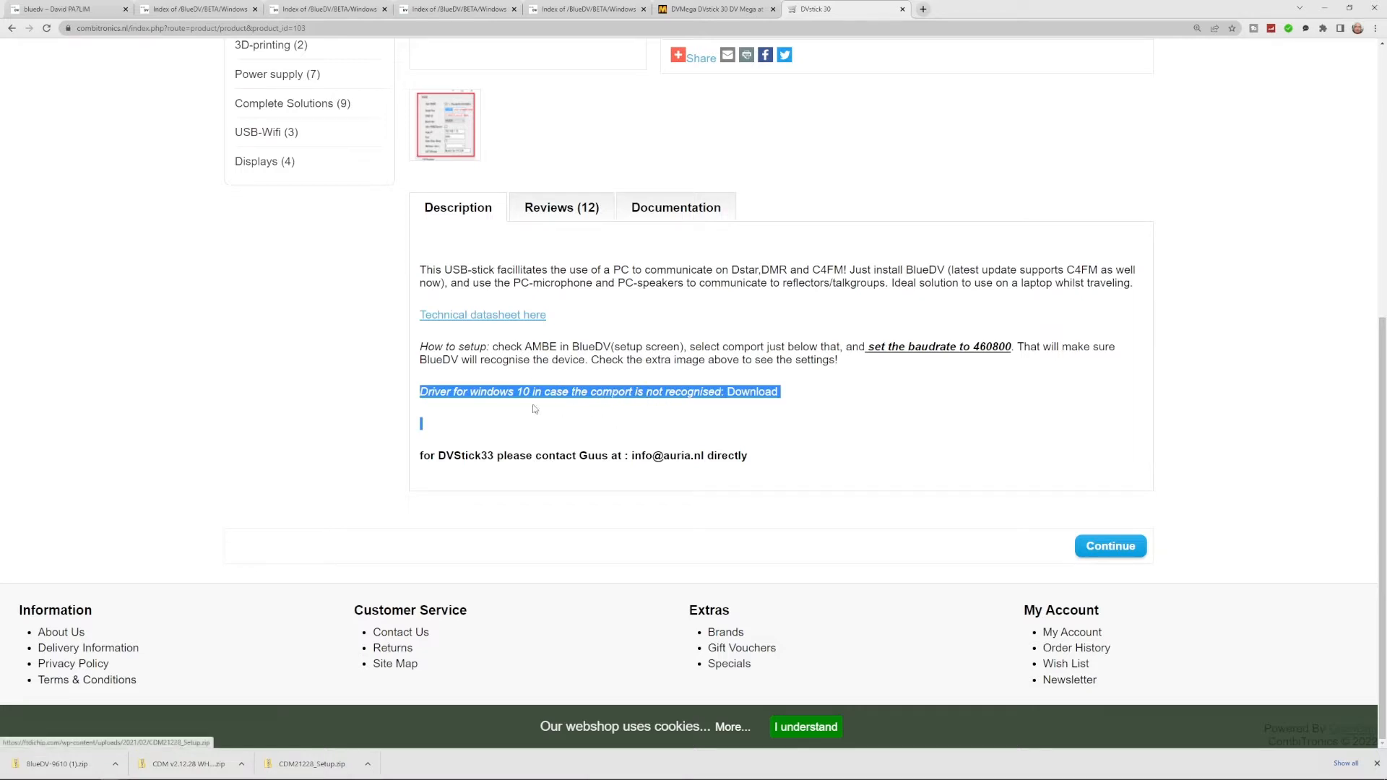
mouse_move(844, 426)
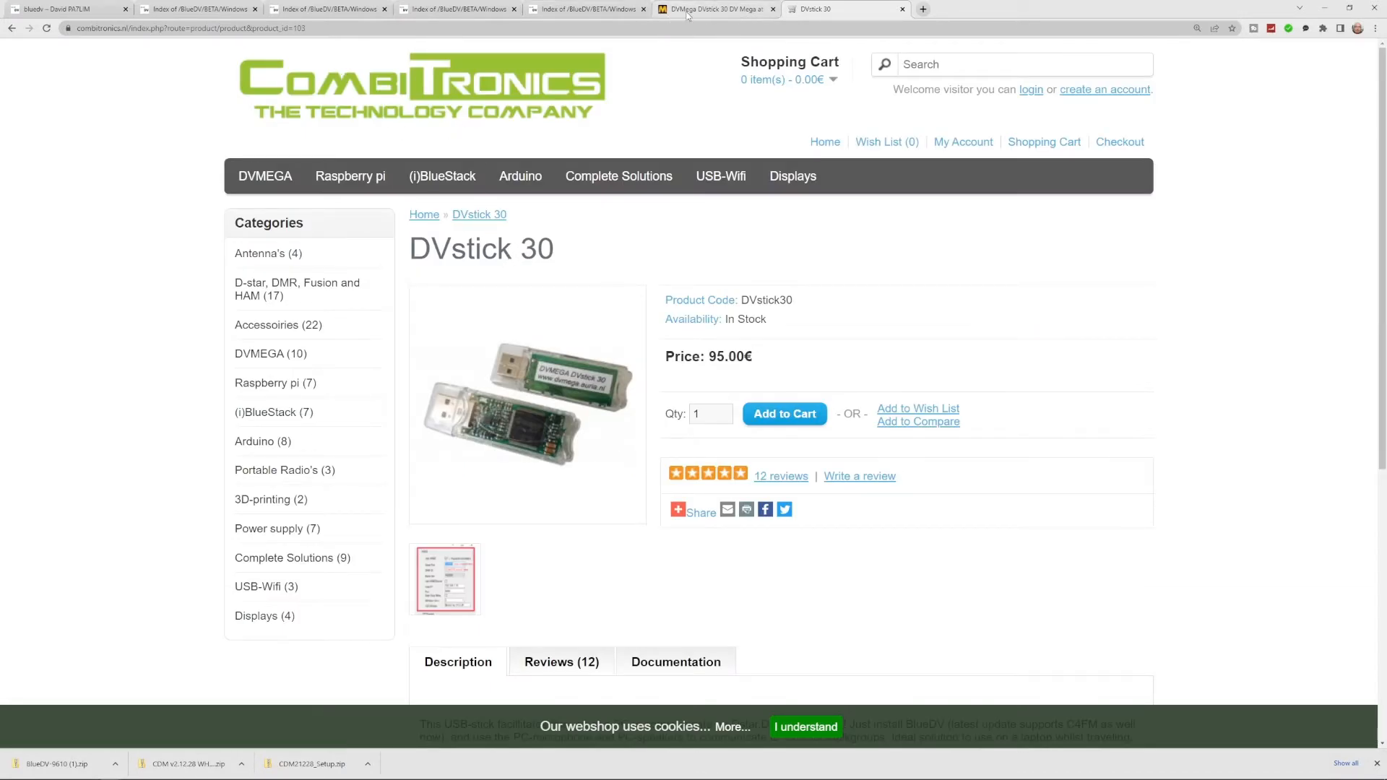
- On the PA7LIM BlueDV overview, scroll past the OS logos and choose the Windows logo
click(66, 9)
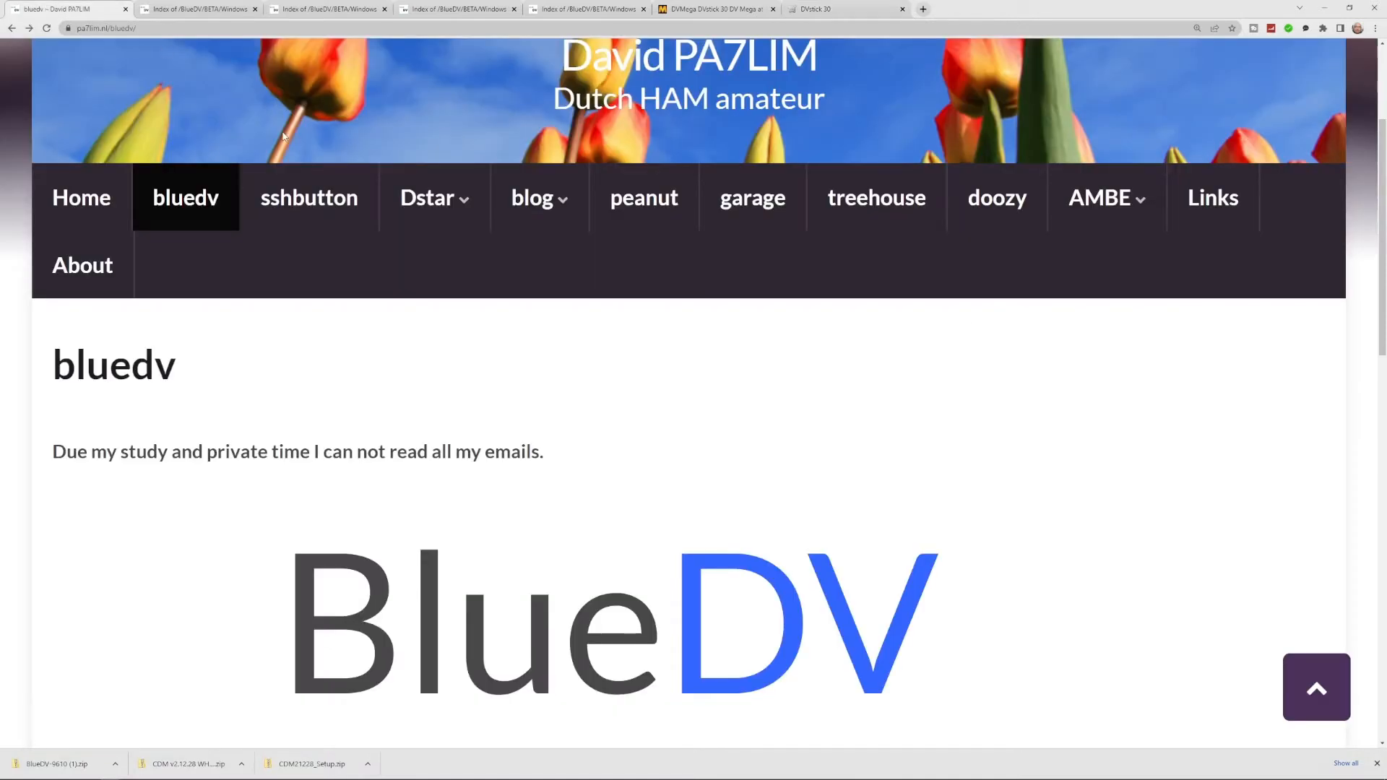
scroll(down, 3)
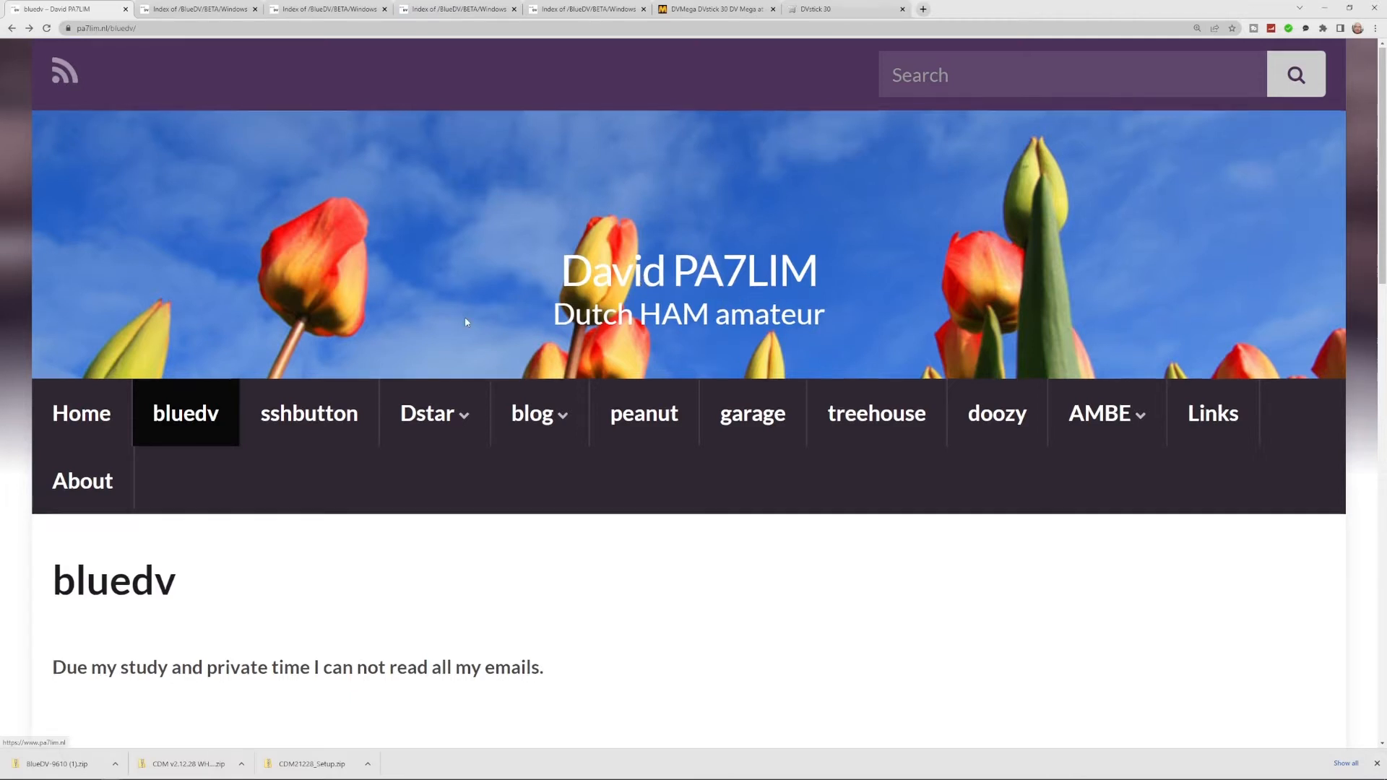
scroll(down, 3)
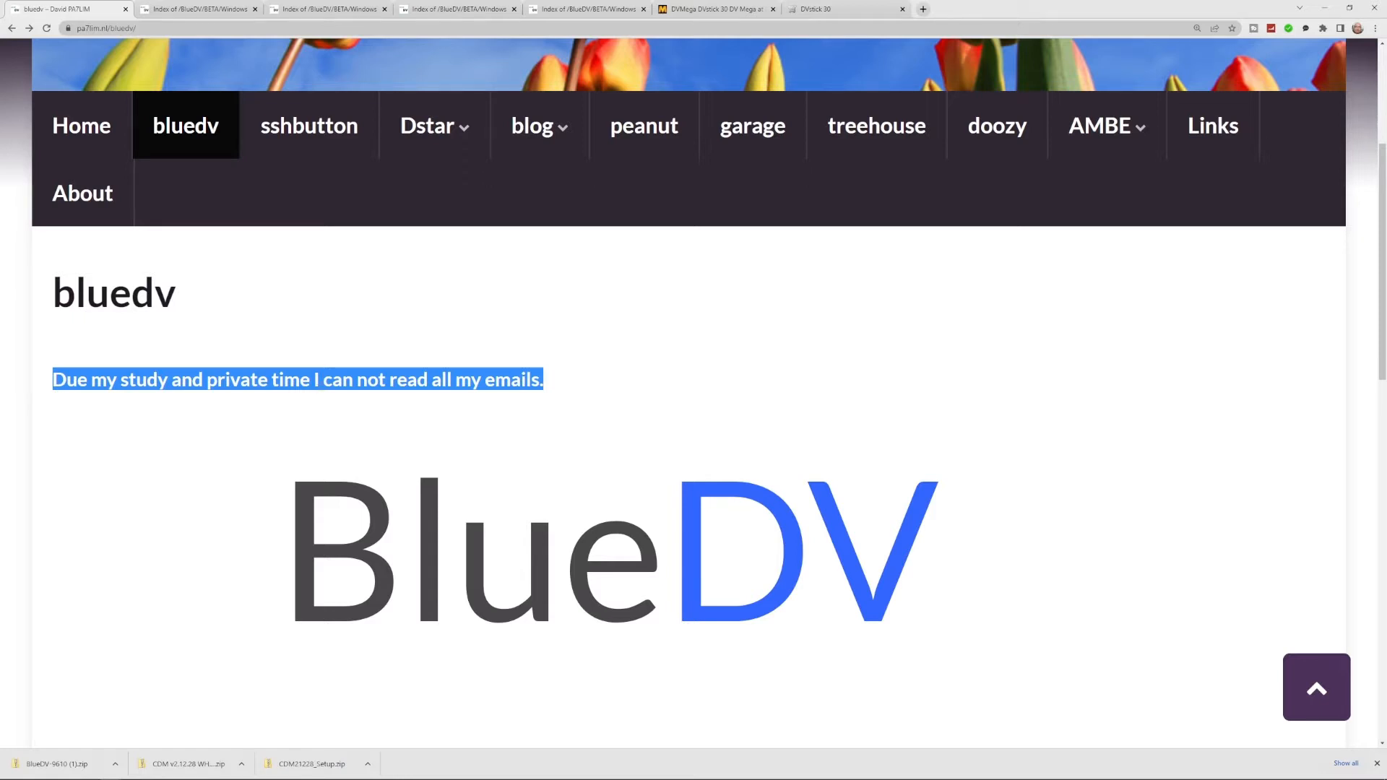
scroll(down, 3)
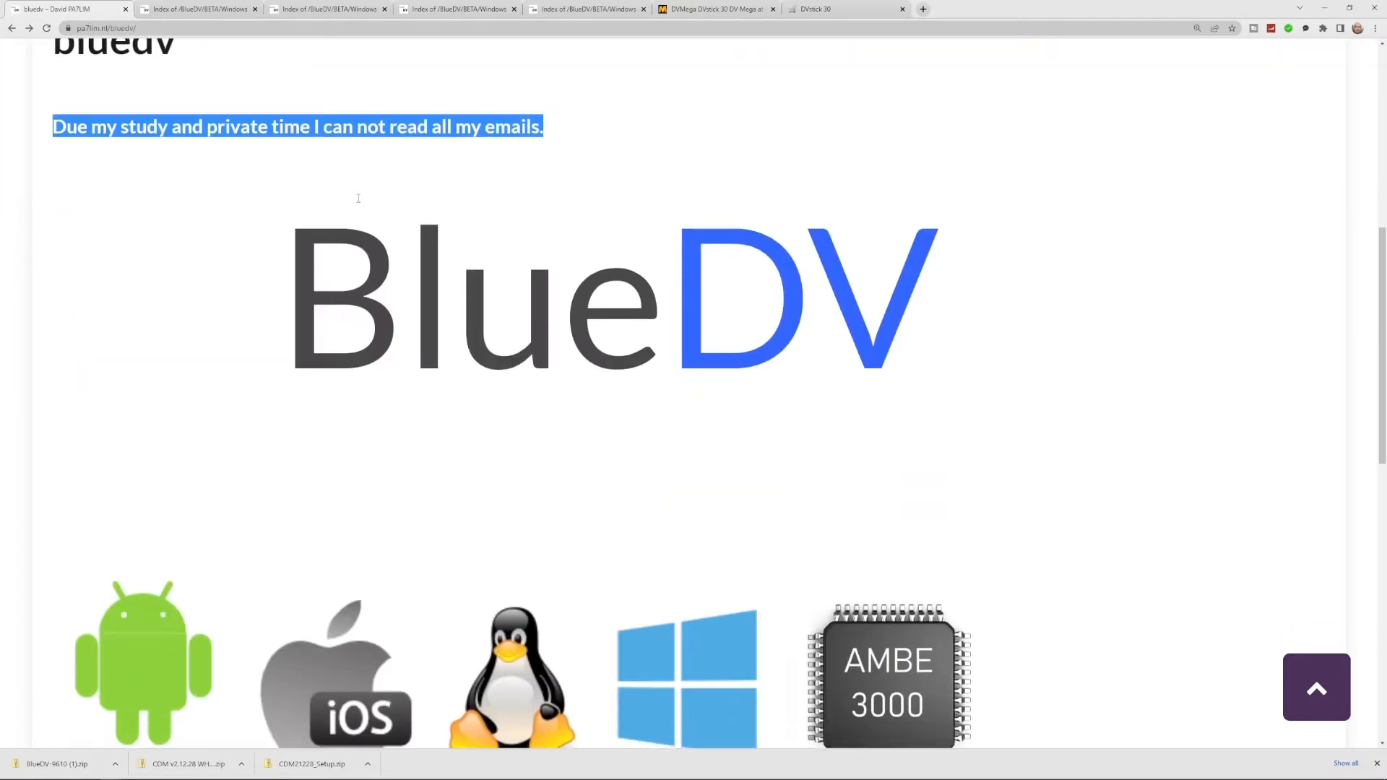
scroll(down, 3)
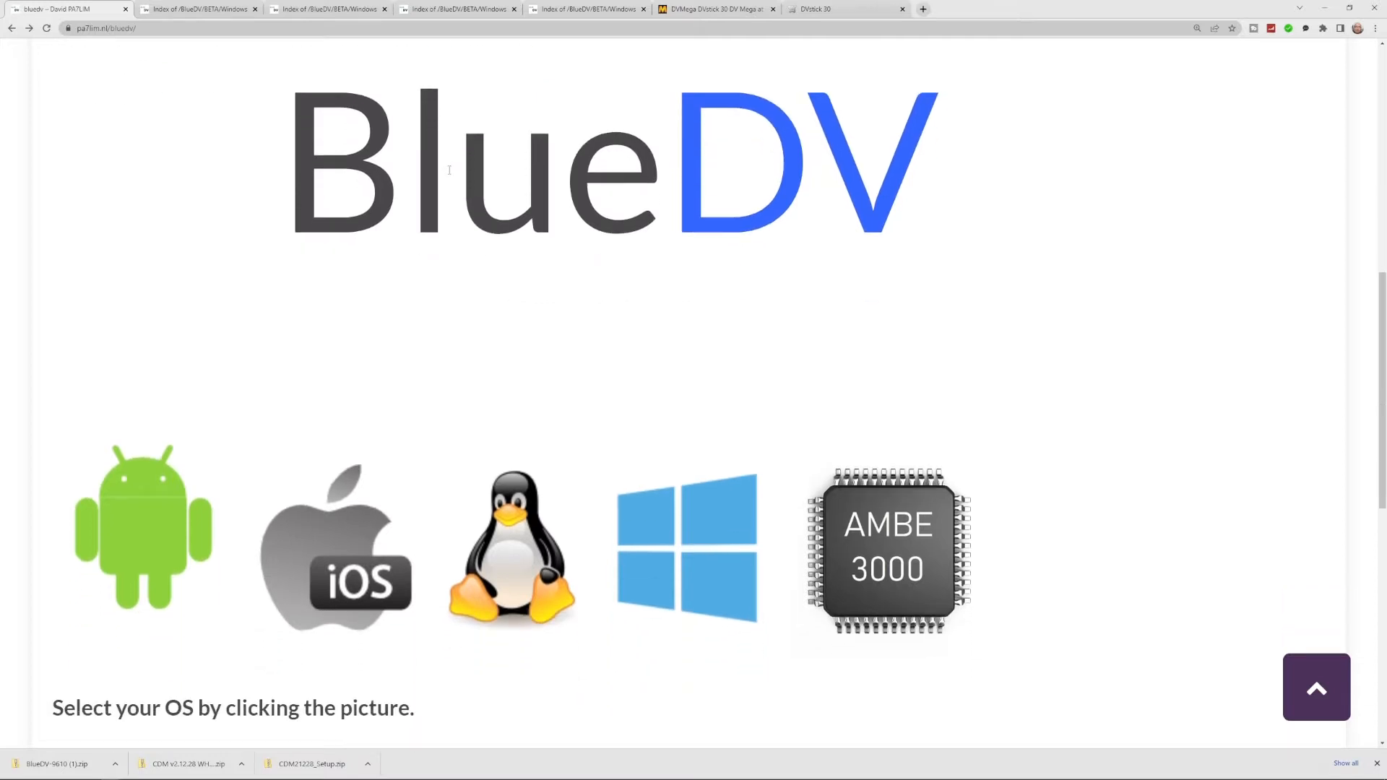
scroll(down, 3)
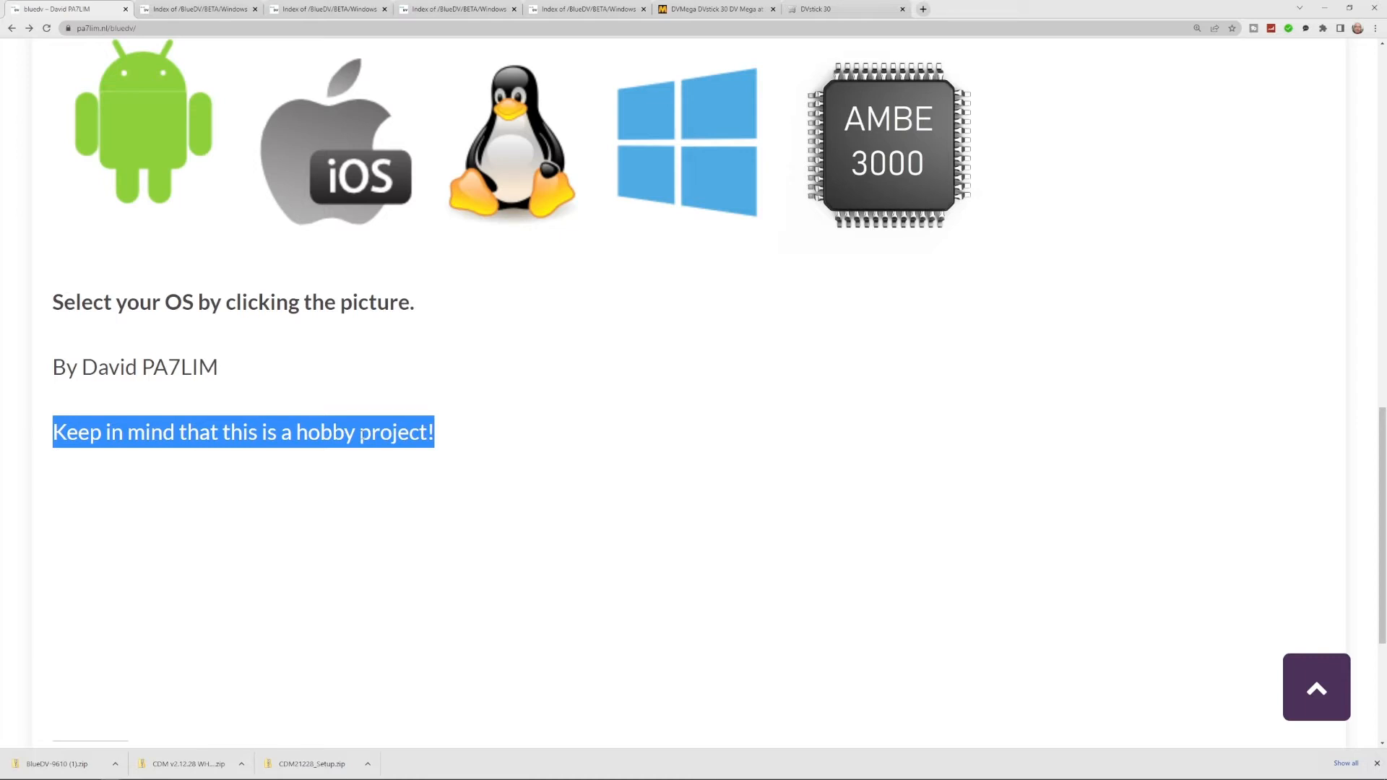
mouse_move(567, 378)
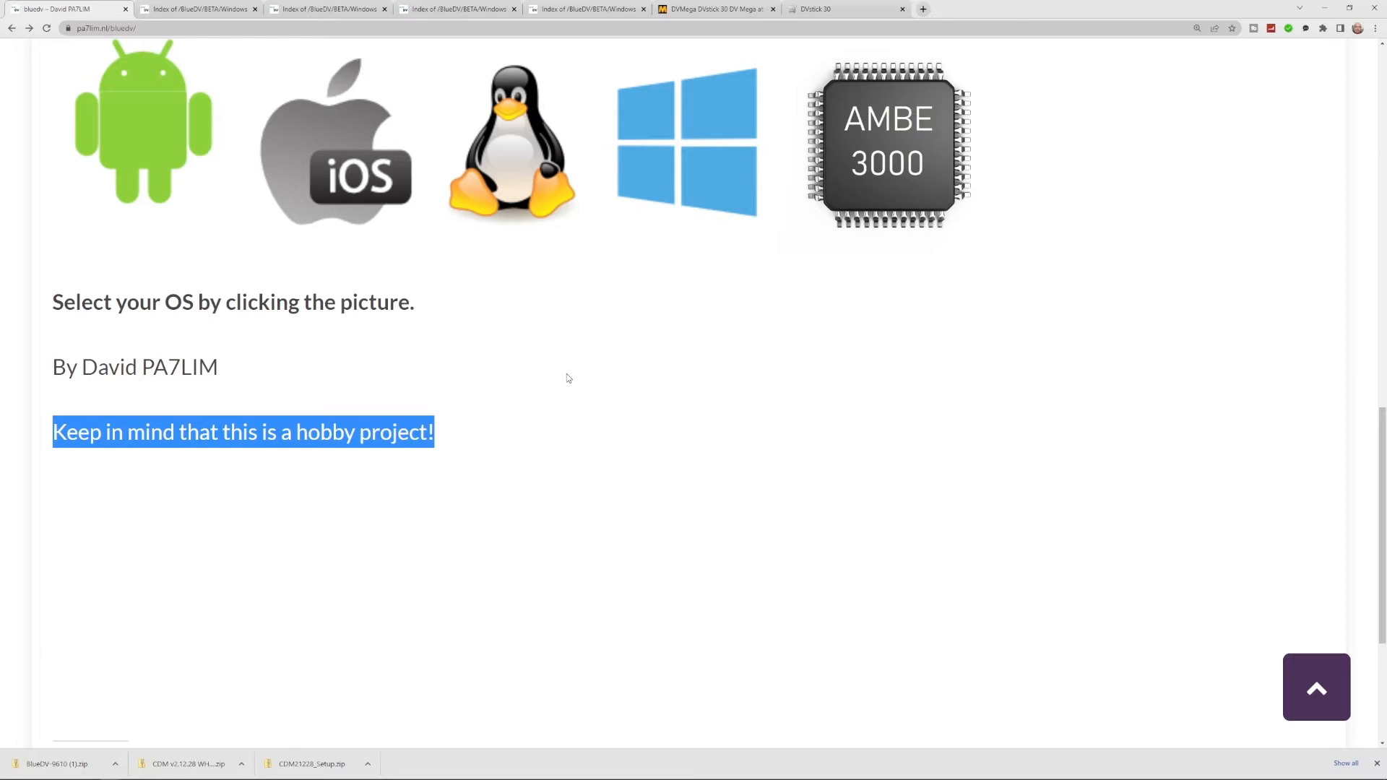
scroll(up, 3)
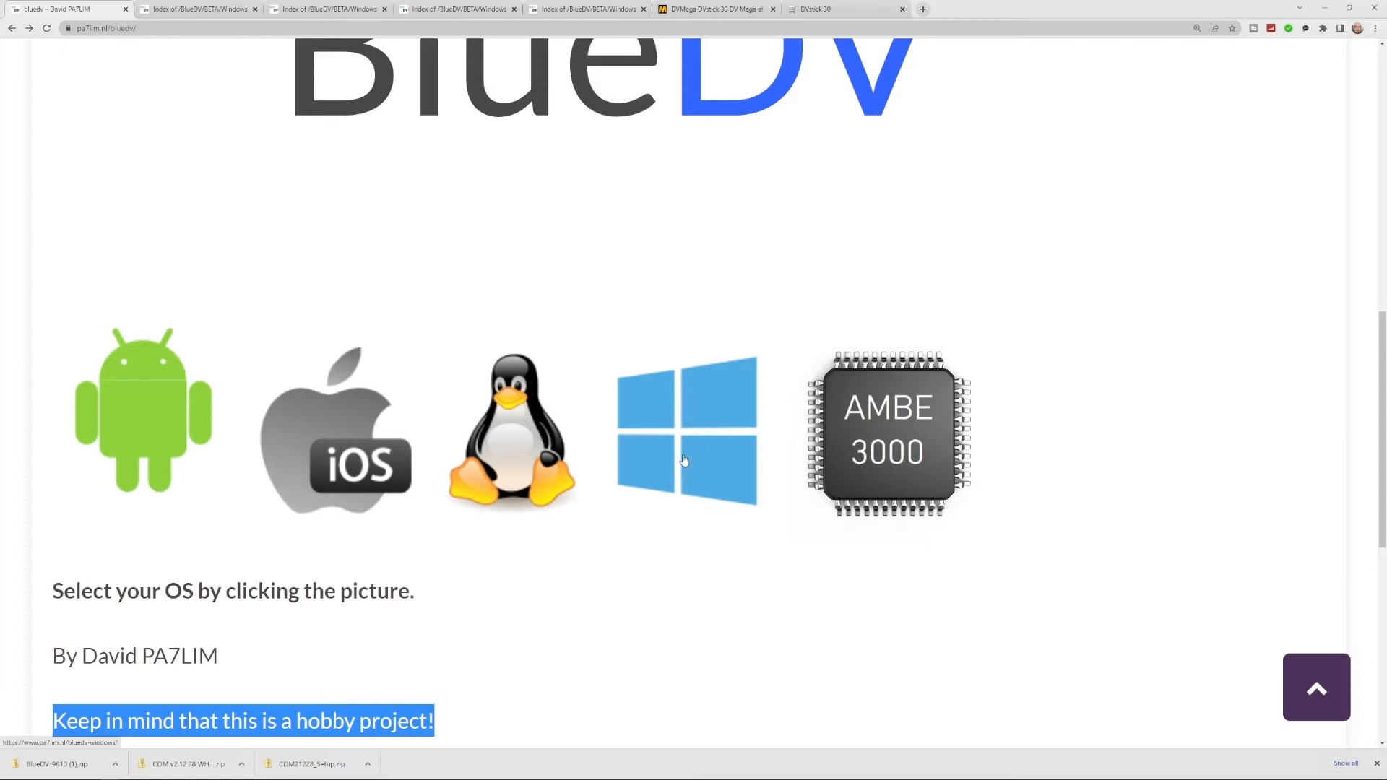
mouse_move(746, 403)
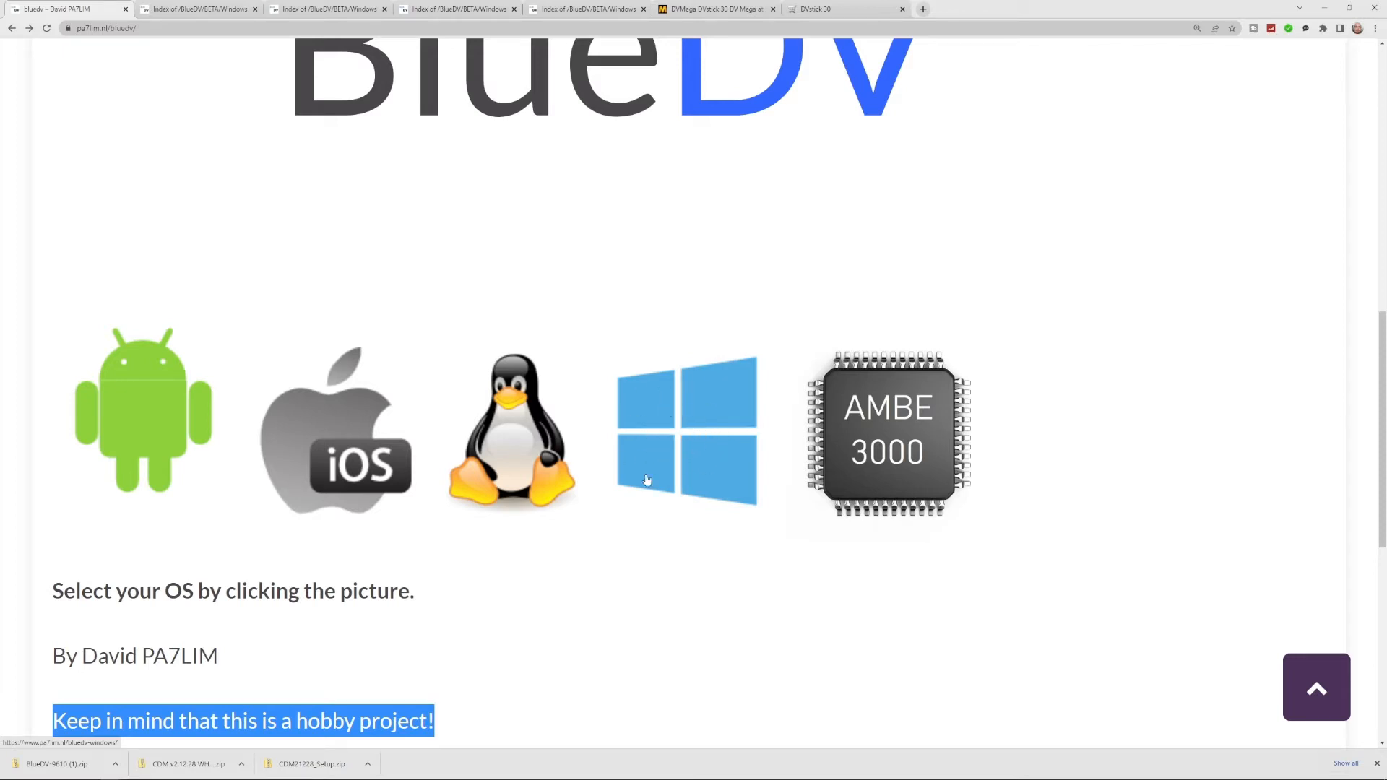
mouse_move(732, 469)
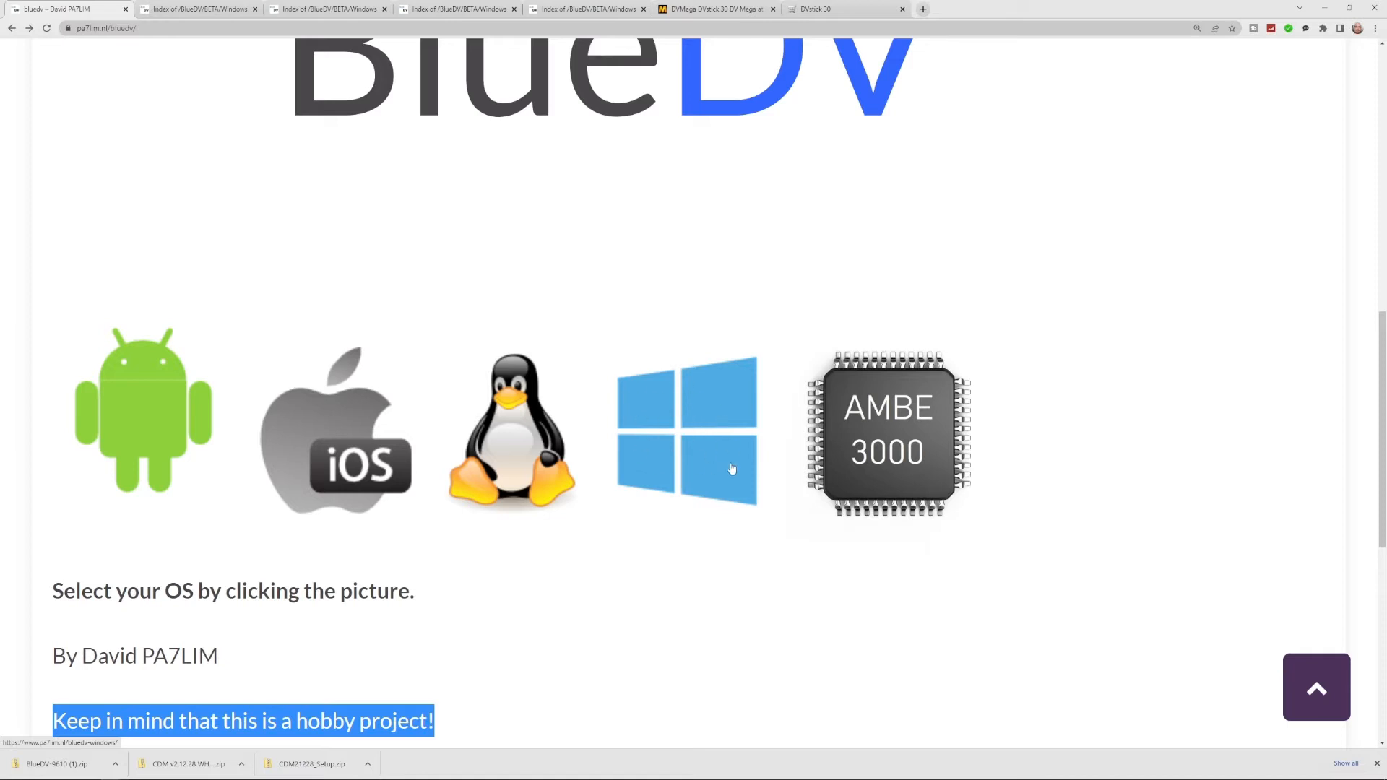
click(335, 433)
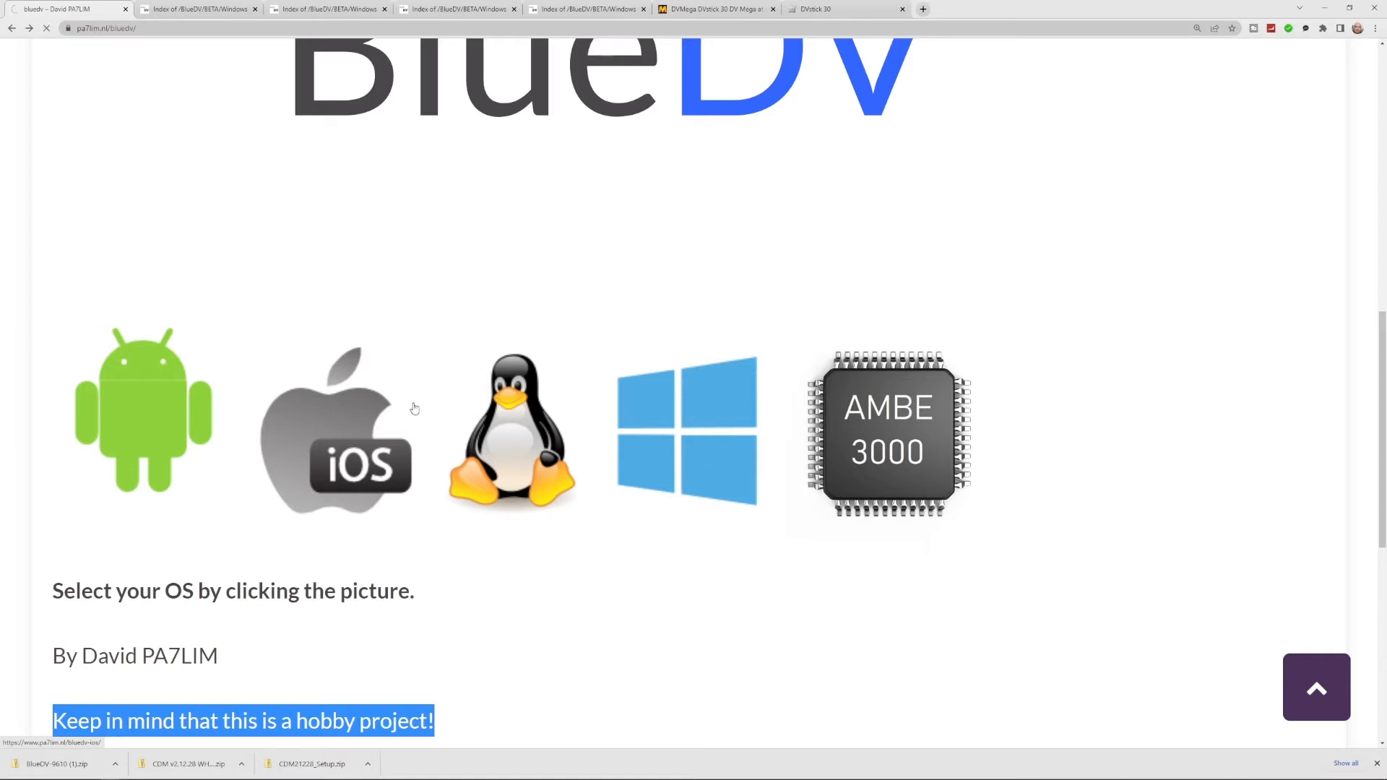
- Highlight the BlueDV Windows update note about crashes when saving
click(688, 434)
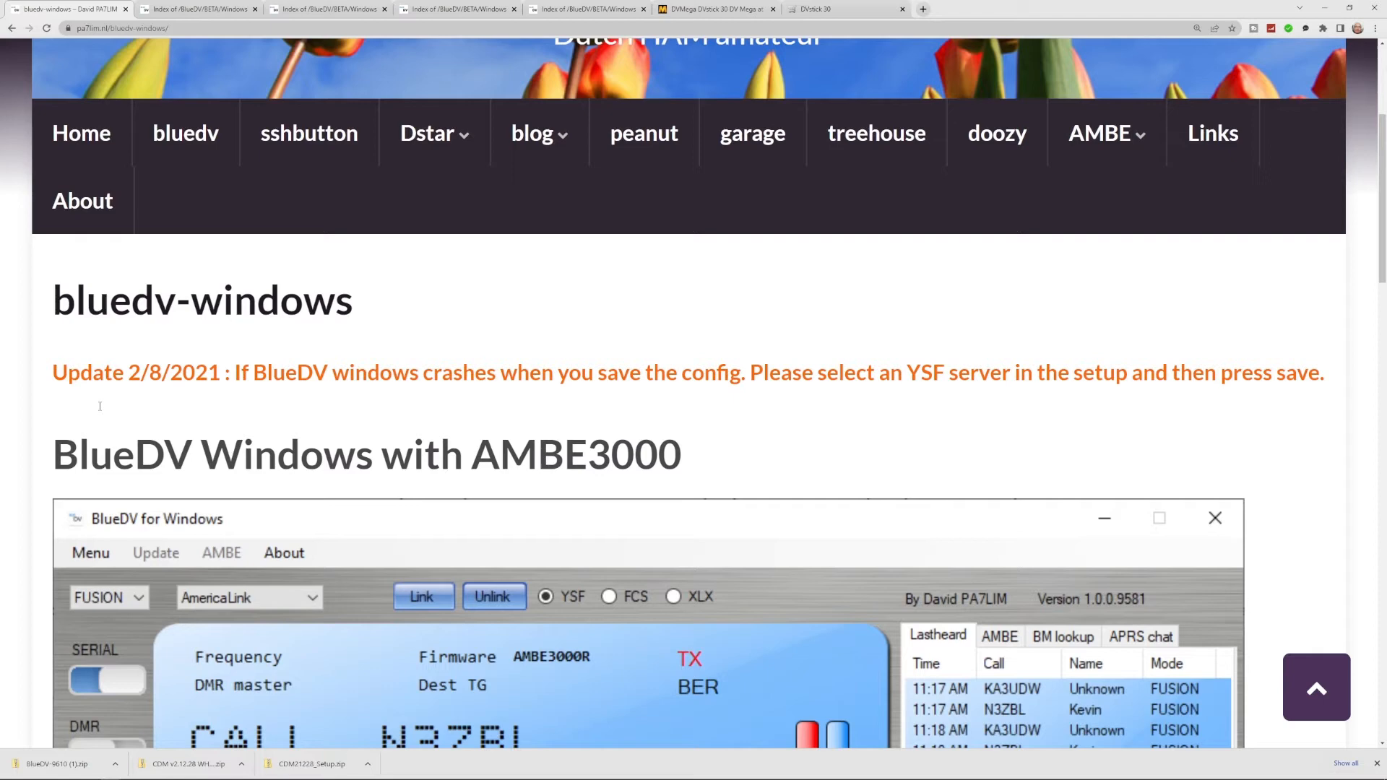
scroll(down, 3)
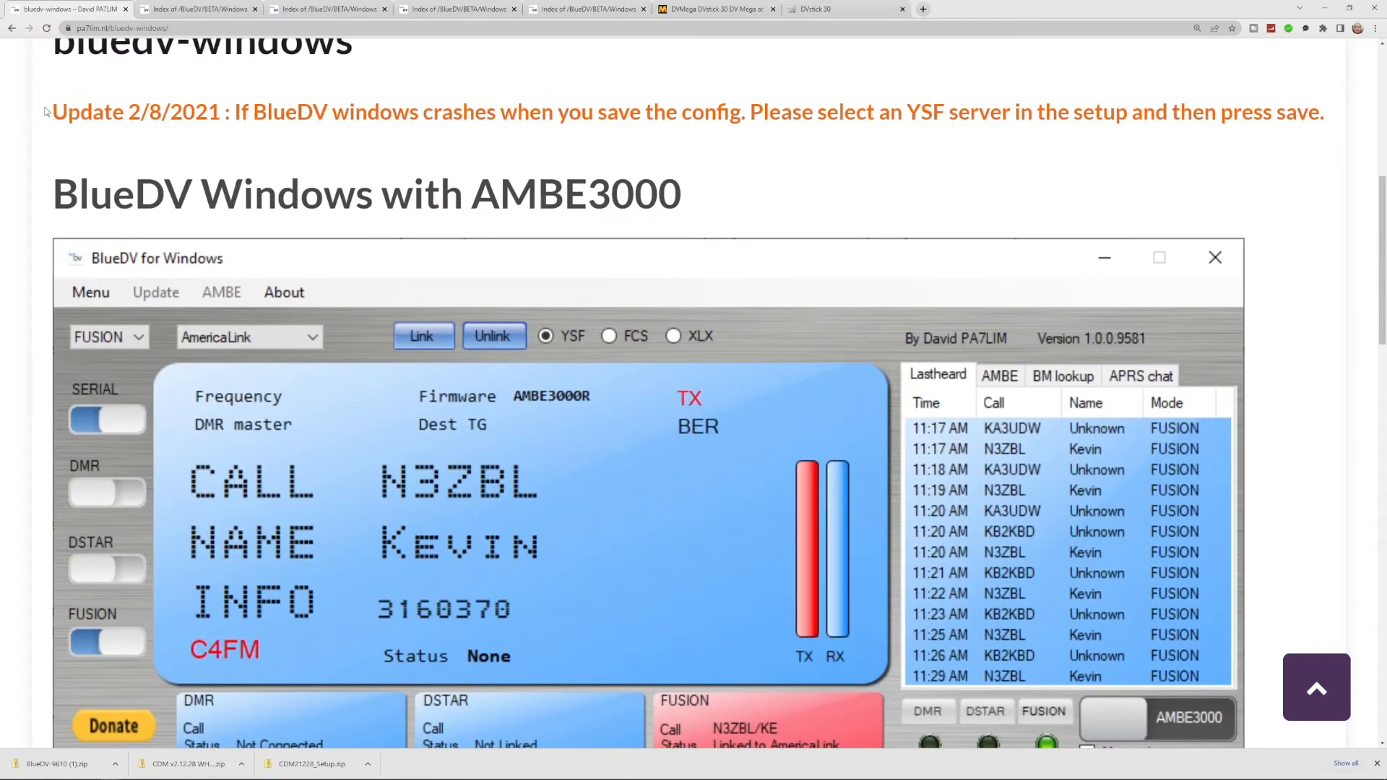
drag(53, 111, 915, 112)
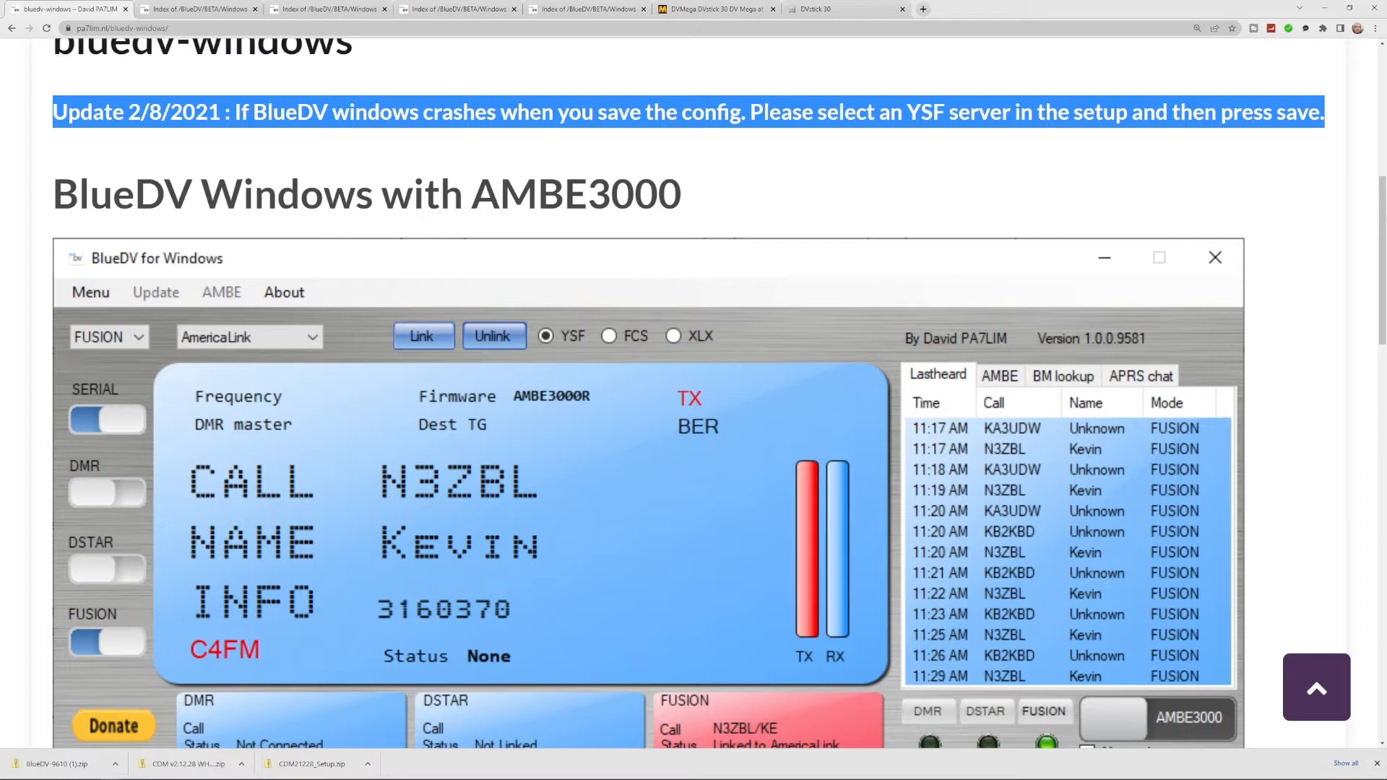
mouse_move(234, 410)
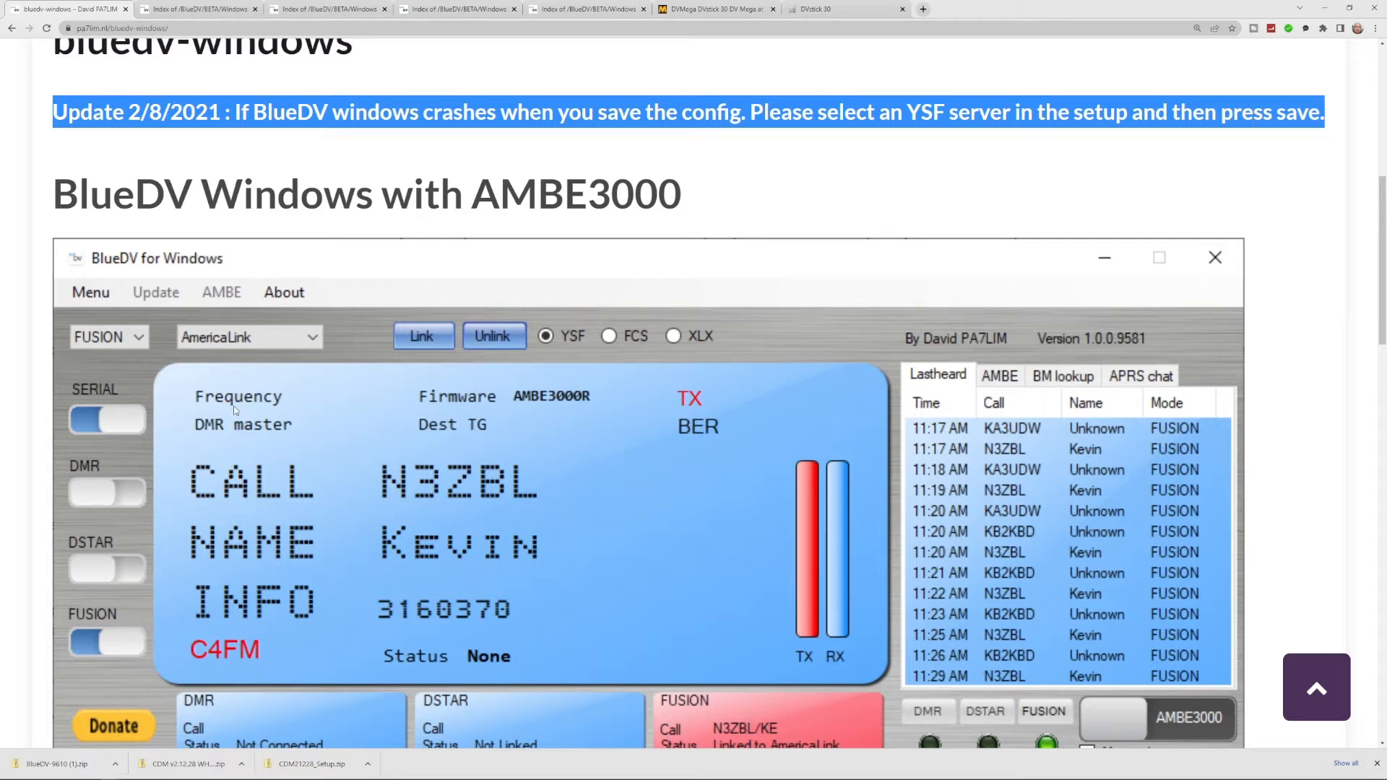
mouse_move(137, 285)
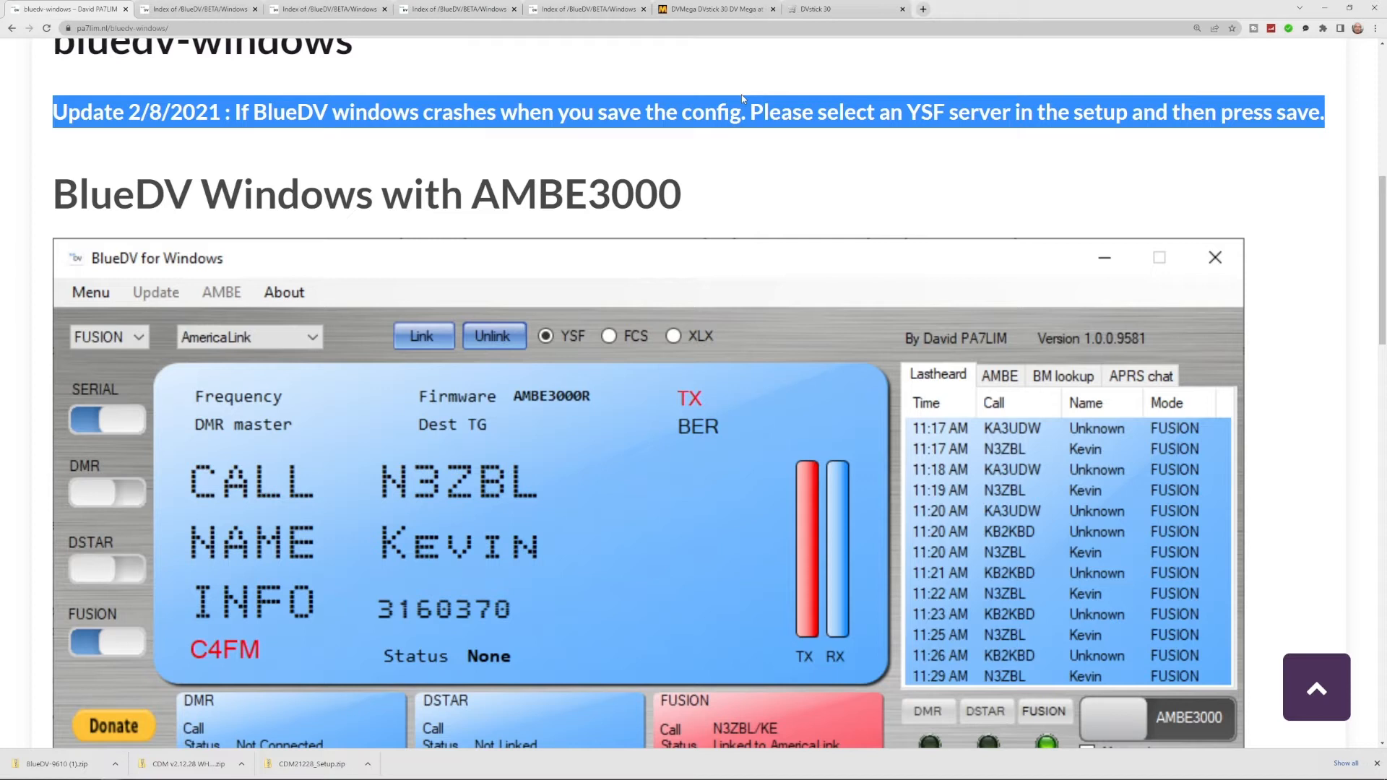
mouse_move(1042, 152)
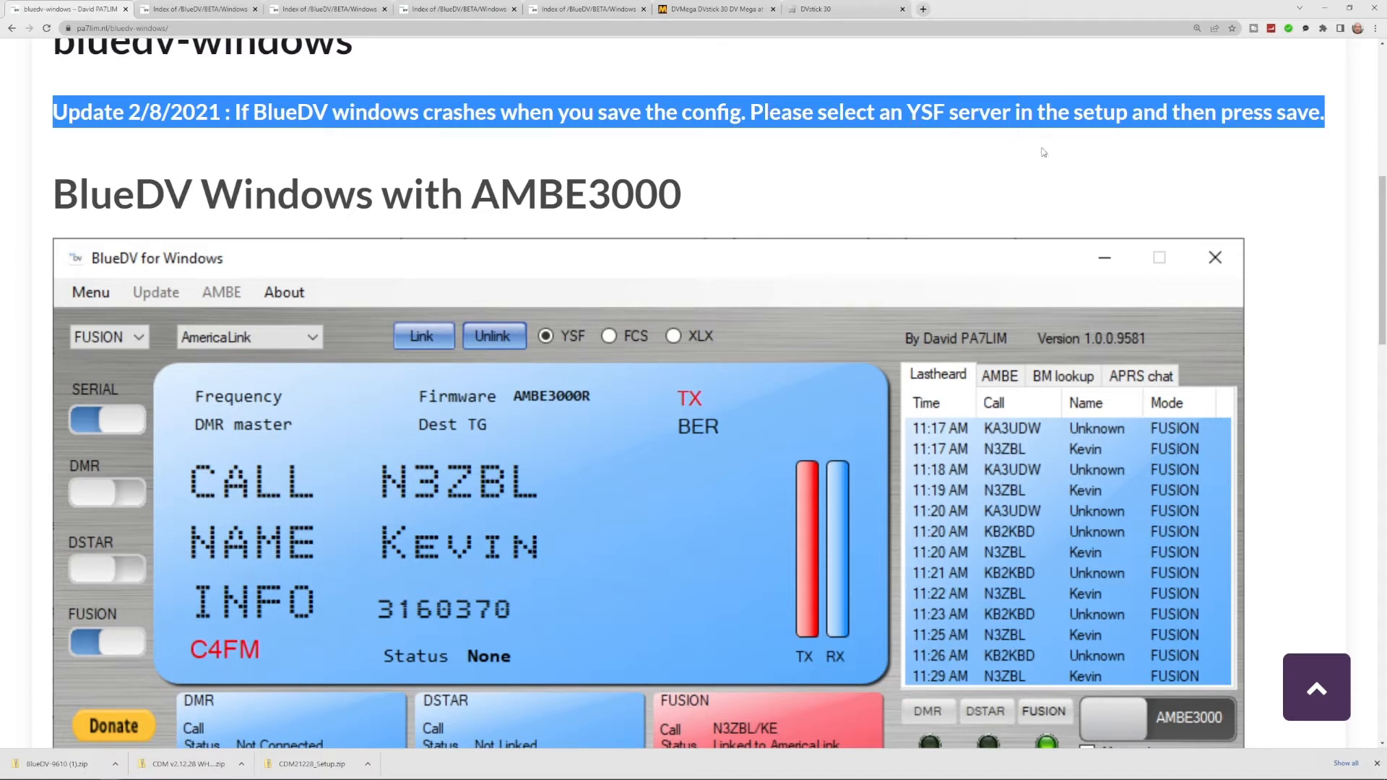
mouse_move(290, 168)
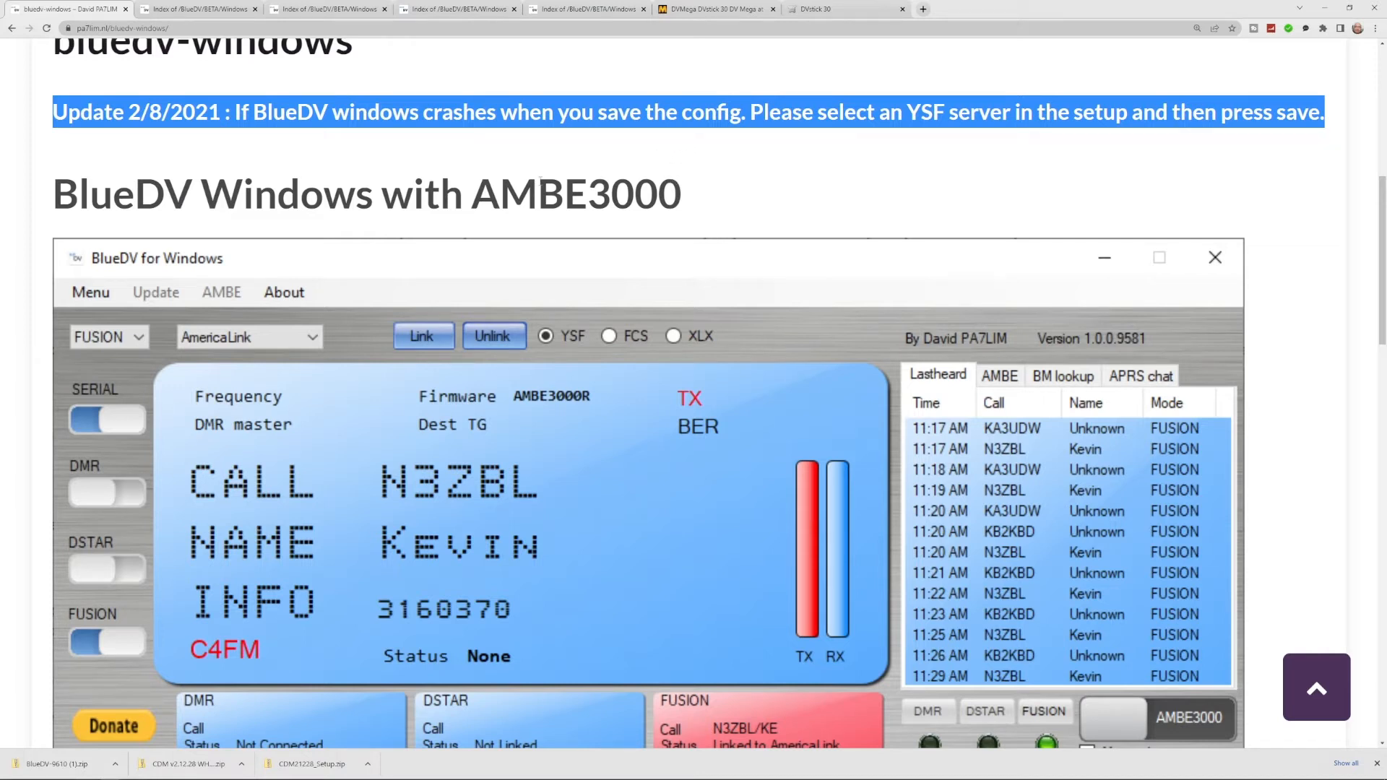
- Scroll down to the Hints section and the software.pa7lim.nl download link
scroll(down, 3)
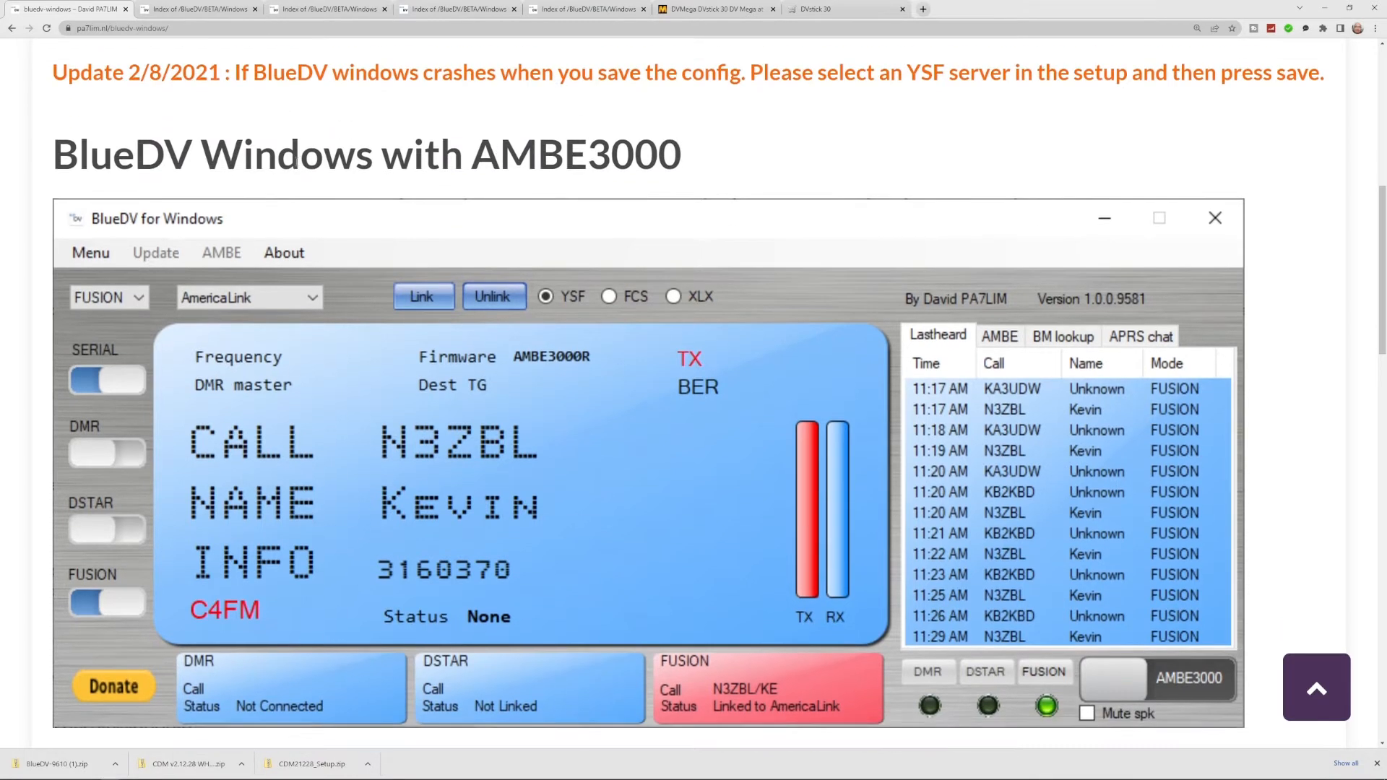
scroll(down, 3)
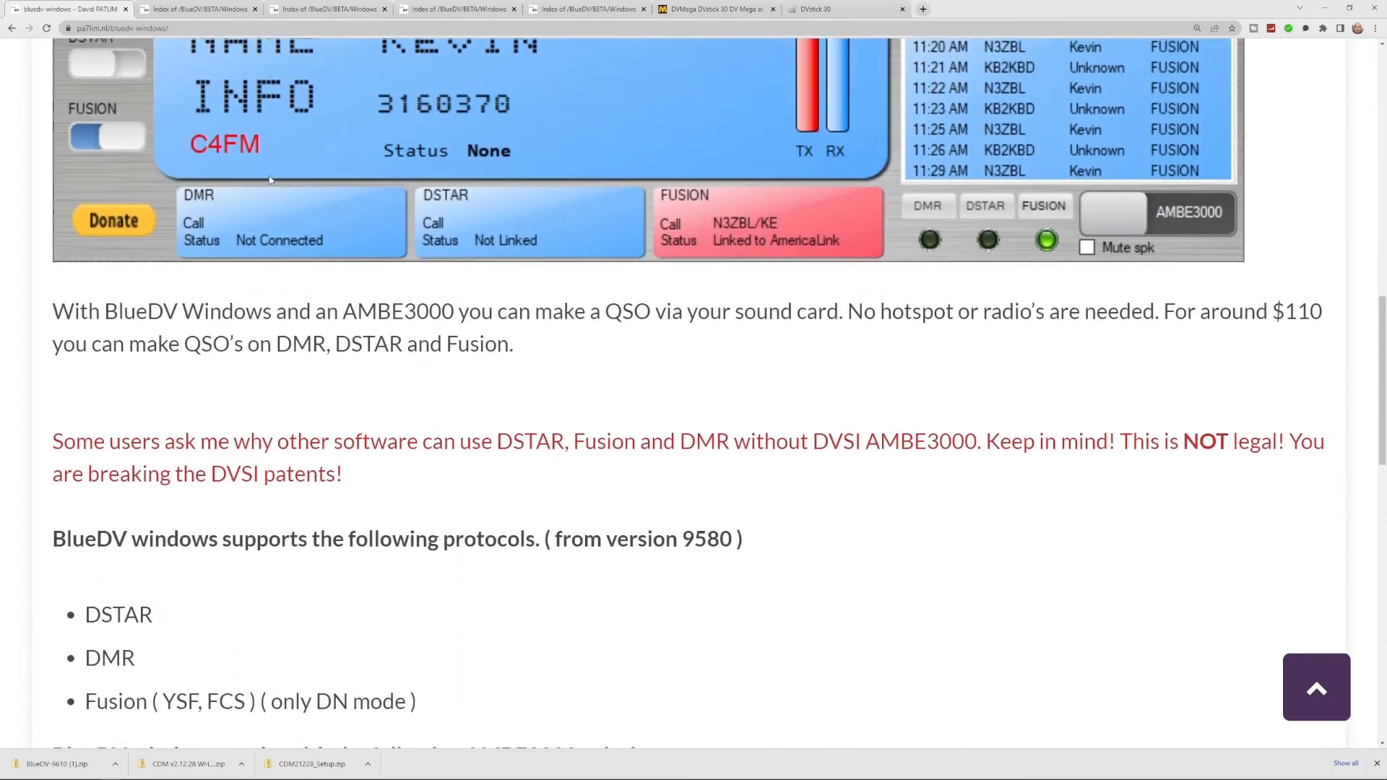
scroll(down, 3)
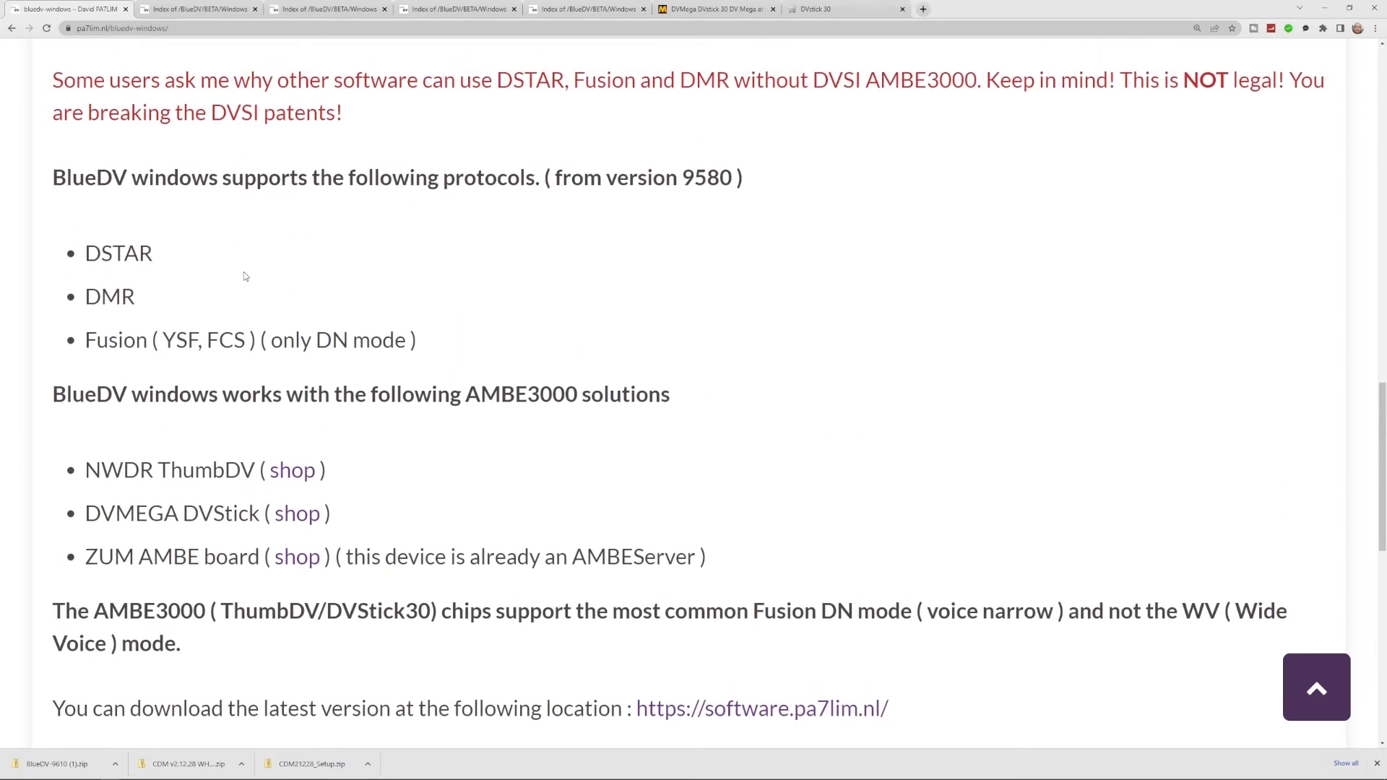
scroll(down, 3)
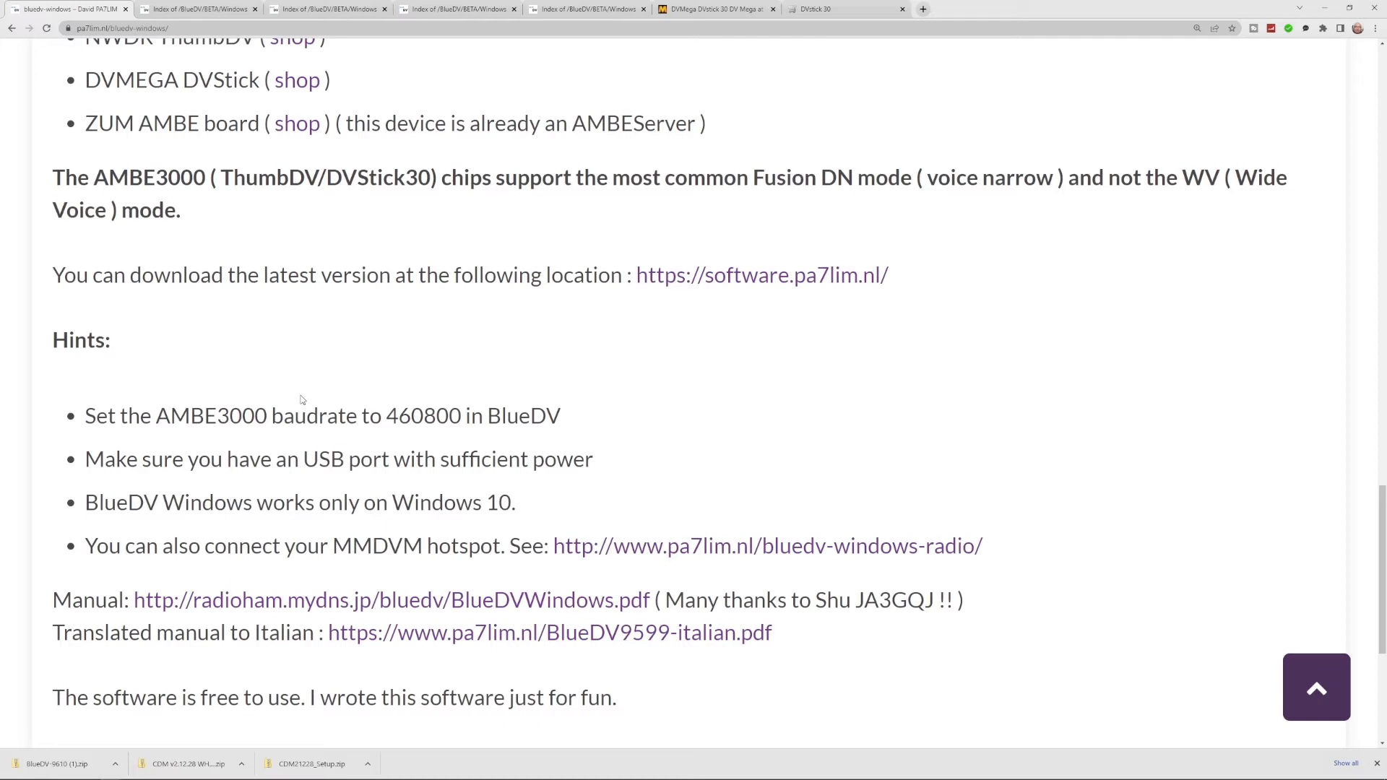
scroll(down, 3)
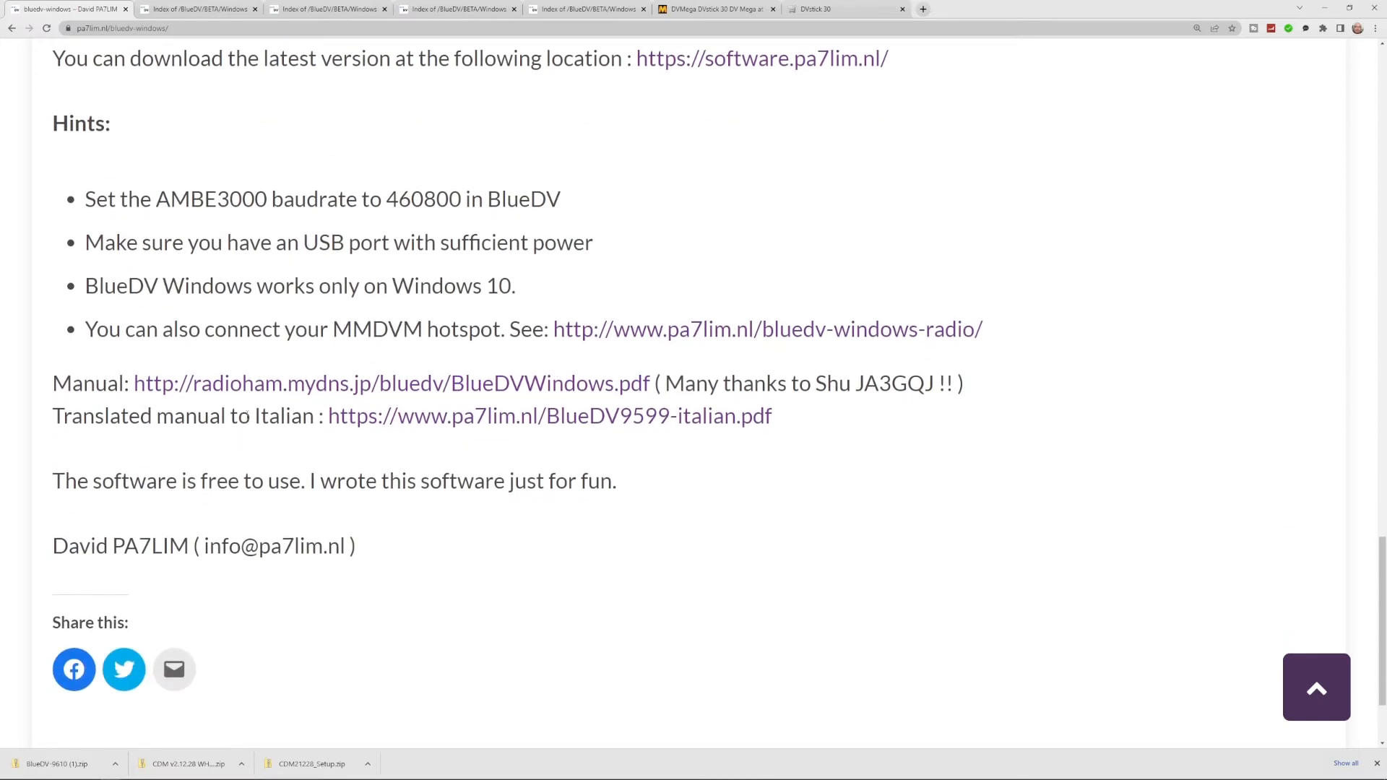
mouse_move(646, 396)
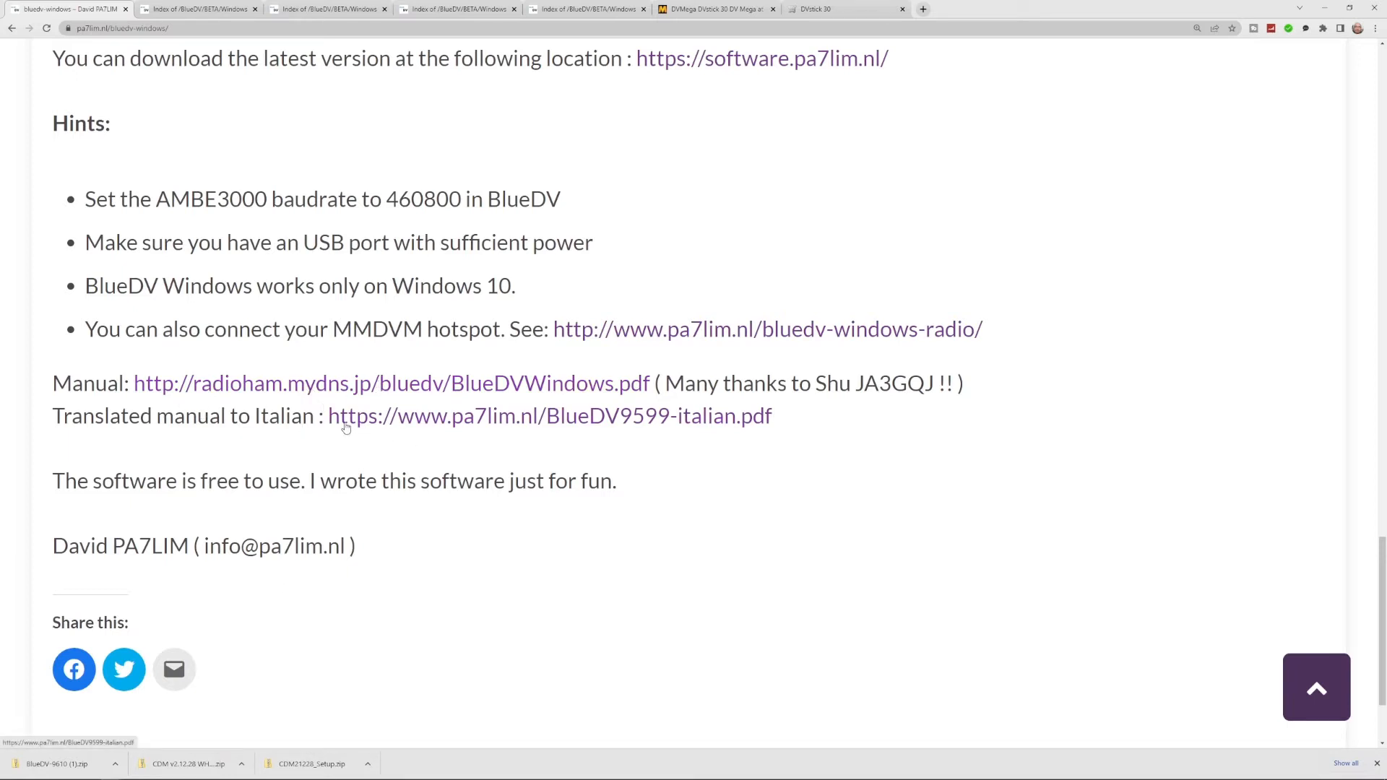
mouse_move(716, 434)
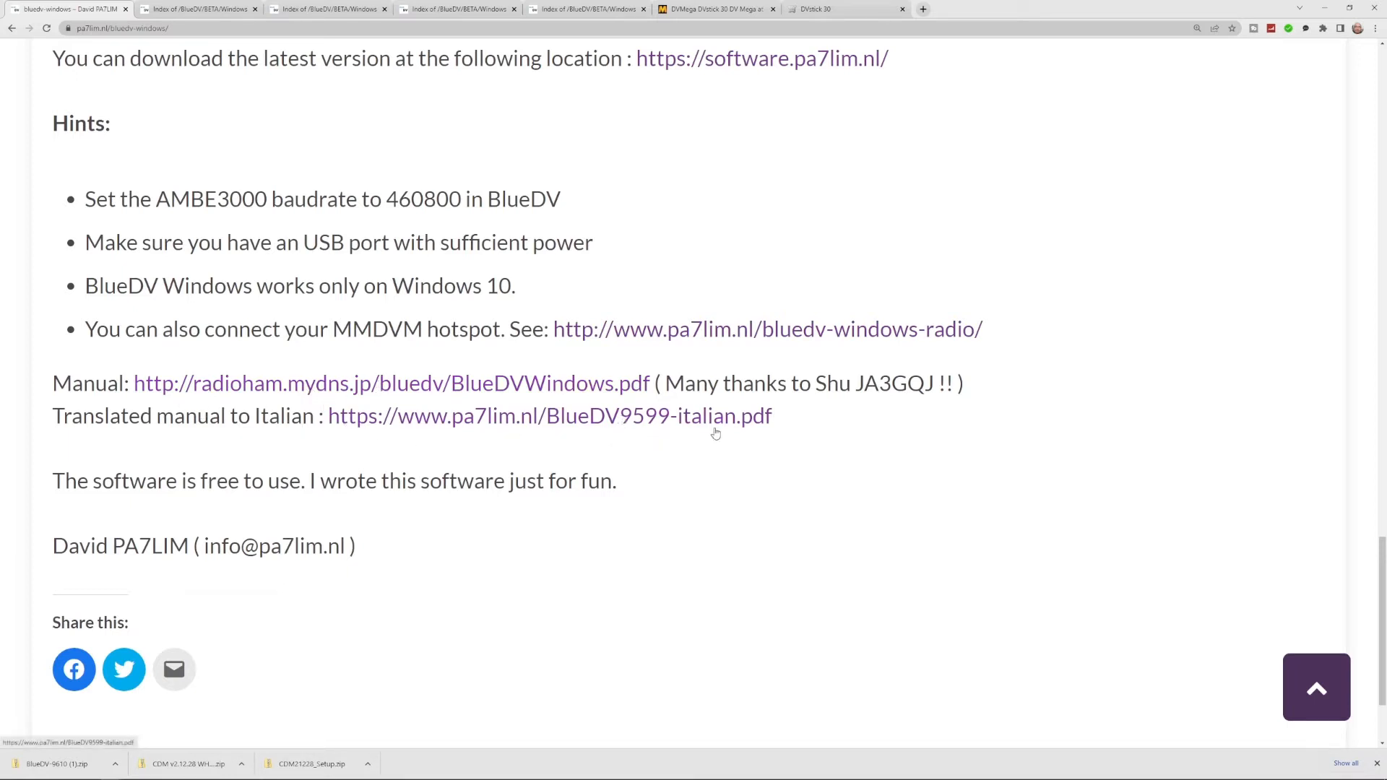
mouse_move(810, 406)
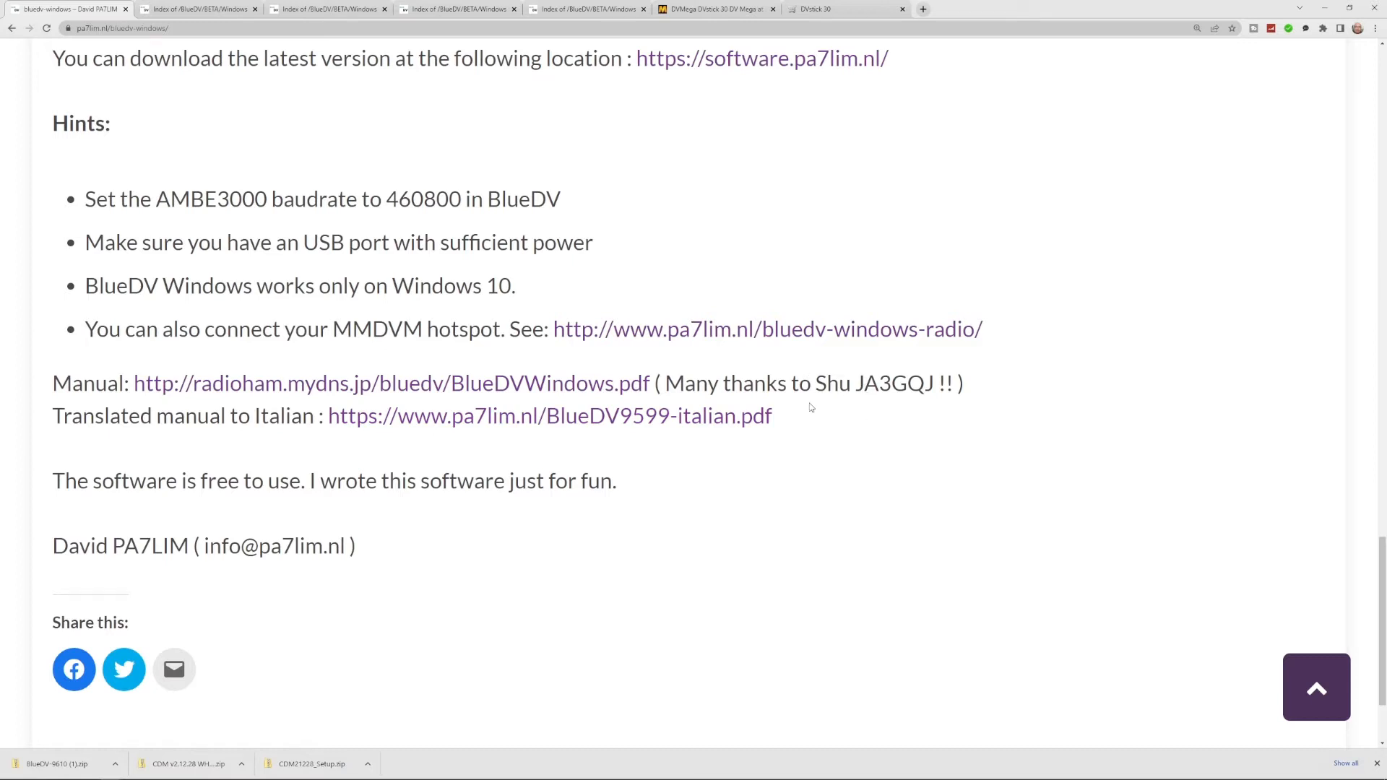
mouse_move(930, 391)
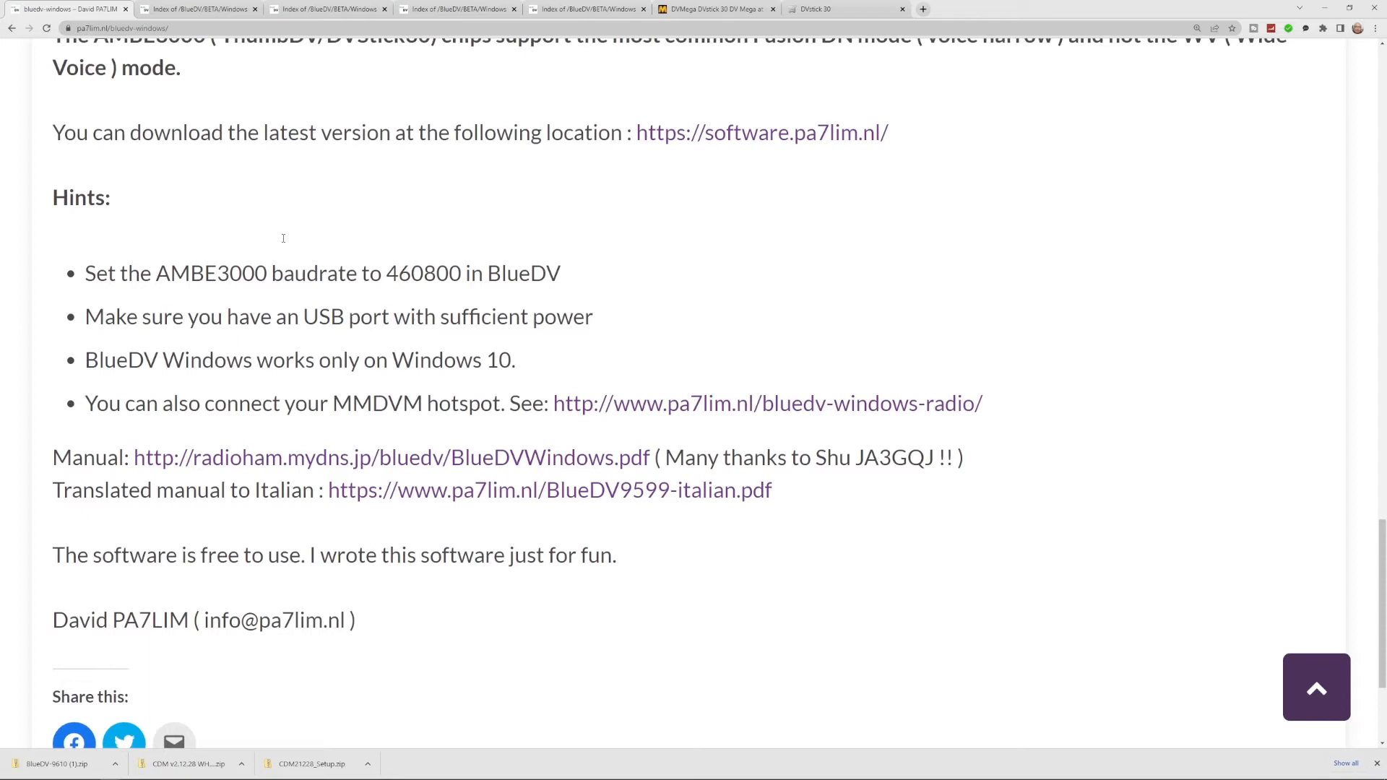
scroll(up, 3)
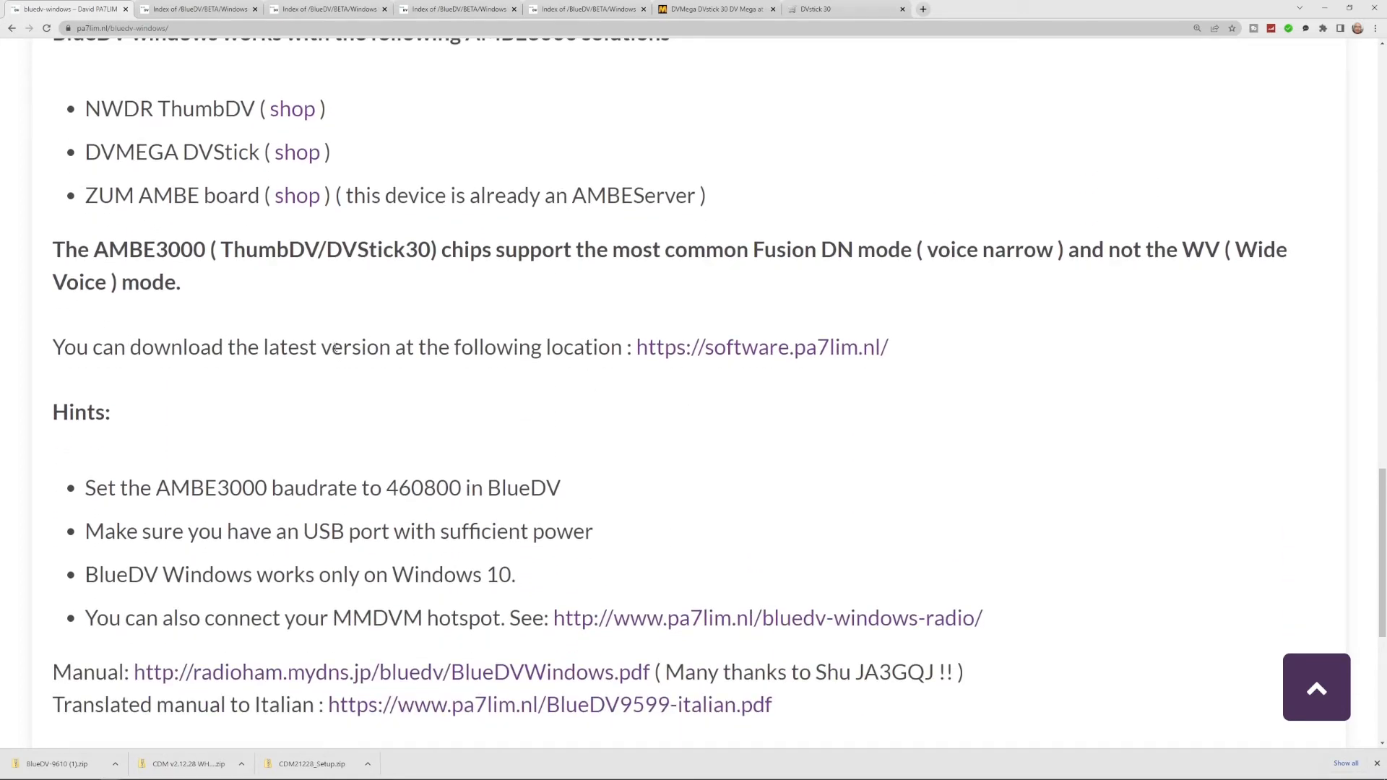
mouse_move(661, 359)
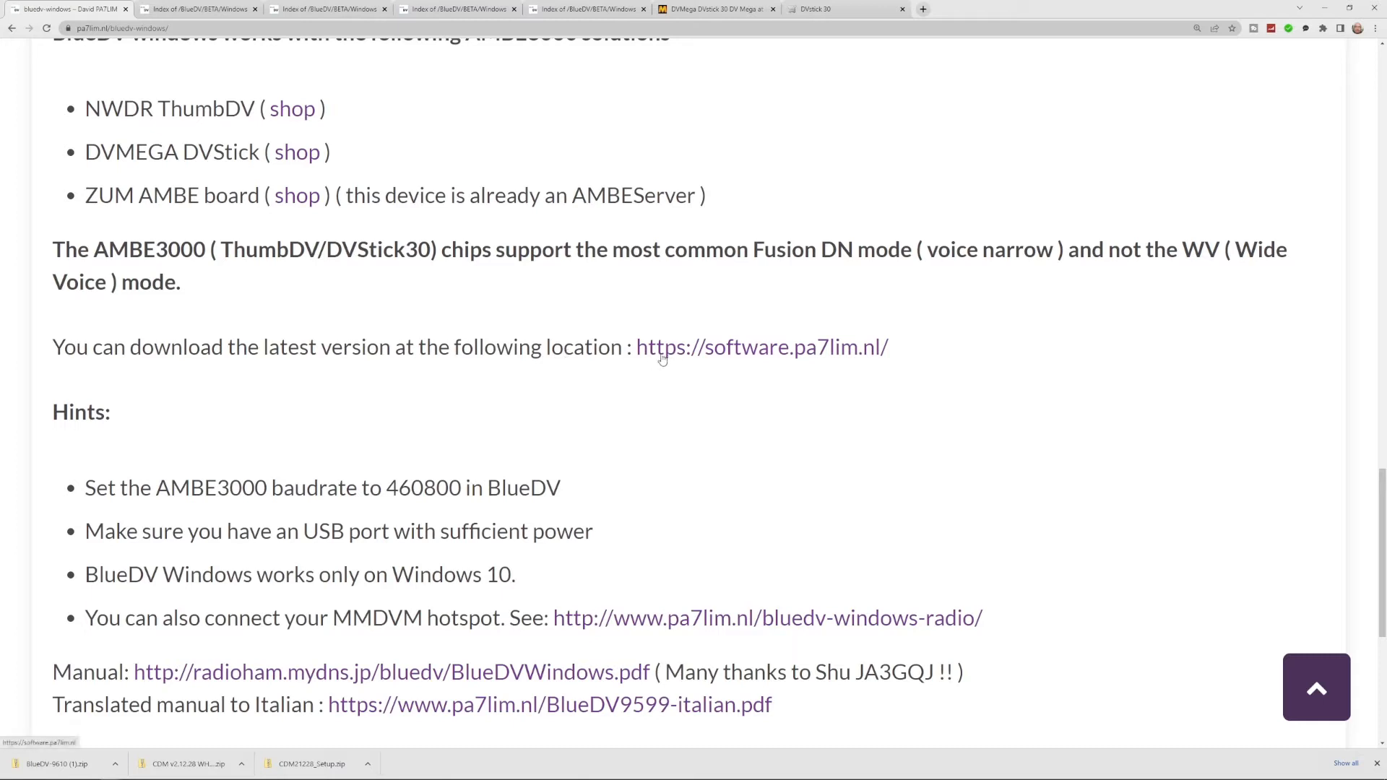
- Browse software.pa7lim.nl into the BlueDV/BETA/Windows downloads folder
click(761, 347)
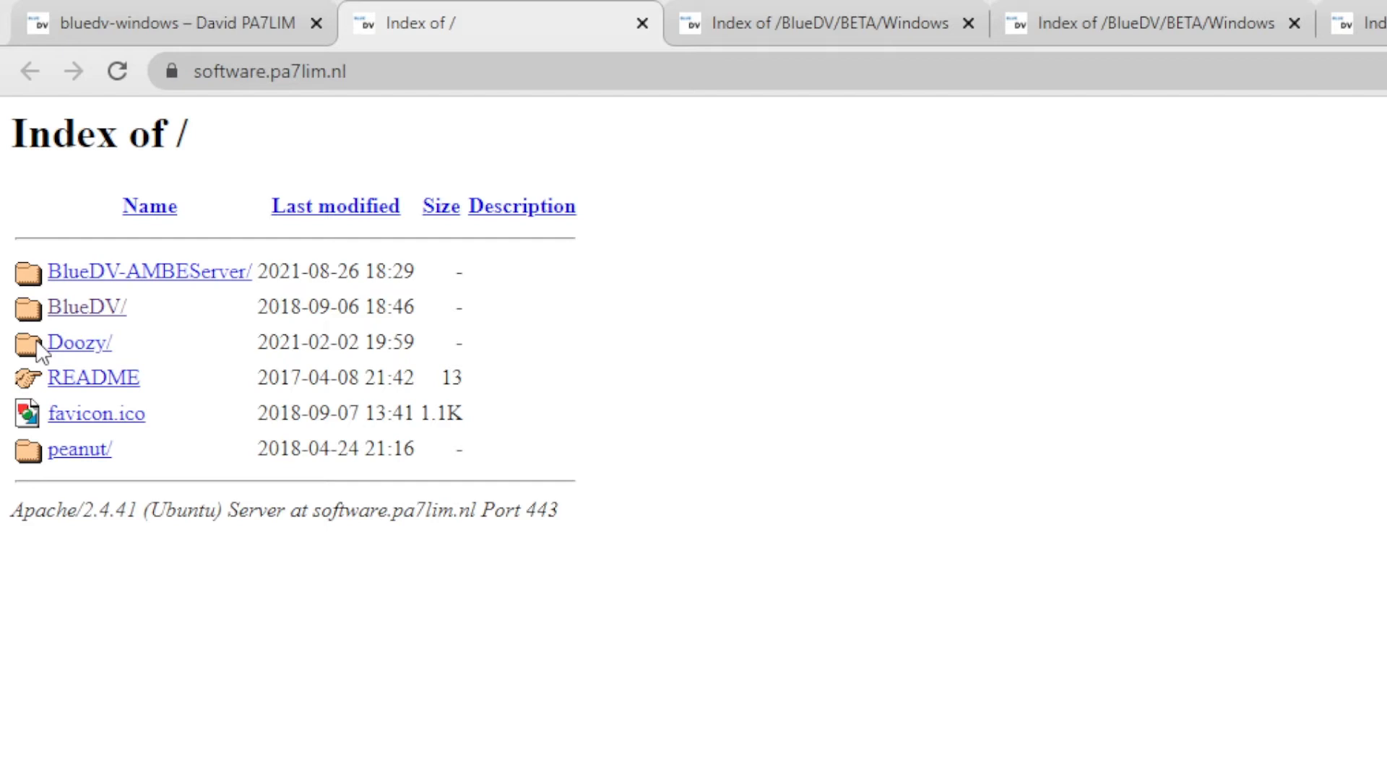
click(87, 307)
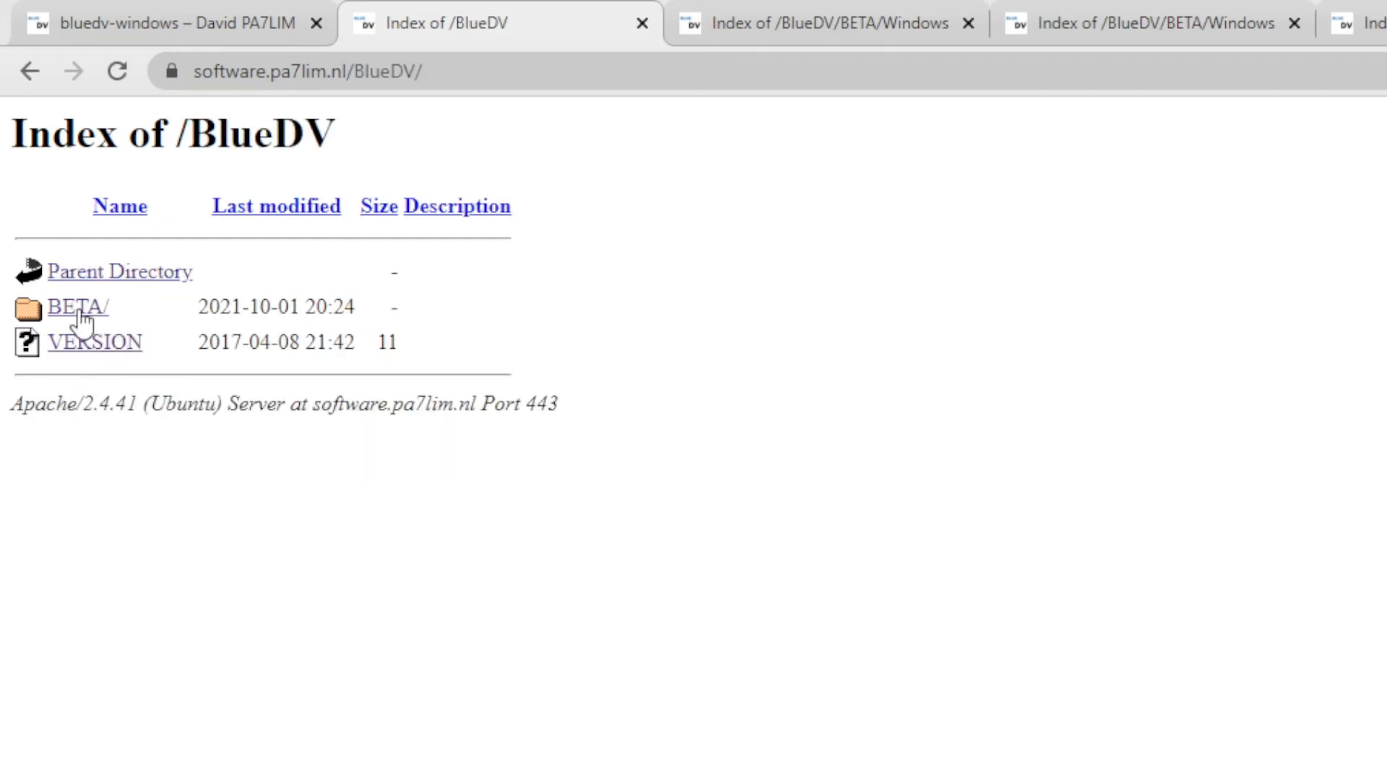
click(75, 306)
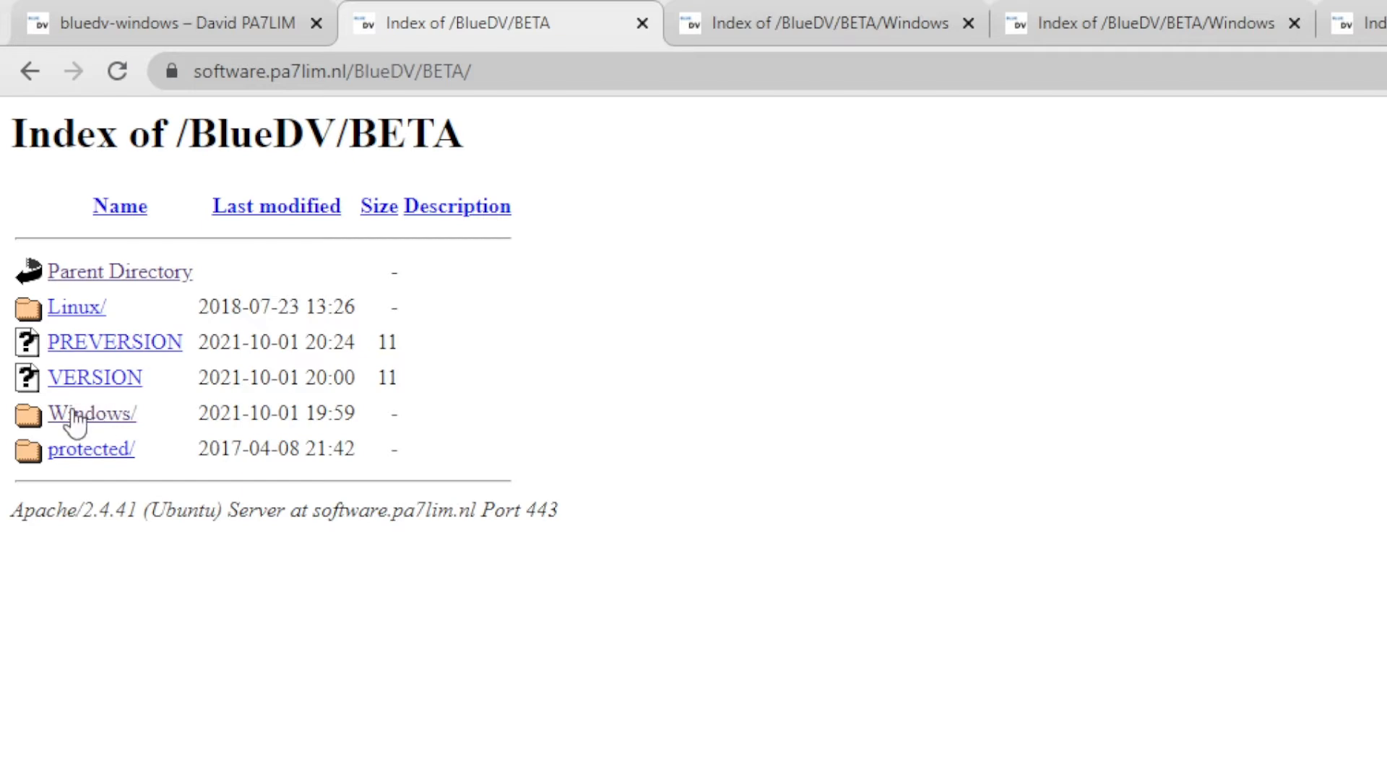
click(91, 412)
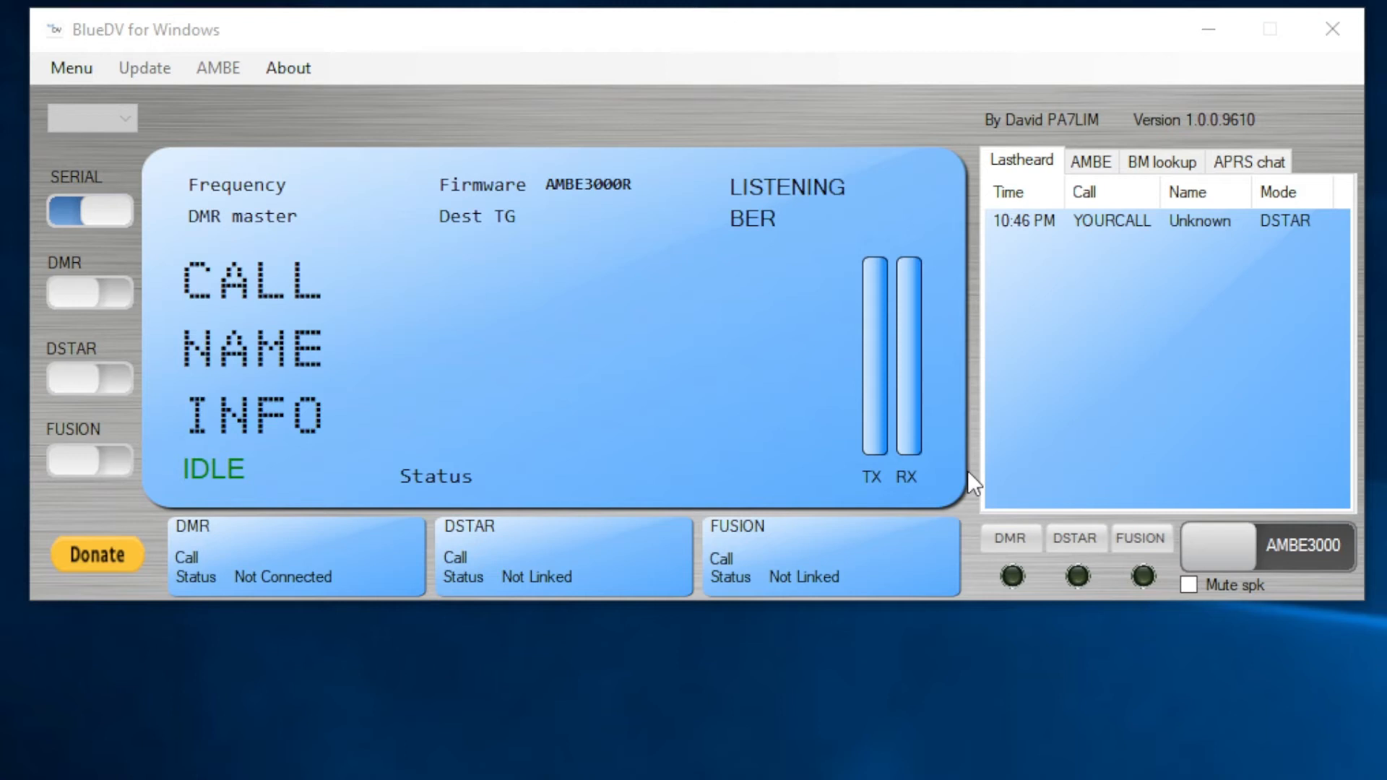
- Switch the SERIAL connection off, then open and close the Menu dropdown unchanged
click(90, 209)
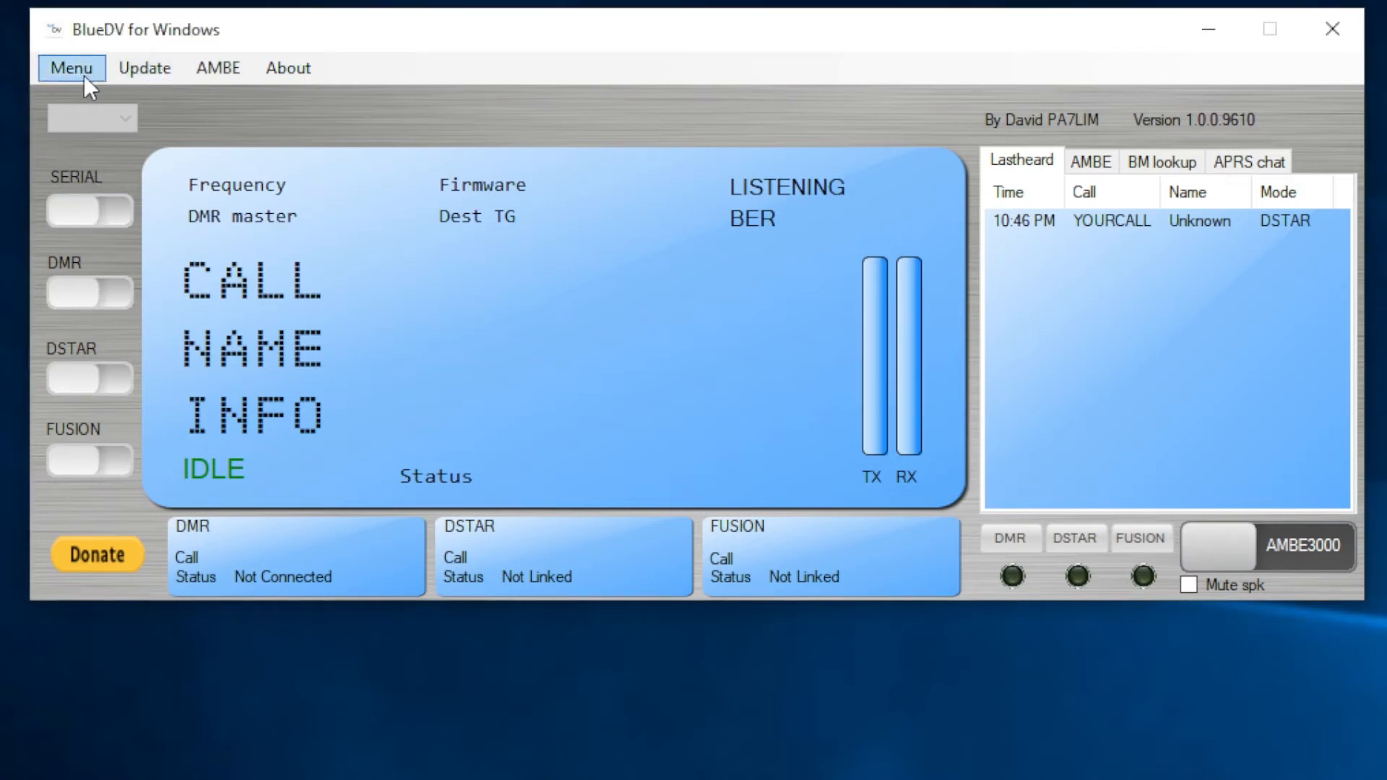
click(71, 68)
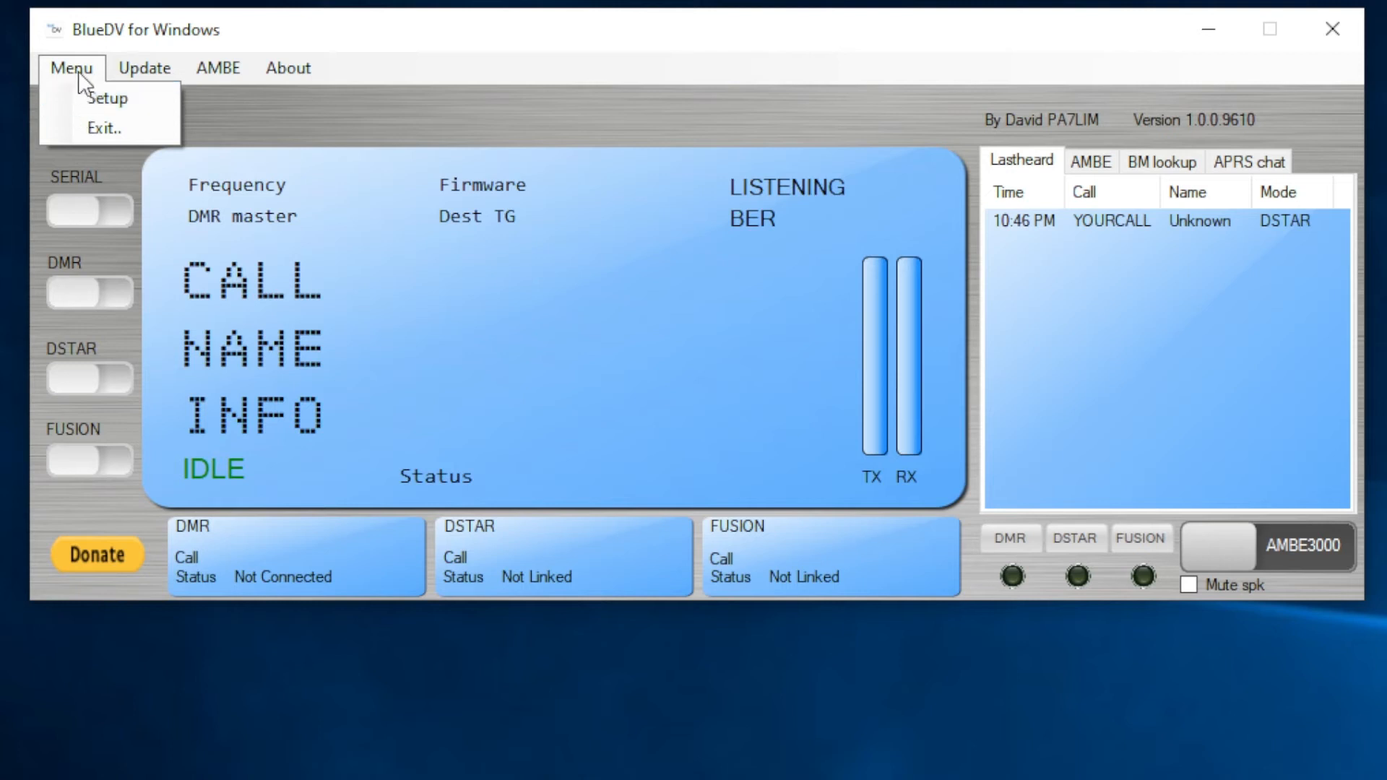
click(393, 94)
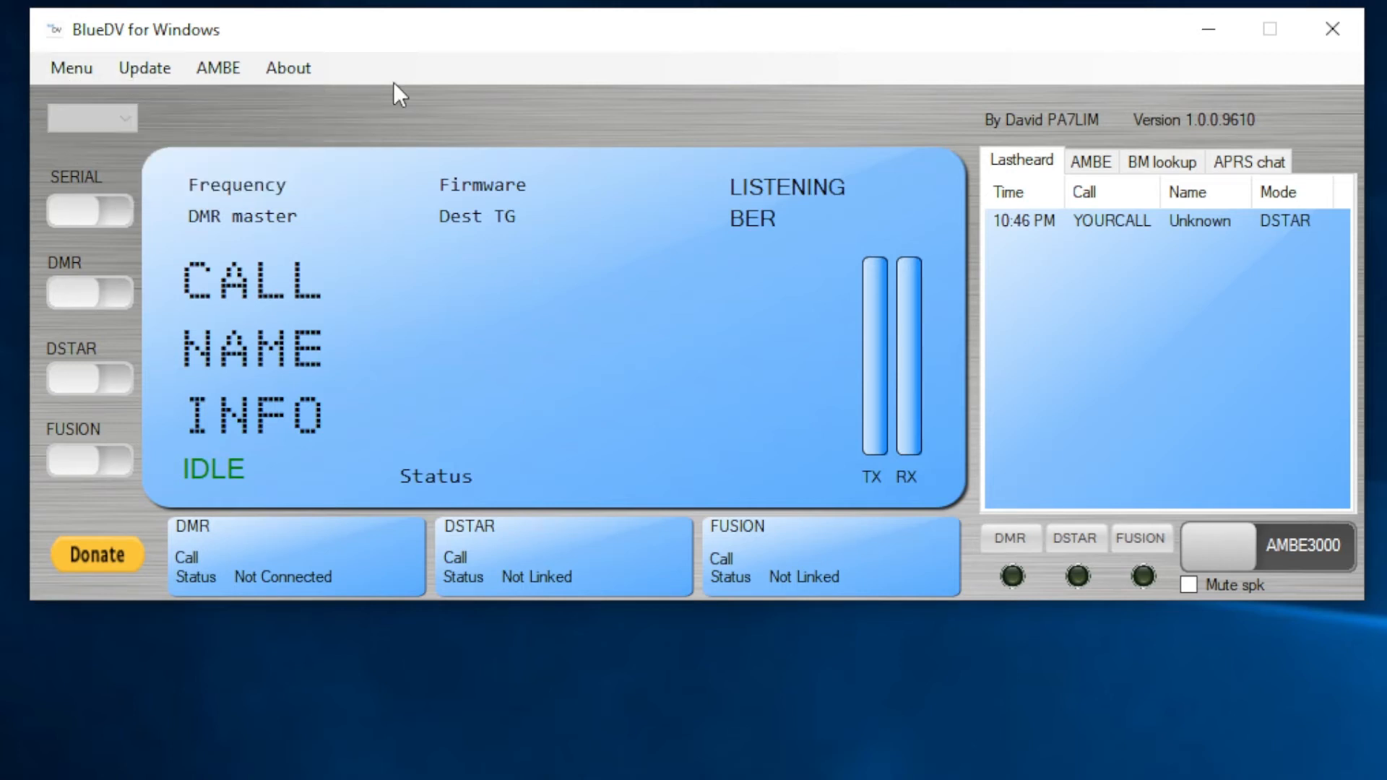
click(143, 67)
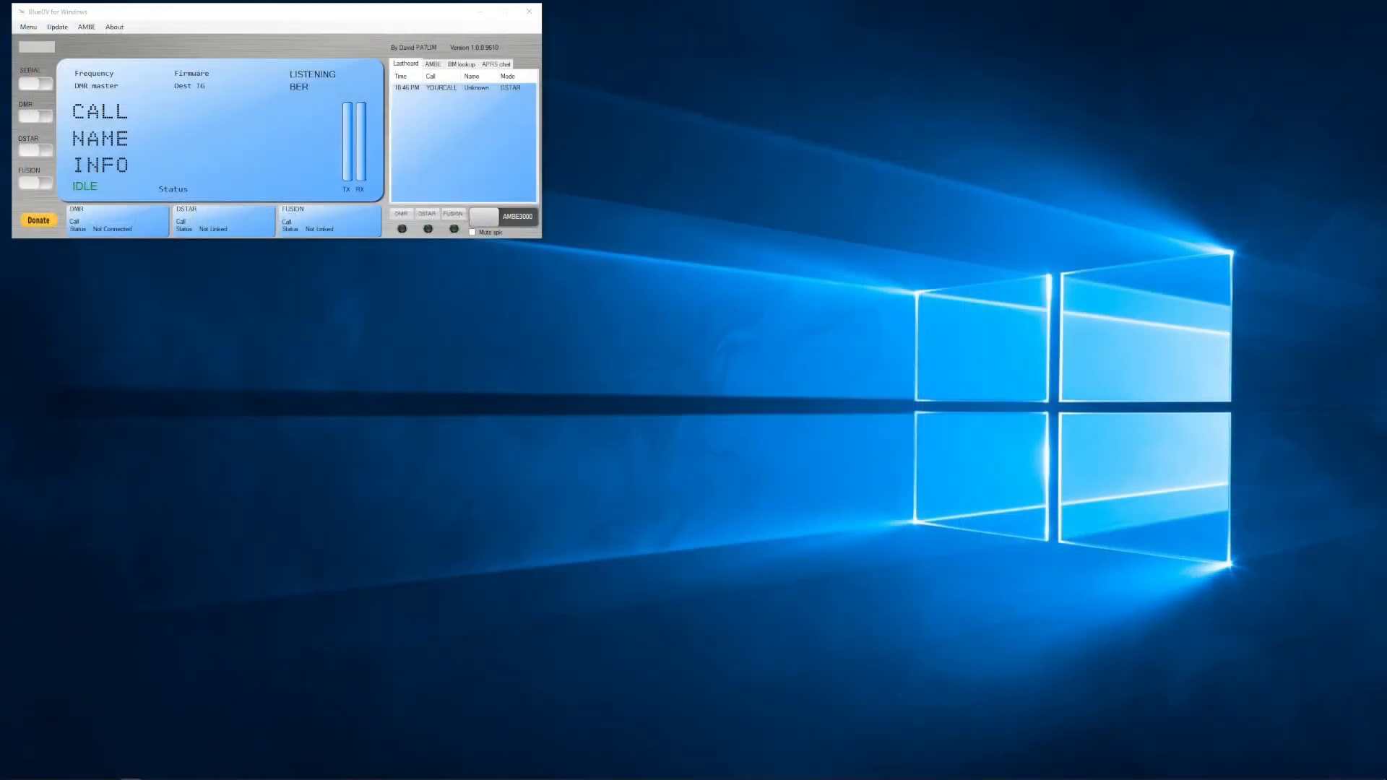
- Download fresh D-STAR host lists, overwriting the old host files and dismissing notices
click(57, 26)
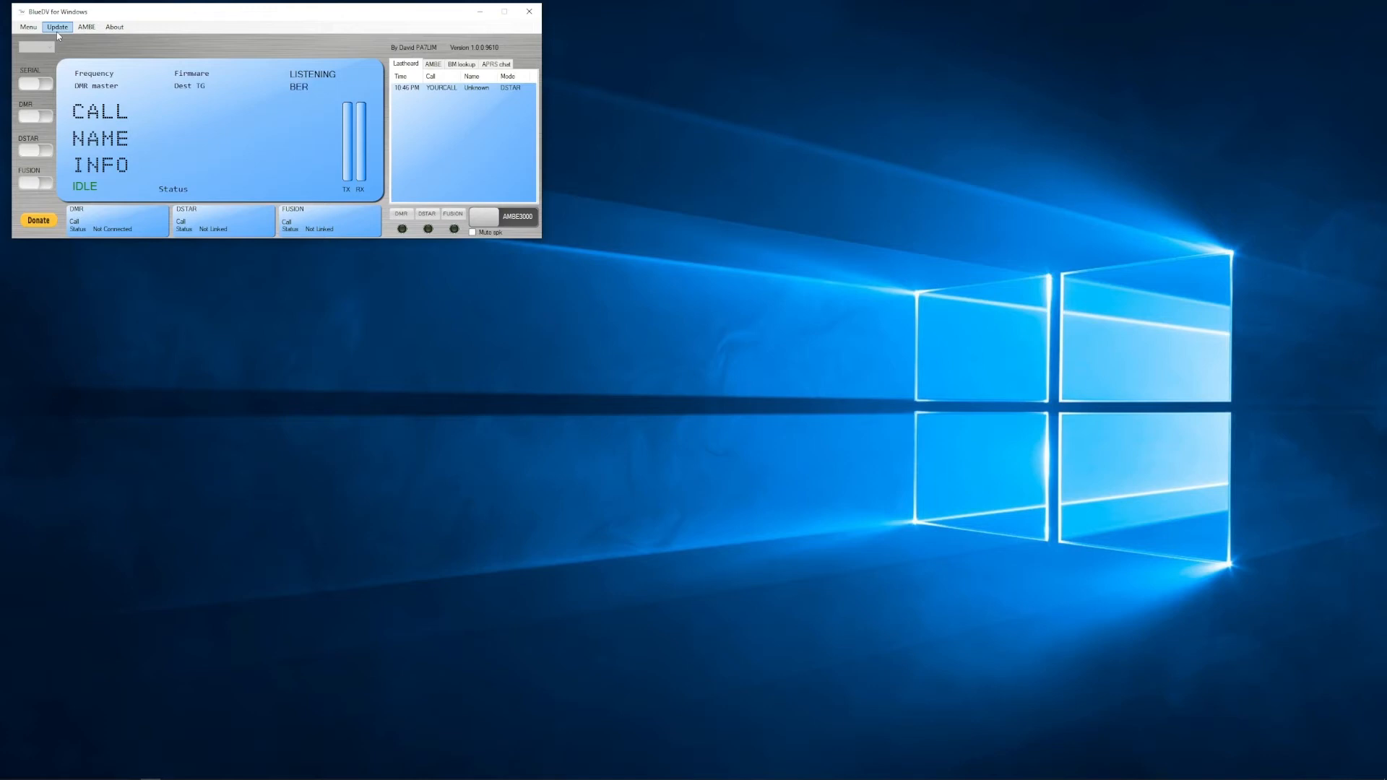
click(56, 26)
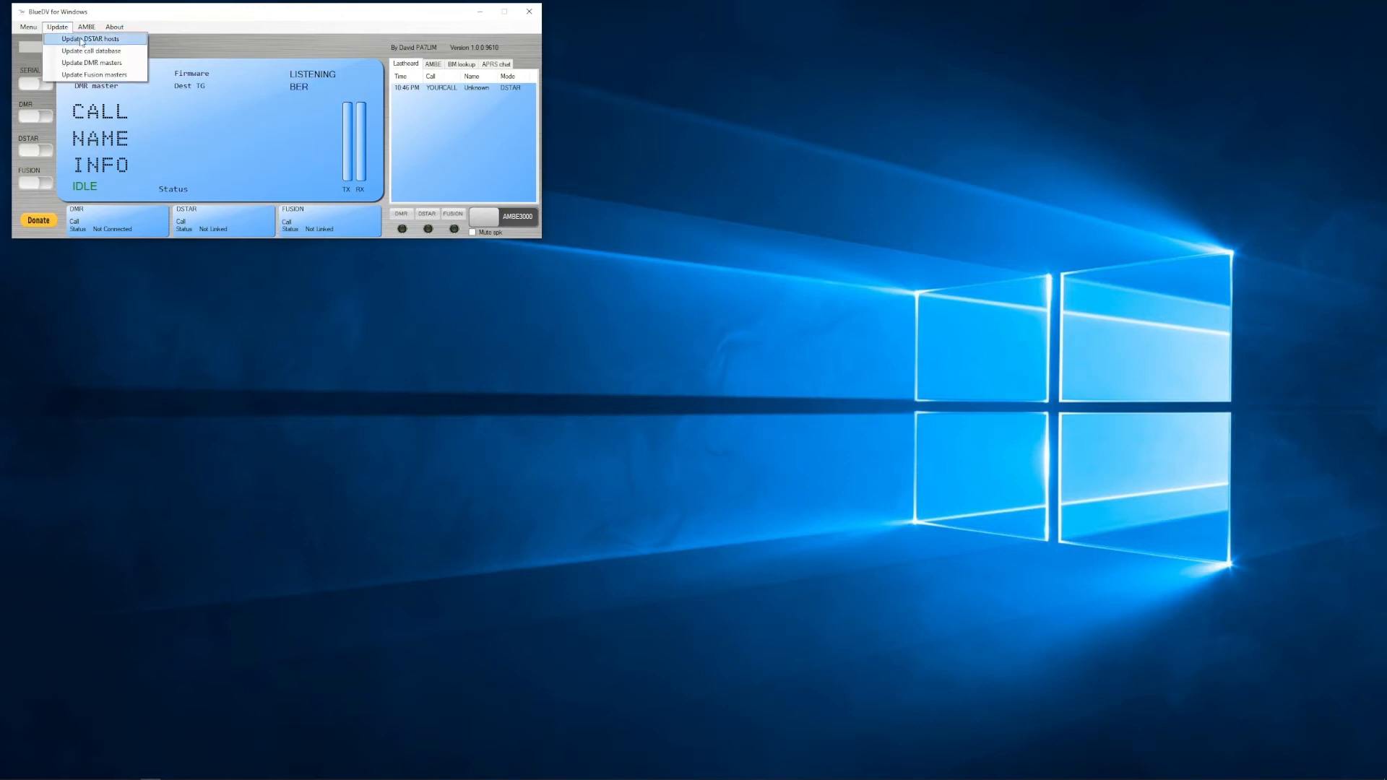
click(90, 38)
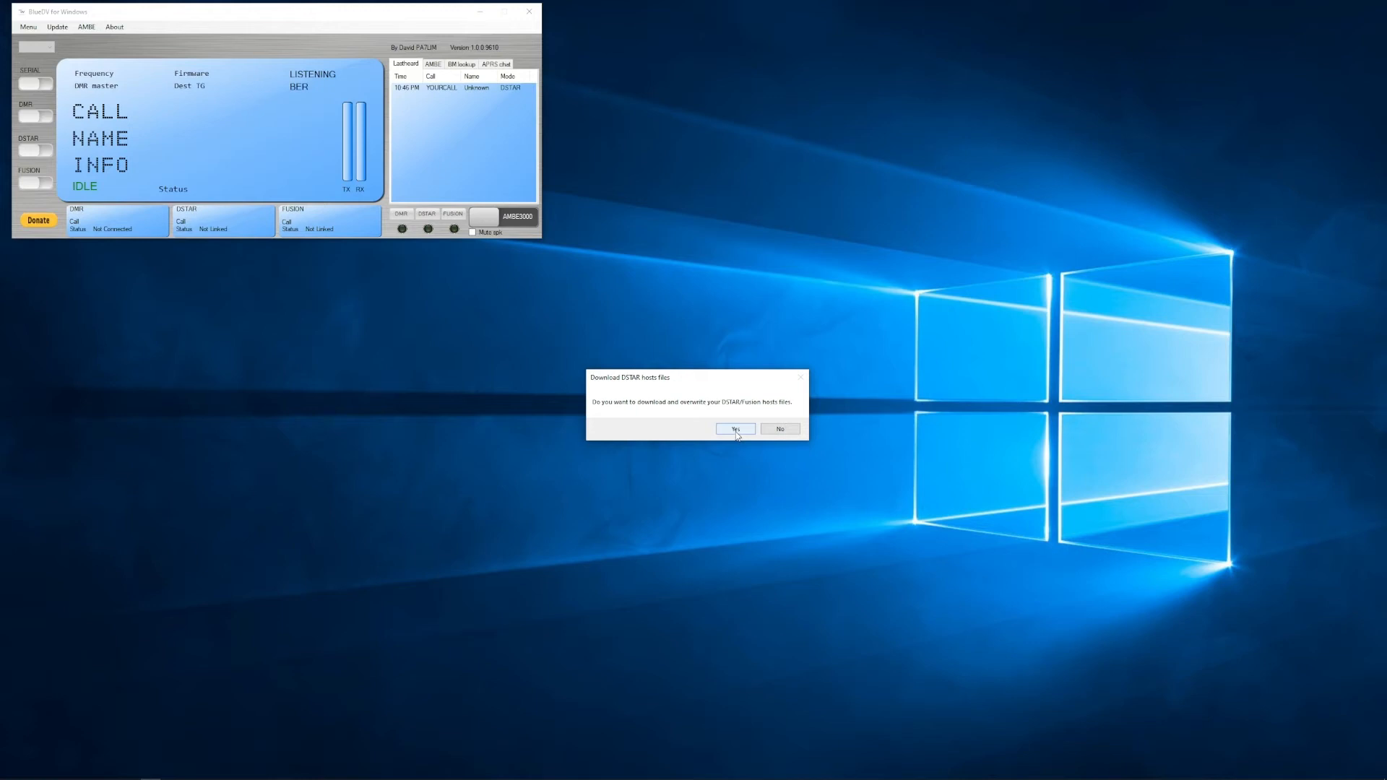
click(734, 429)
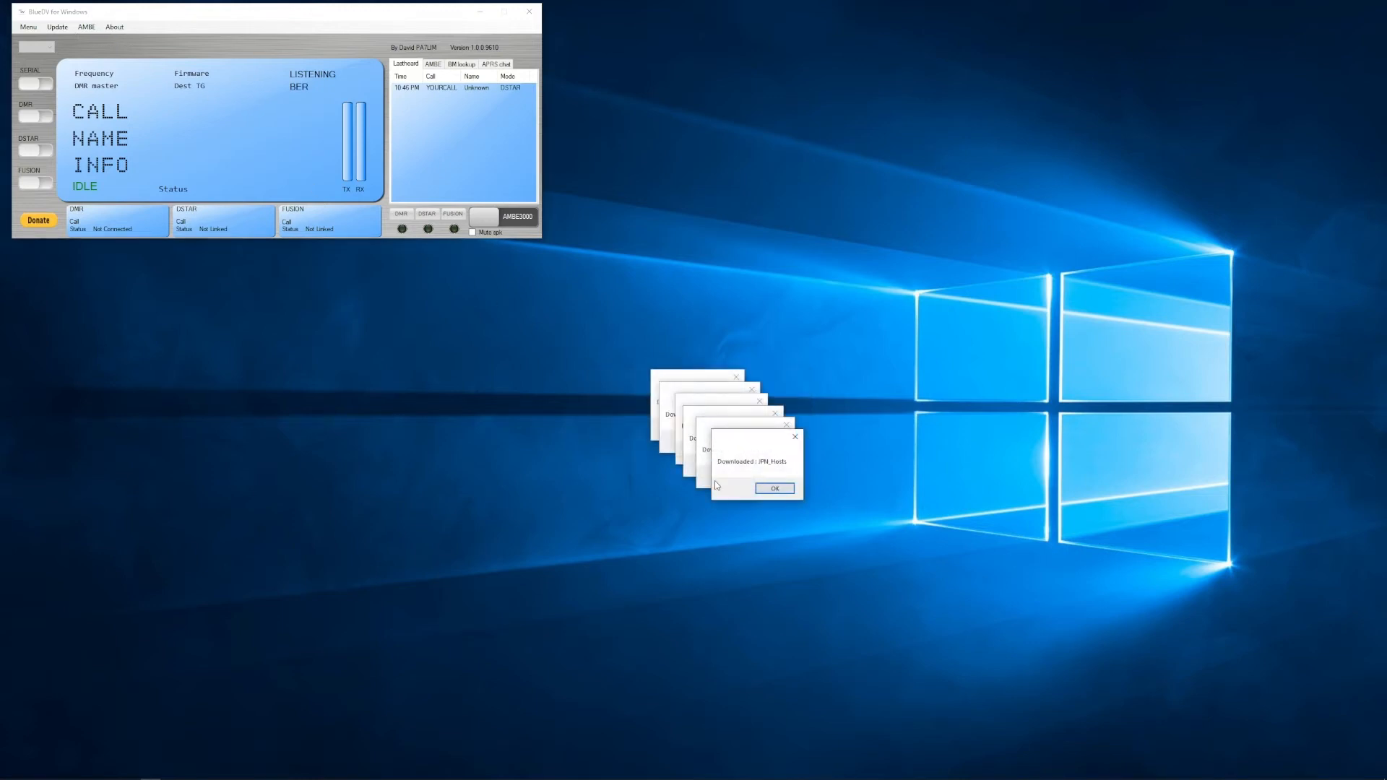
click(774, 487)
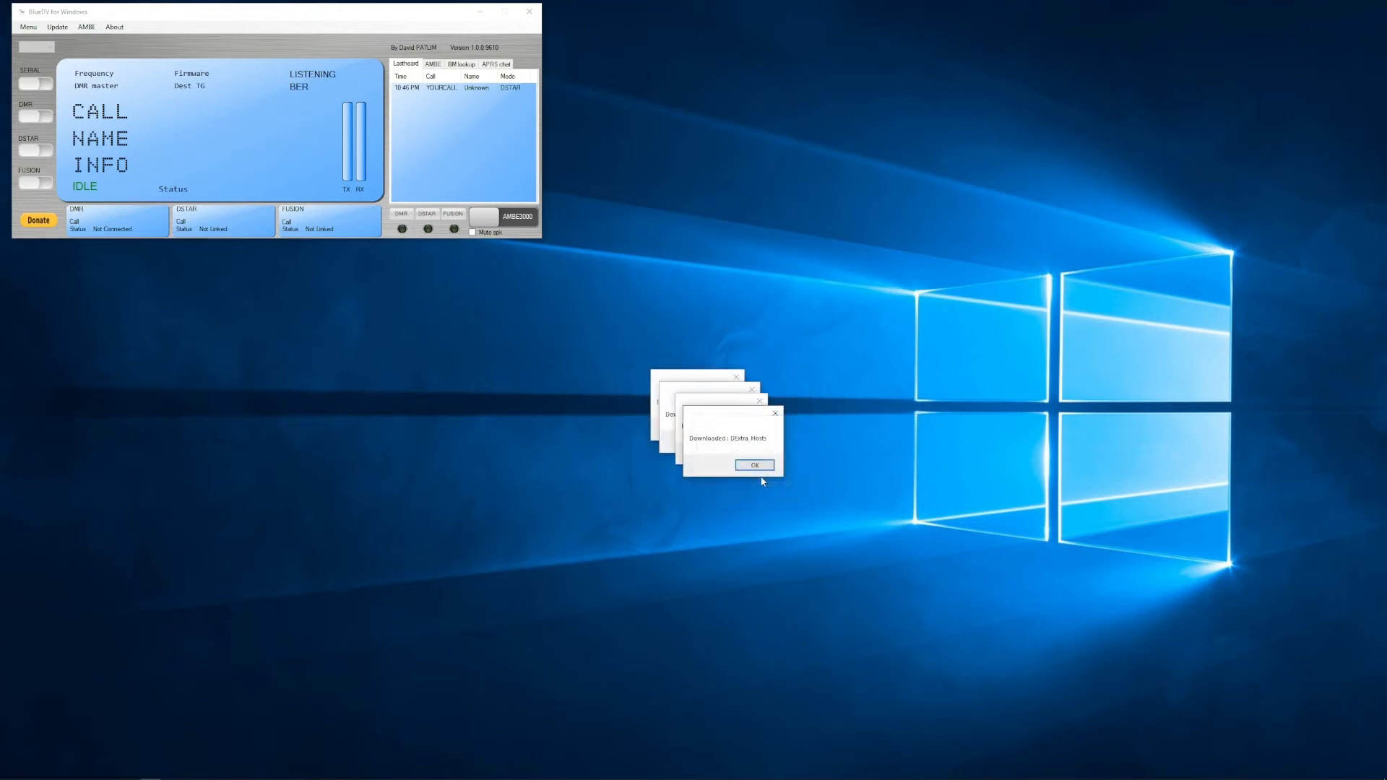
click(753, 464)
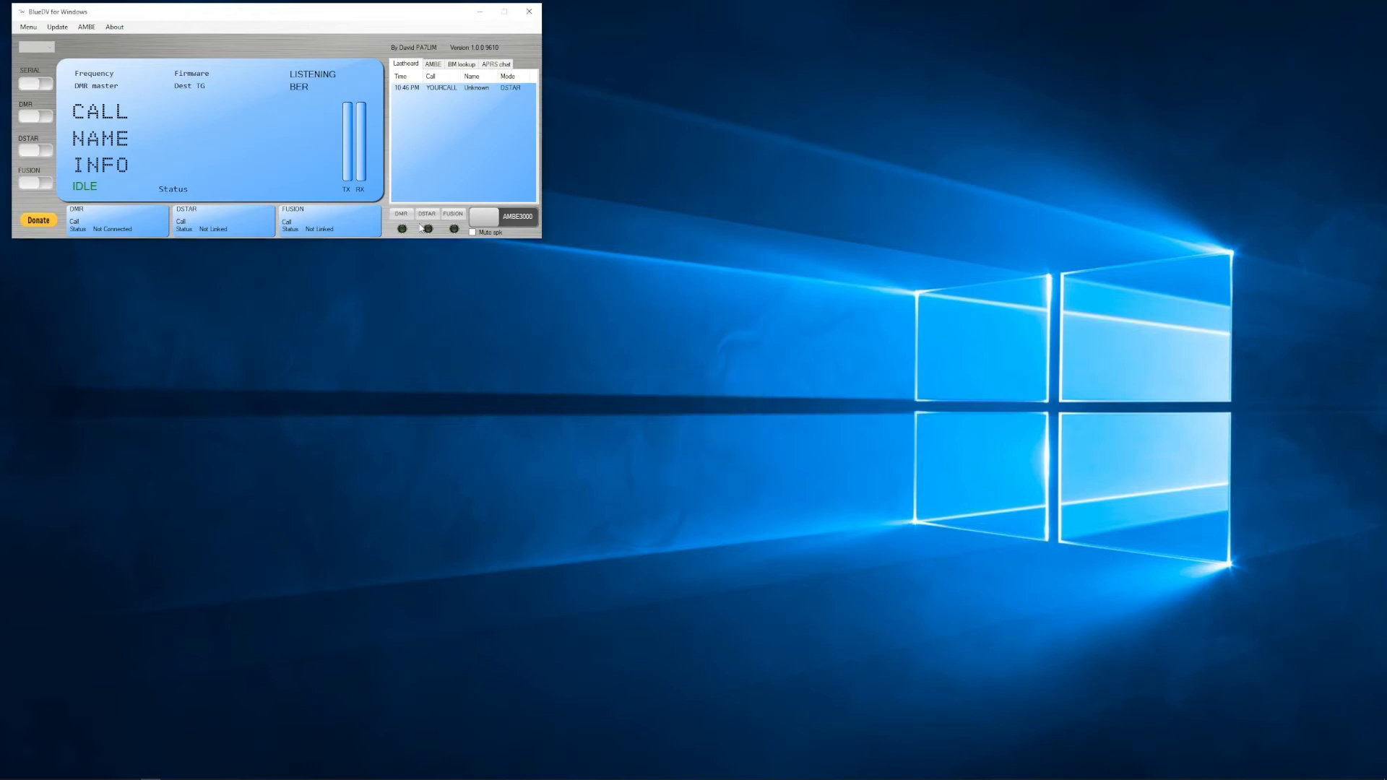
- Update the user database, confirming the overwrite
click(56, 27)
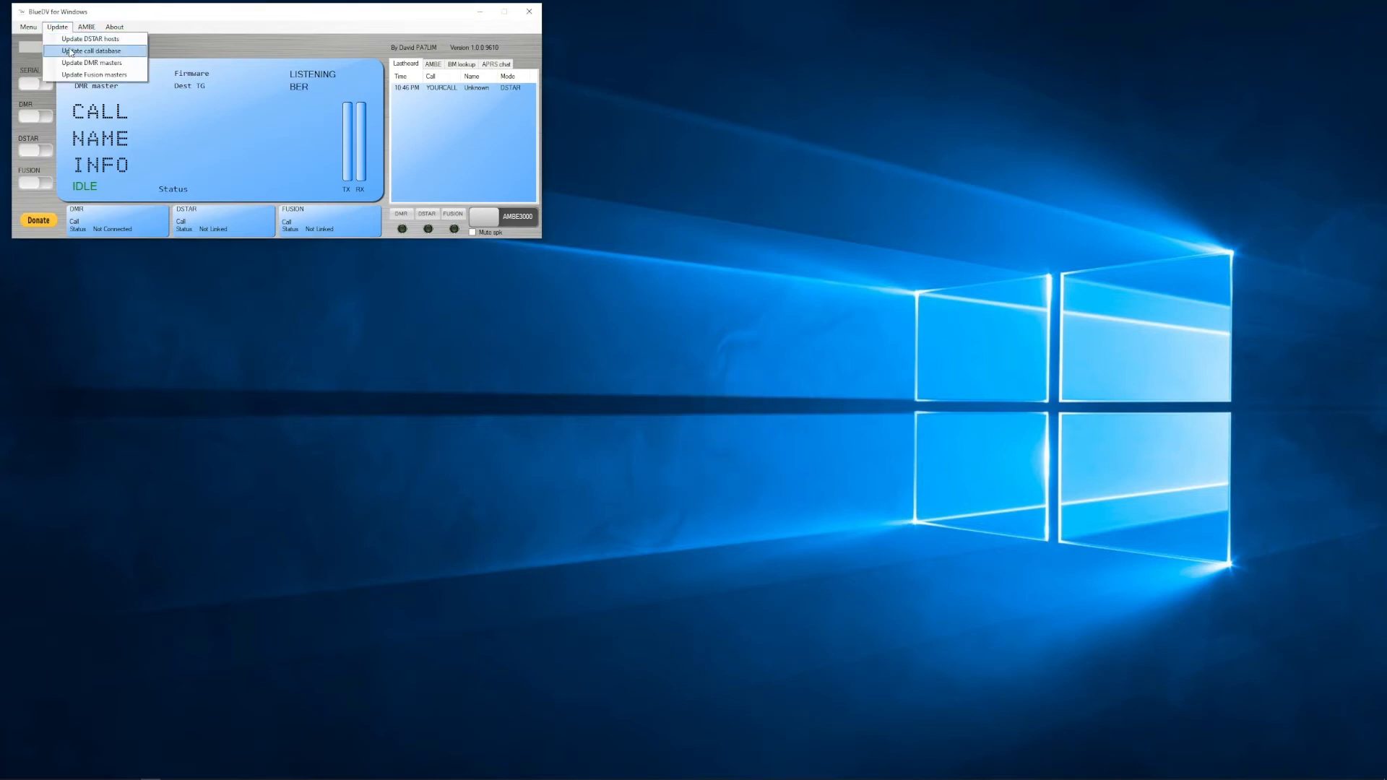
click(91, 50)
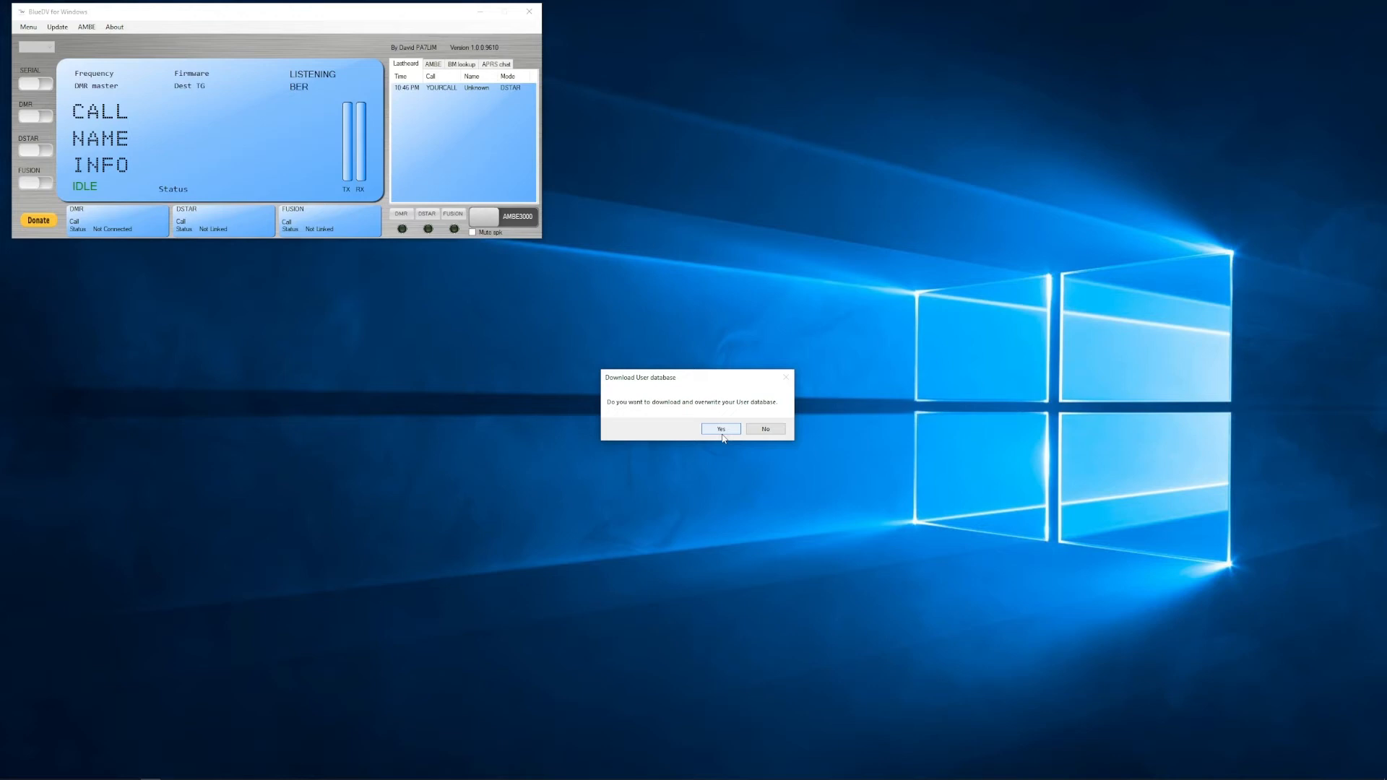
click(721, 429)
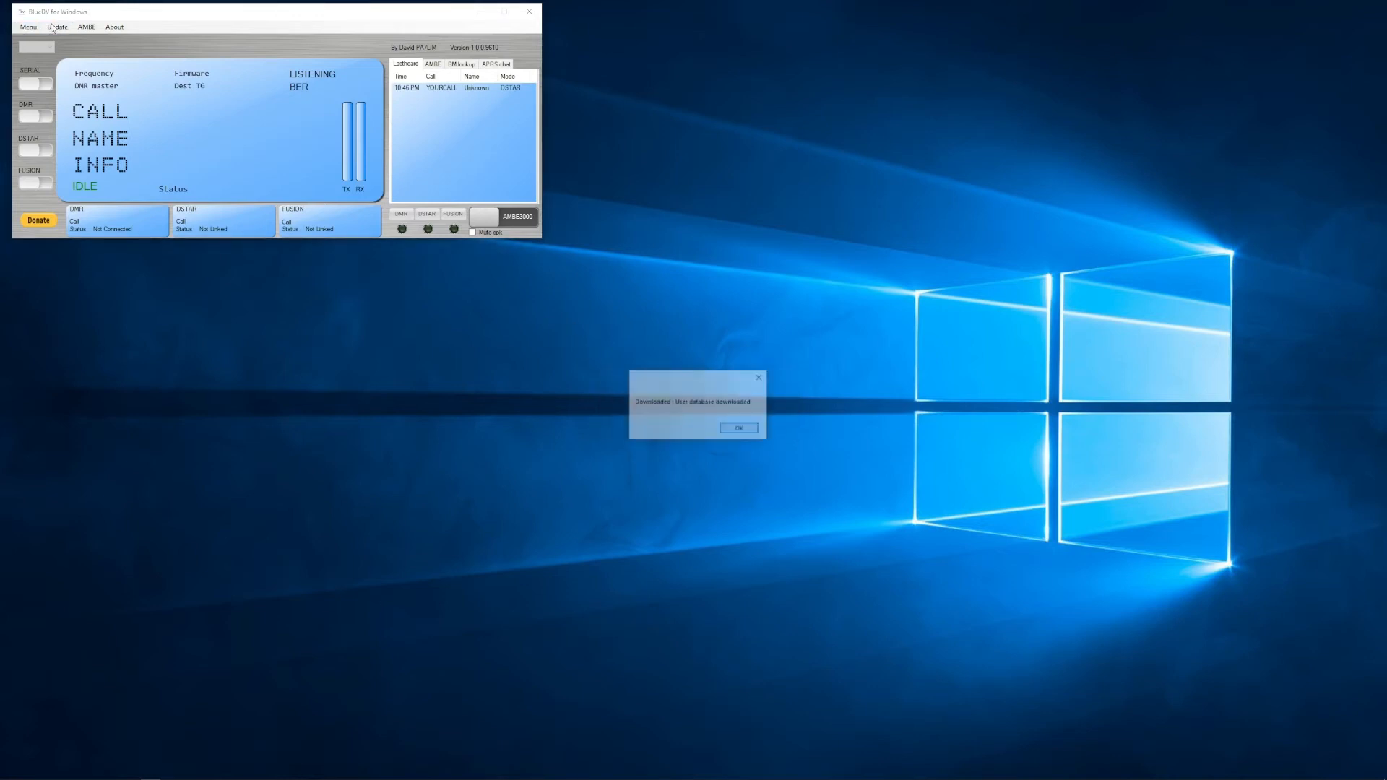
click(738, 429)
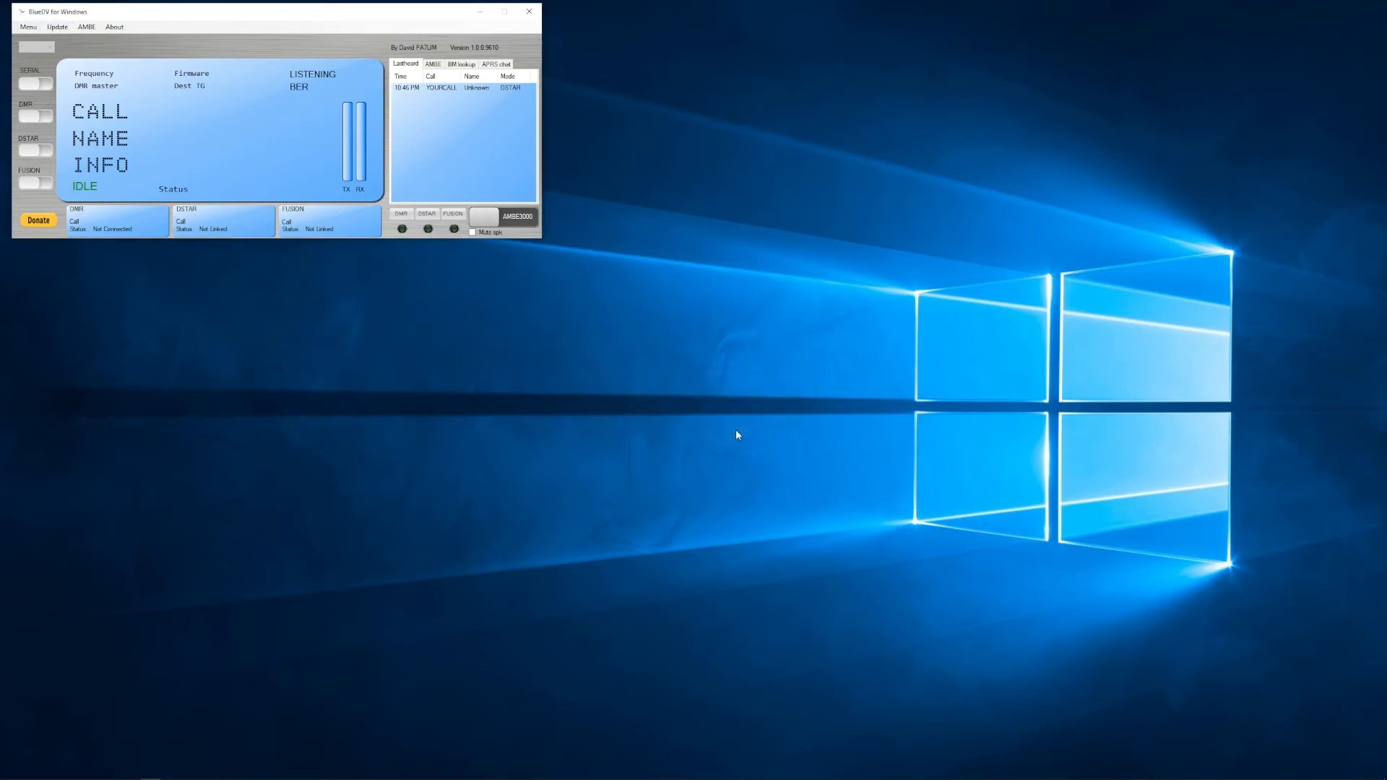
- Update the Brandmeister, XLX and FreeDMR master databases
click(56, 27)
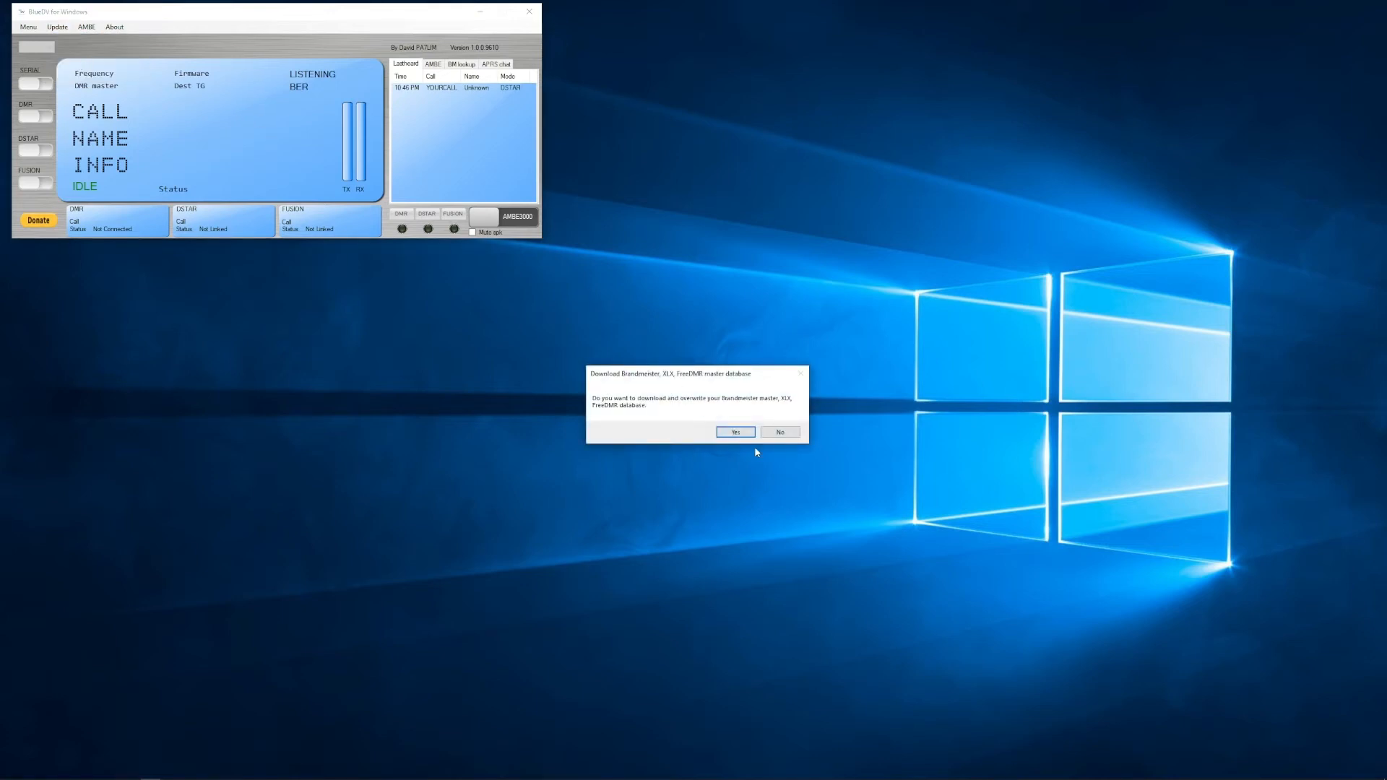
click(734, 432)
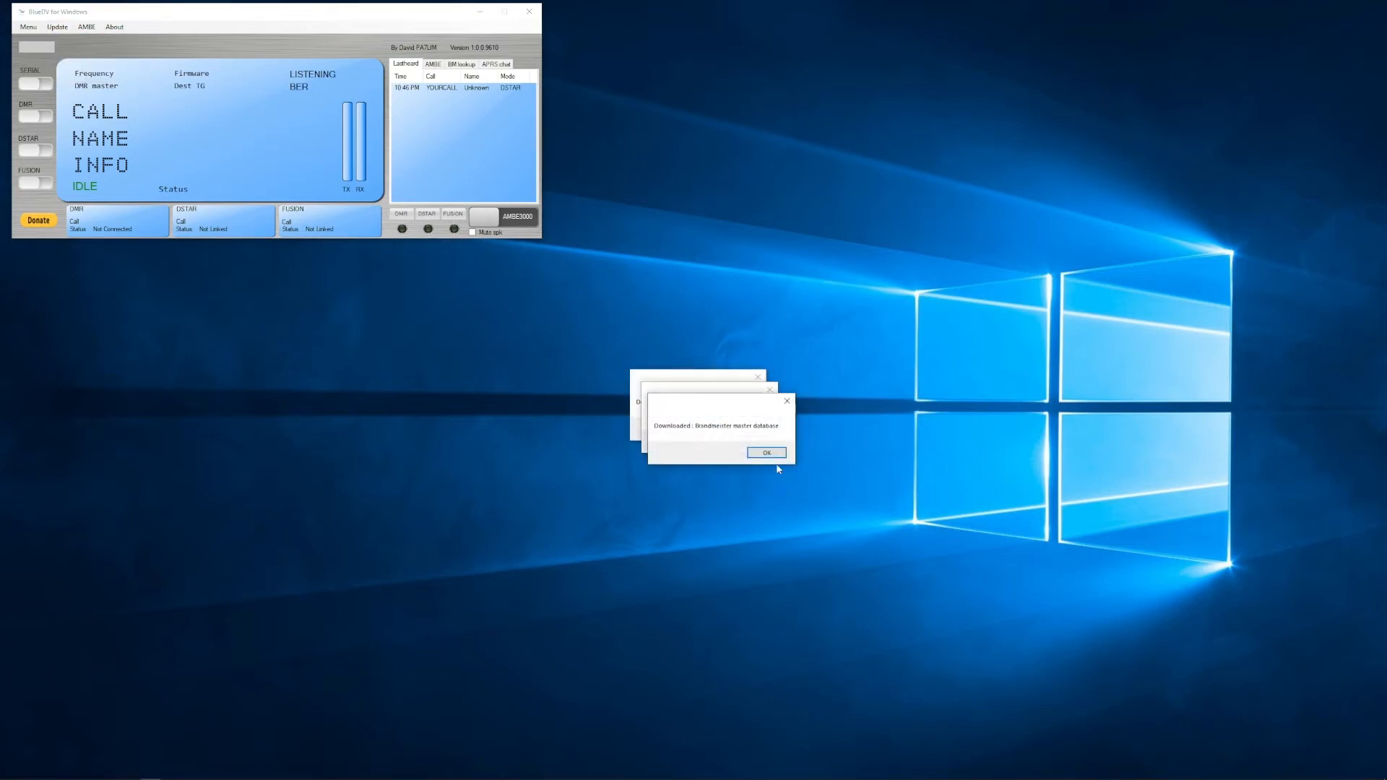
click(766, 452)
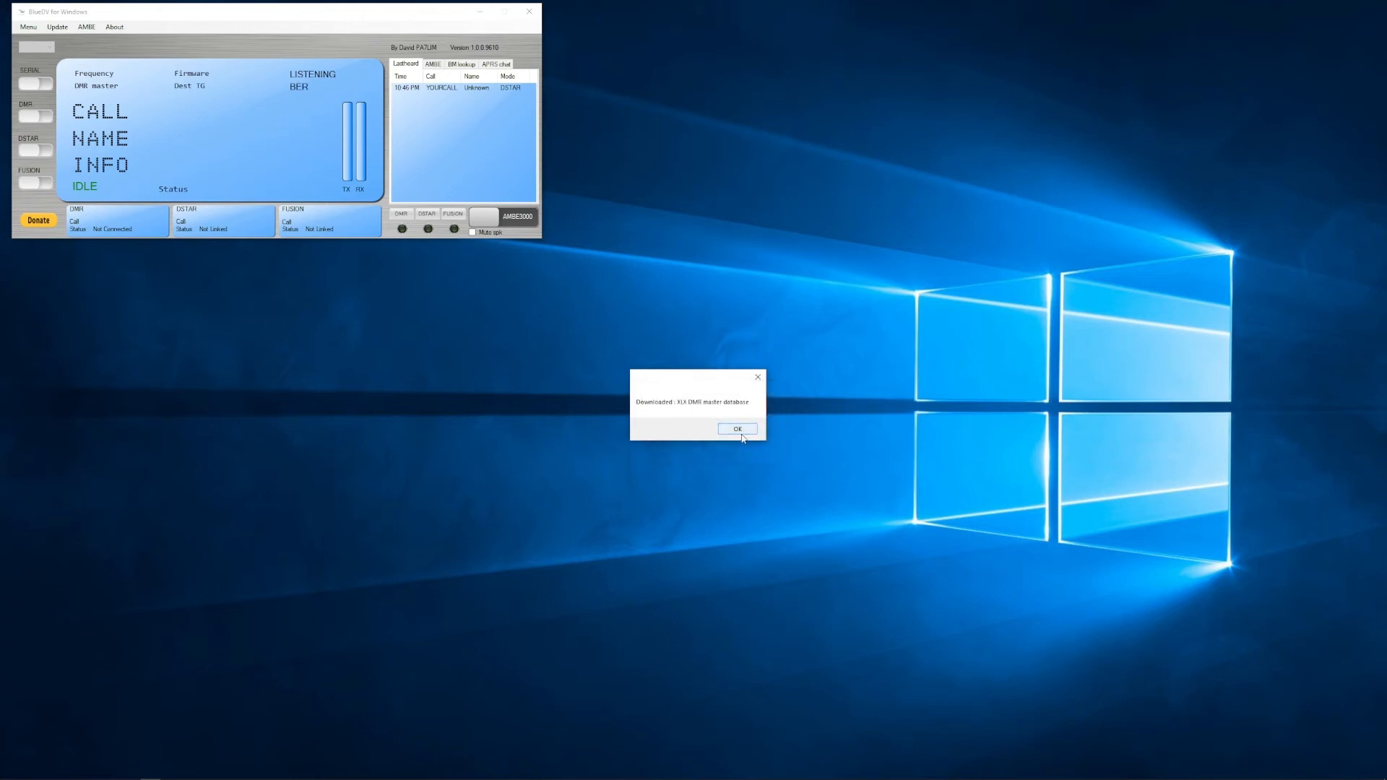
- Update the Fusion master database, confirming the overwrite
click(737, 429)
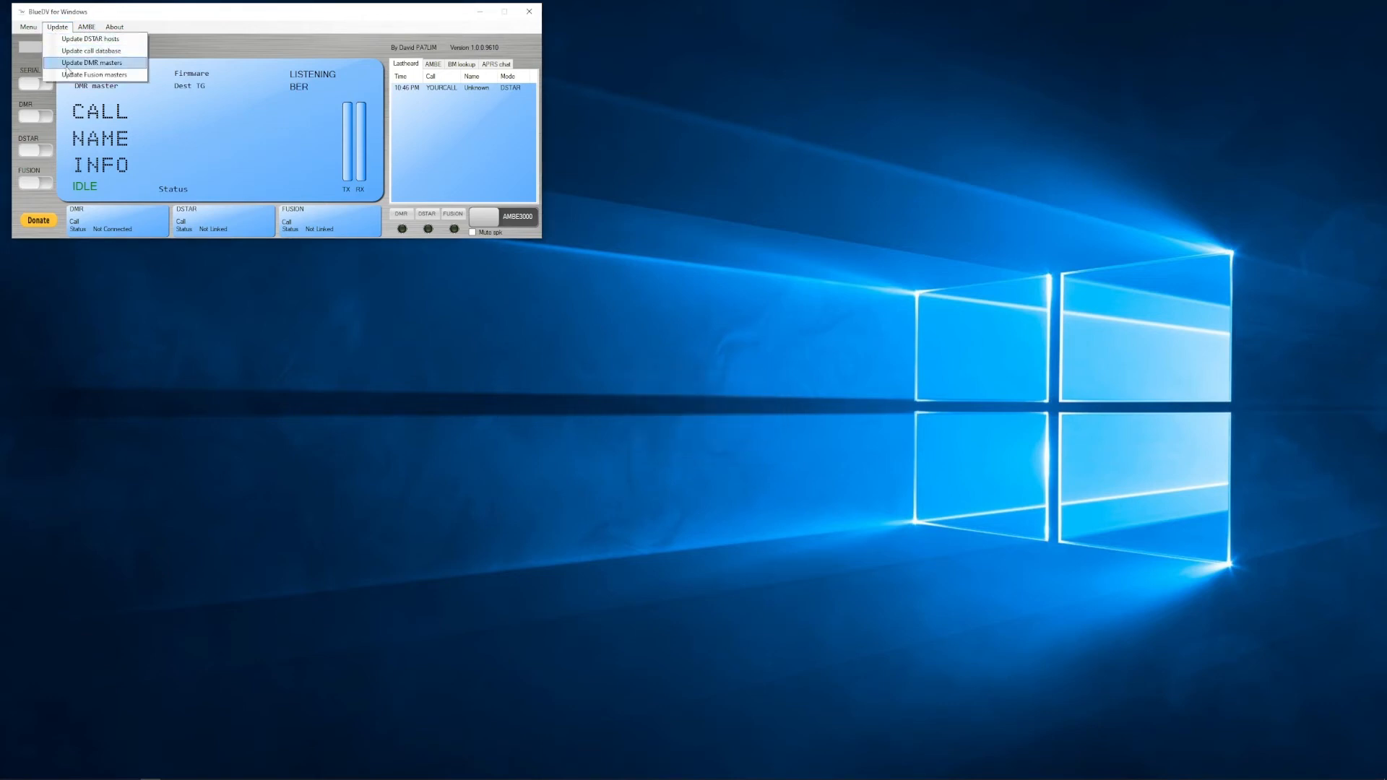
click(95, 75)
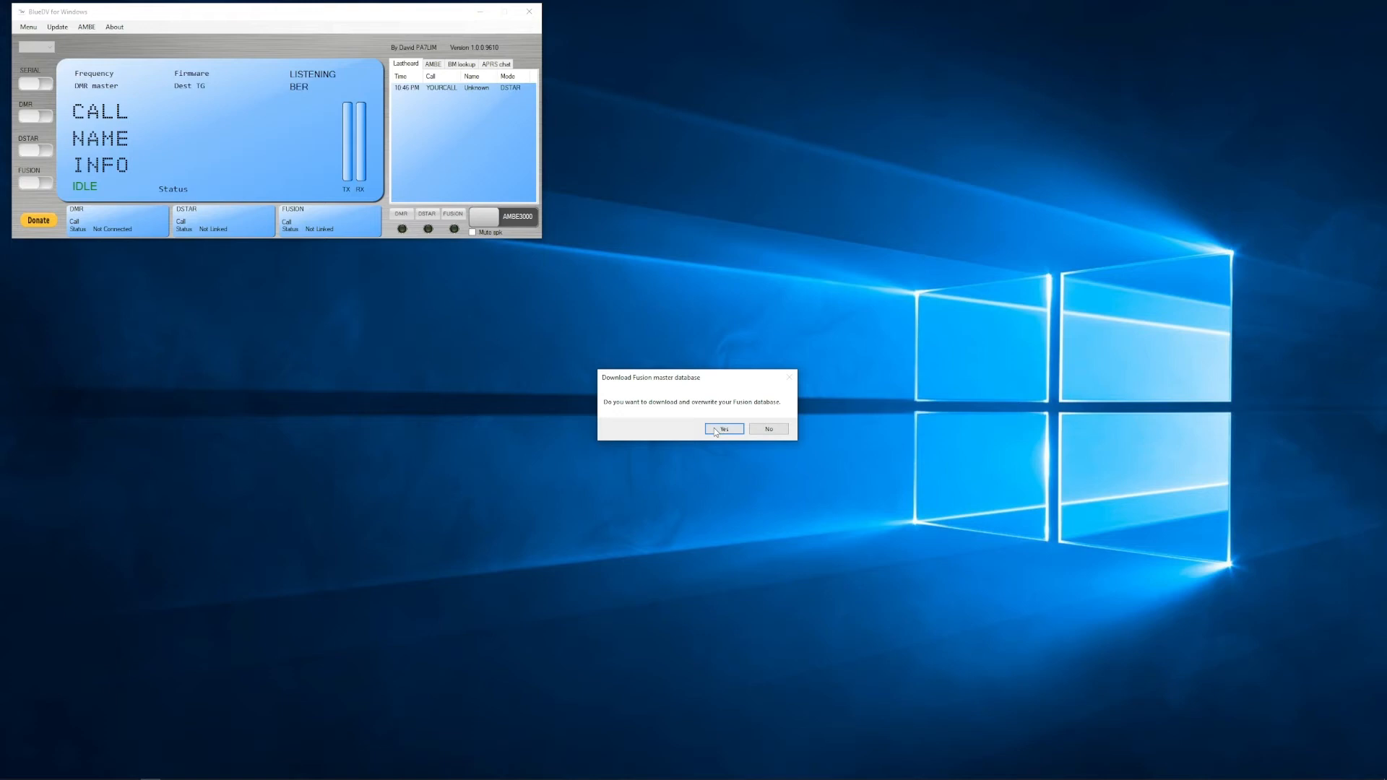
click(722, 429)
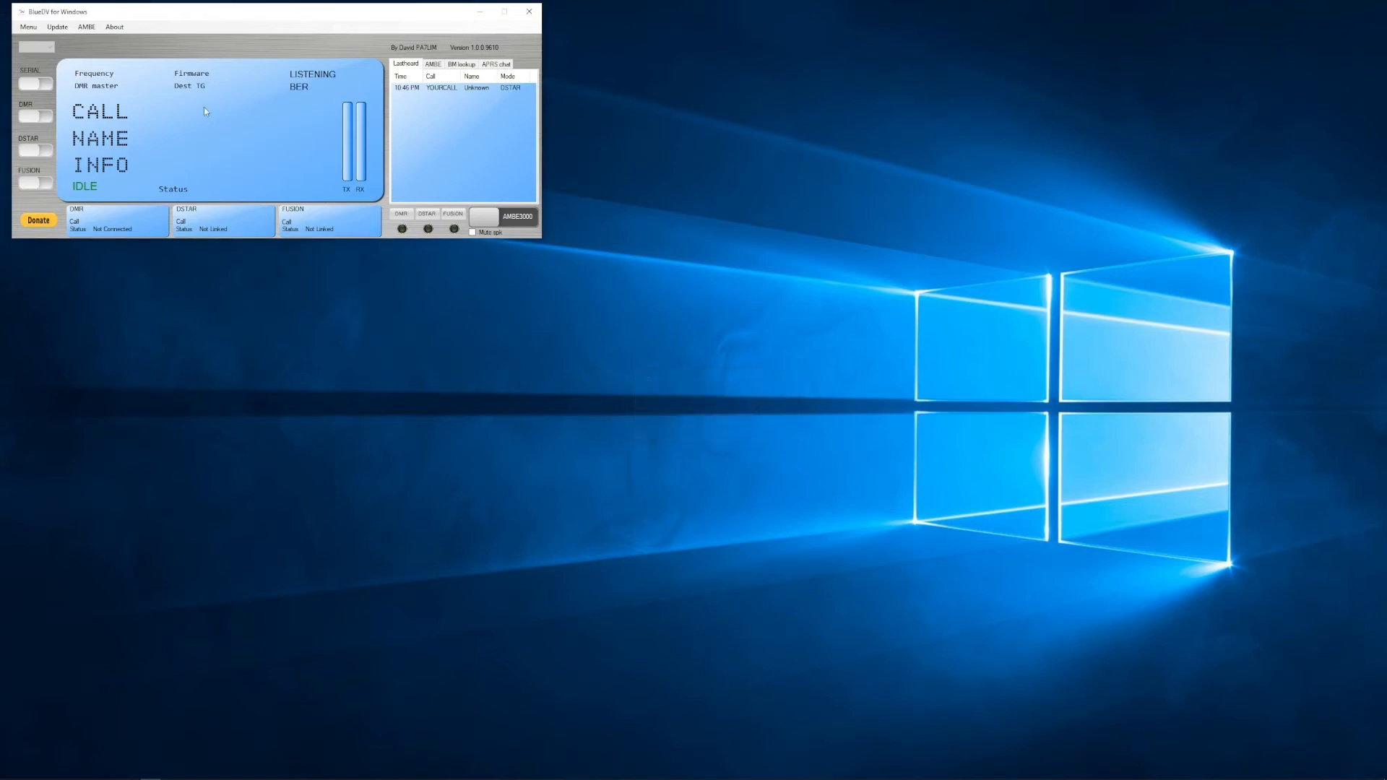
click(56, 27)
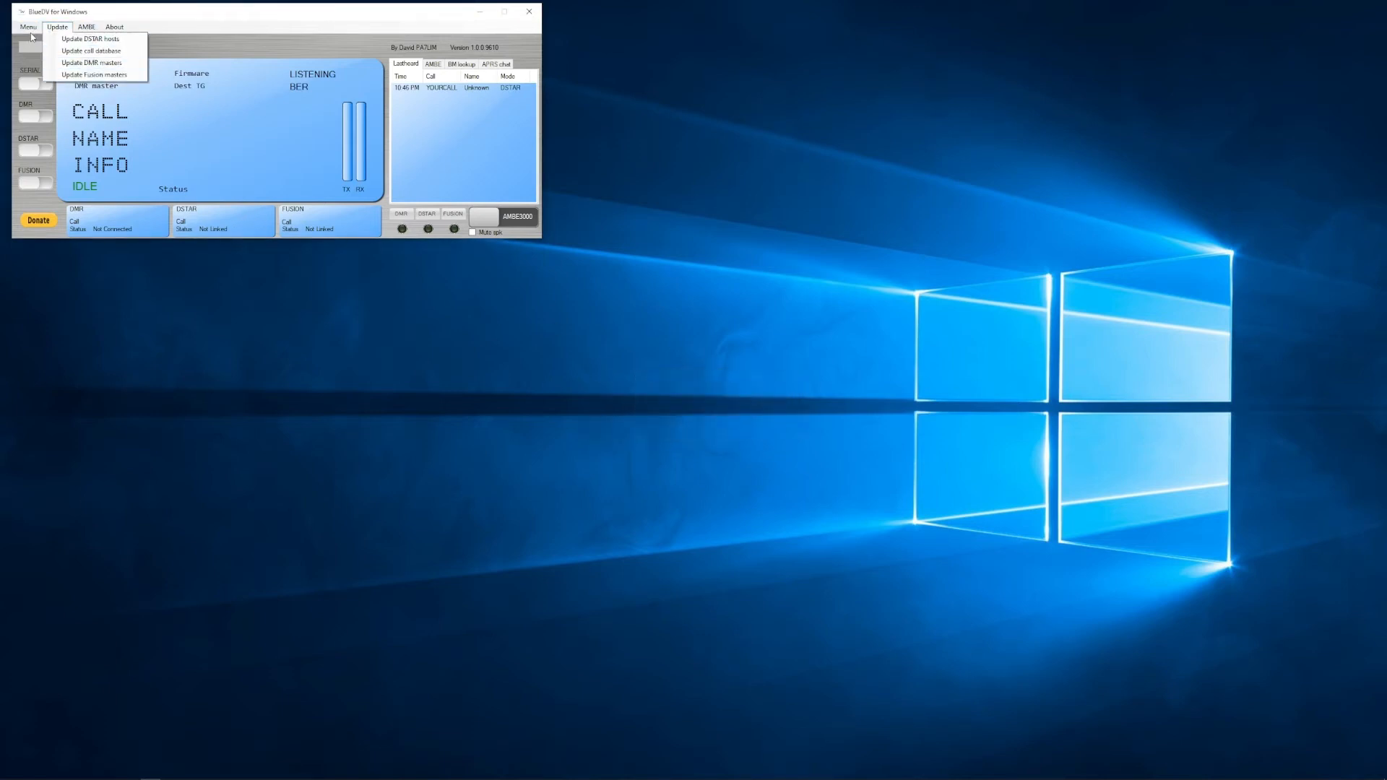
click(28, 27)
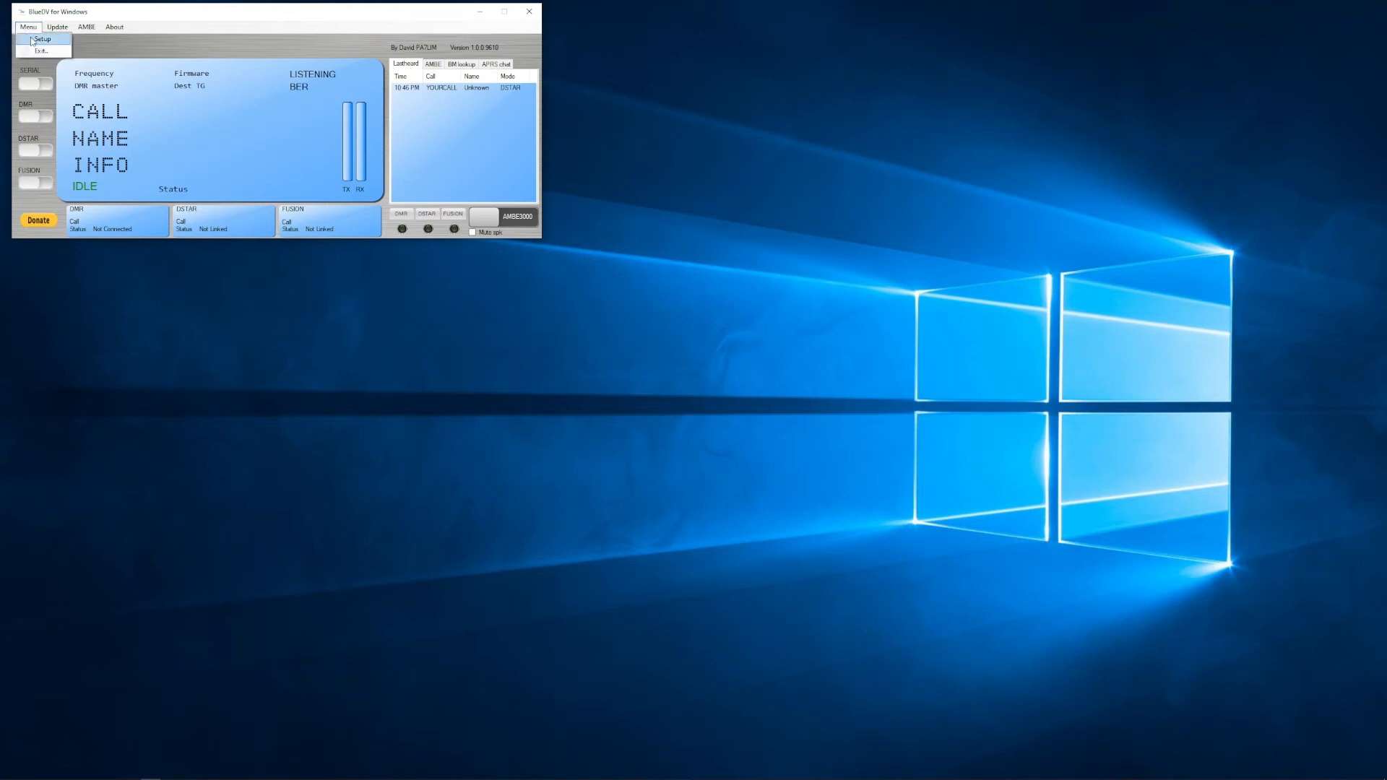
- Open Setup and view its AMBE section alongside station, D-STAR, DMR and Fusion settings
click(42, 38)
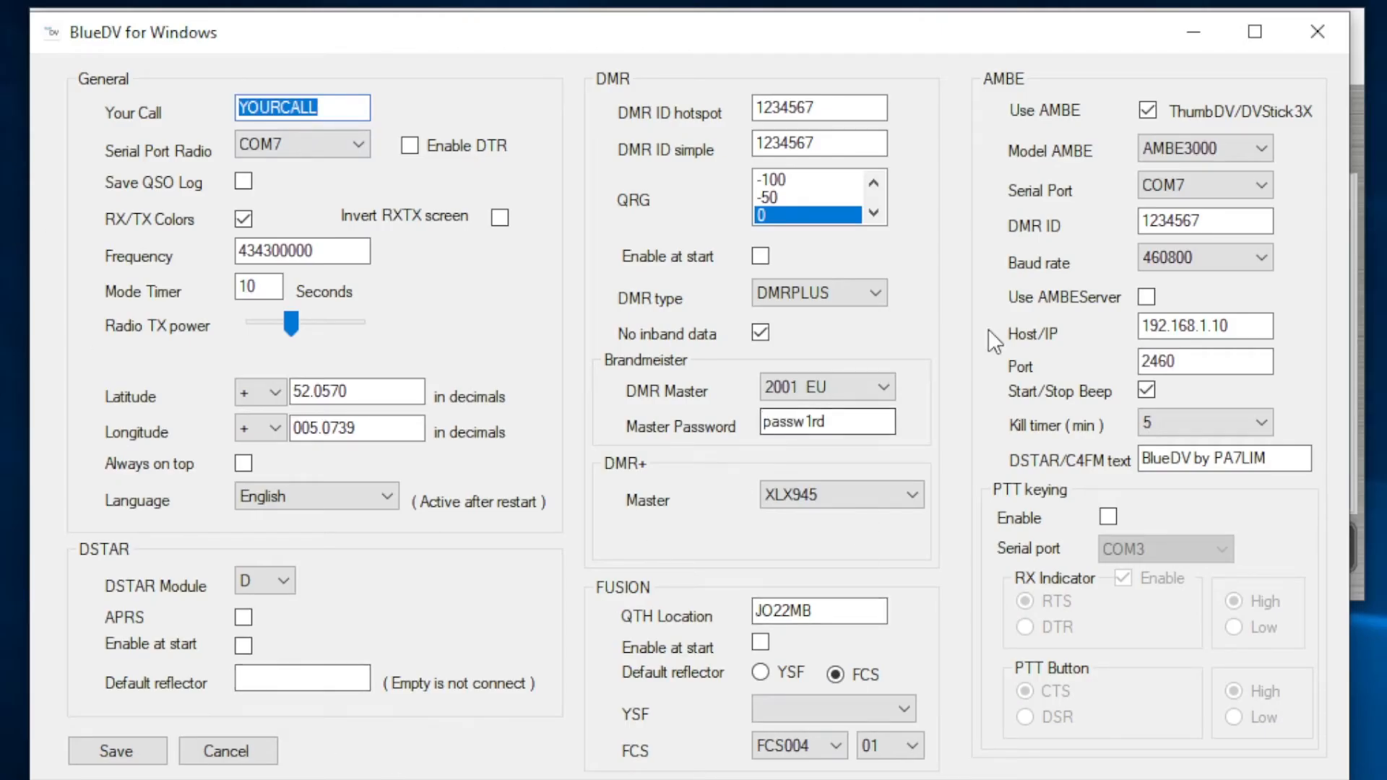
mouse_move(1318, 209)
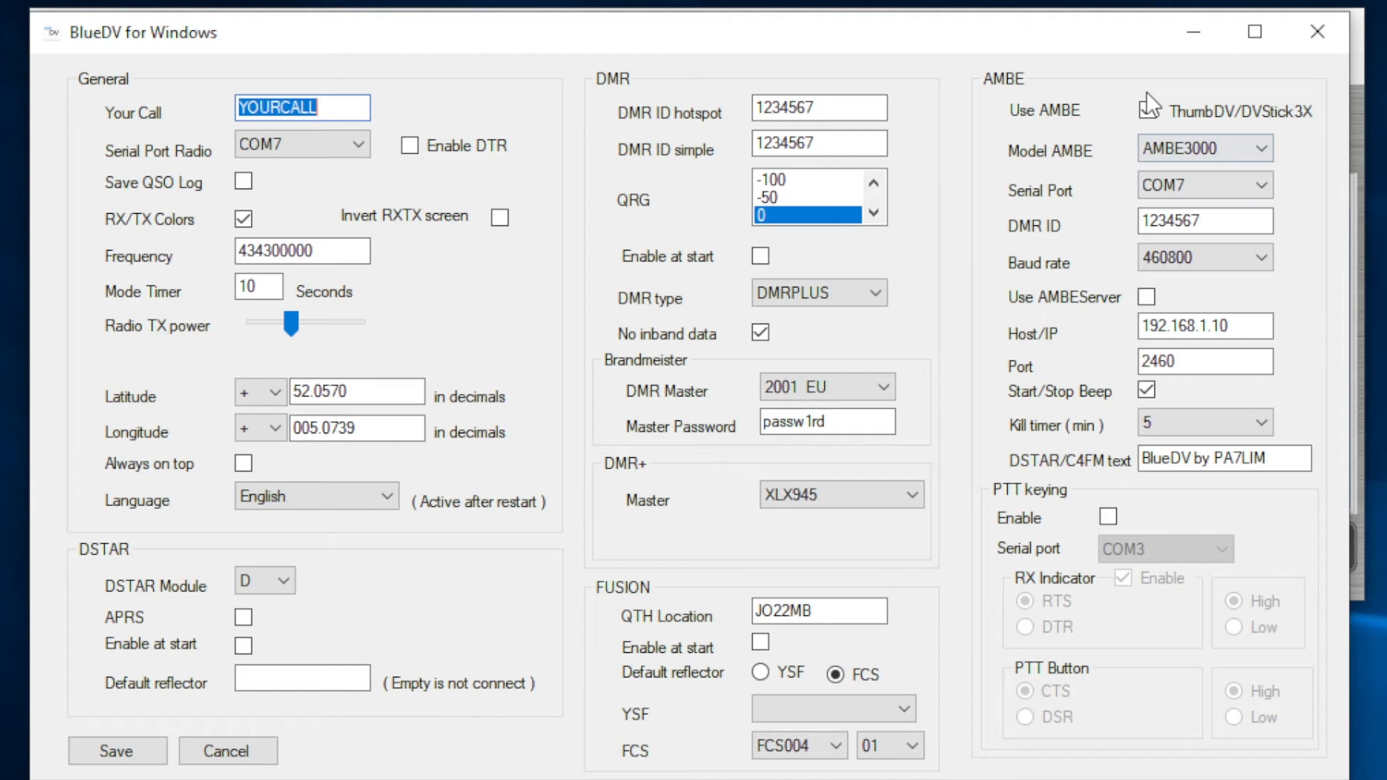
click(1147, 109)
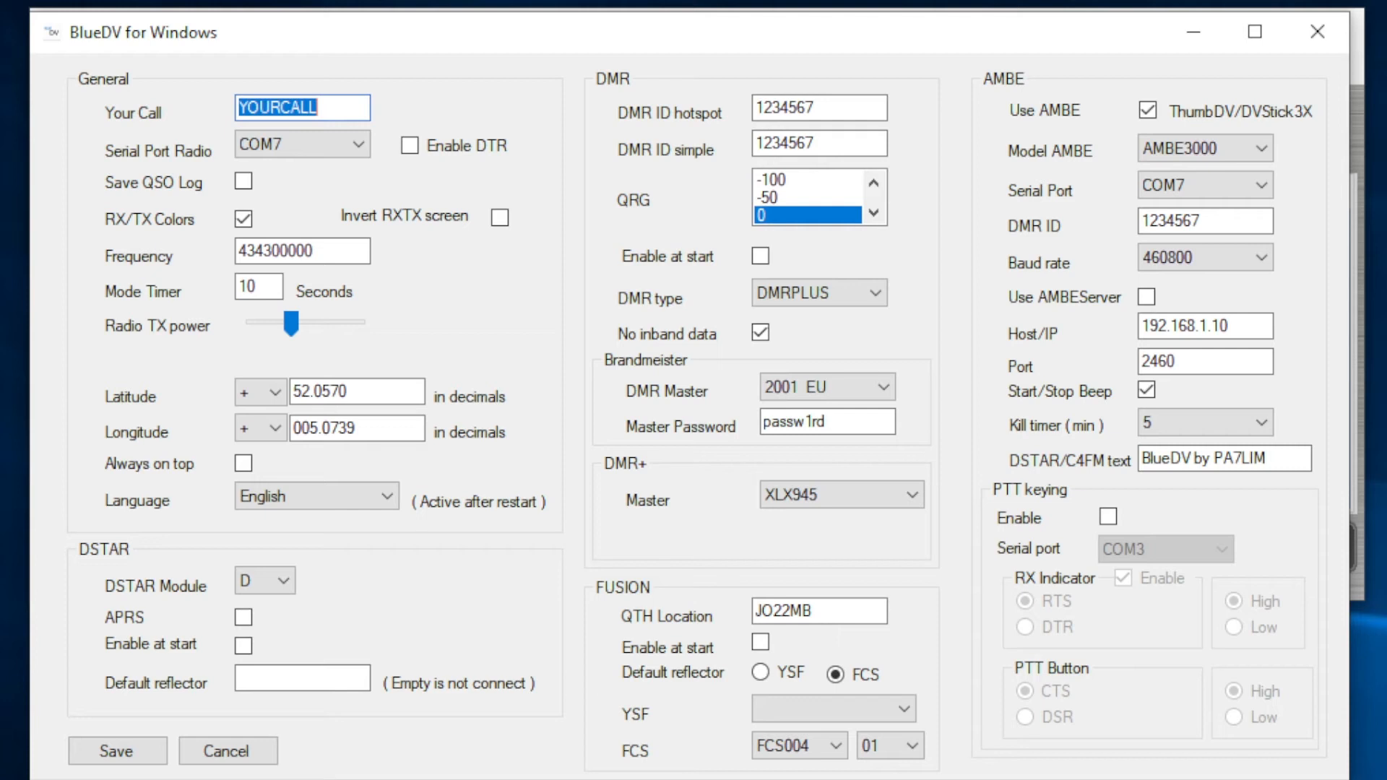
mouse_move(50, 64)
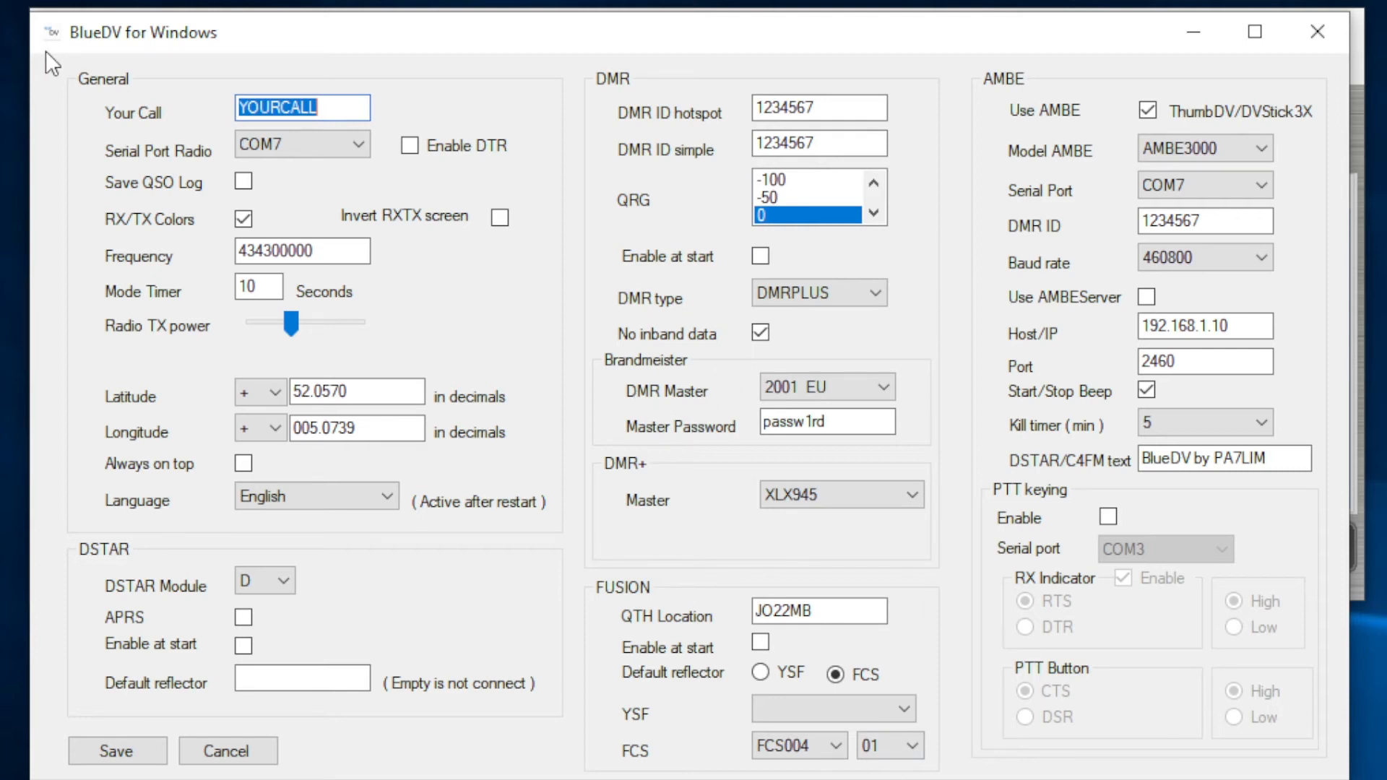
mouse_move(117, 173)
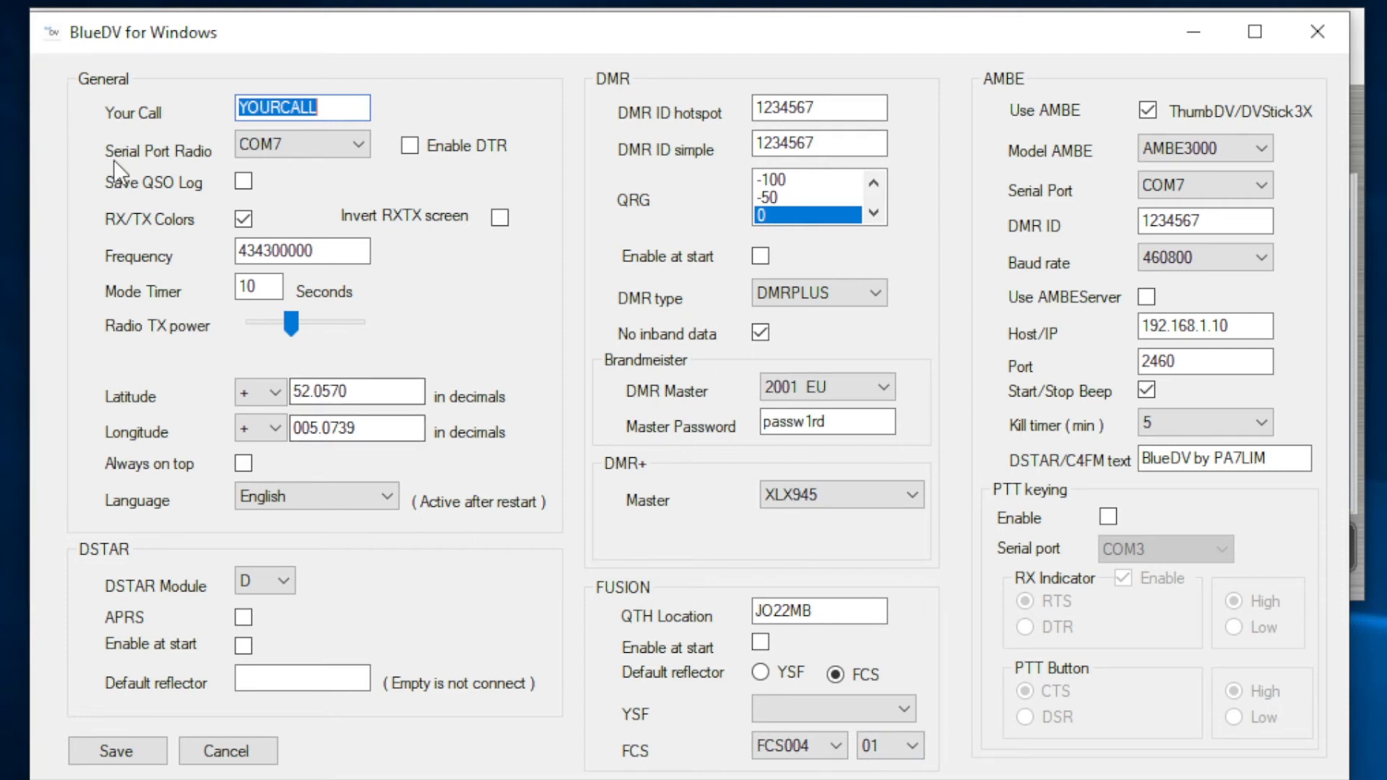
mouse_move(620, 575)
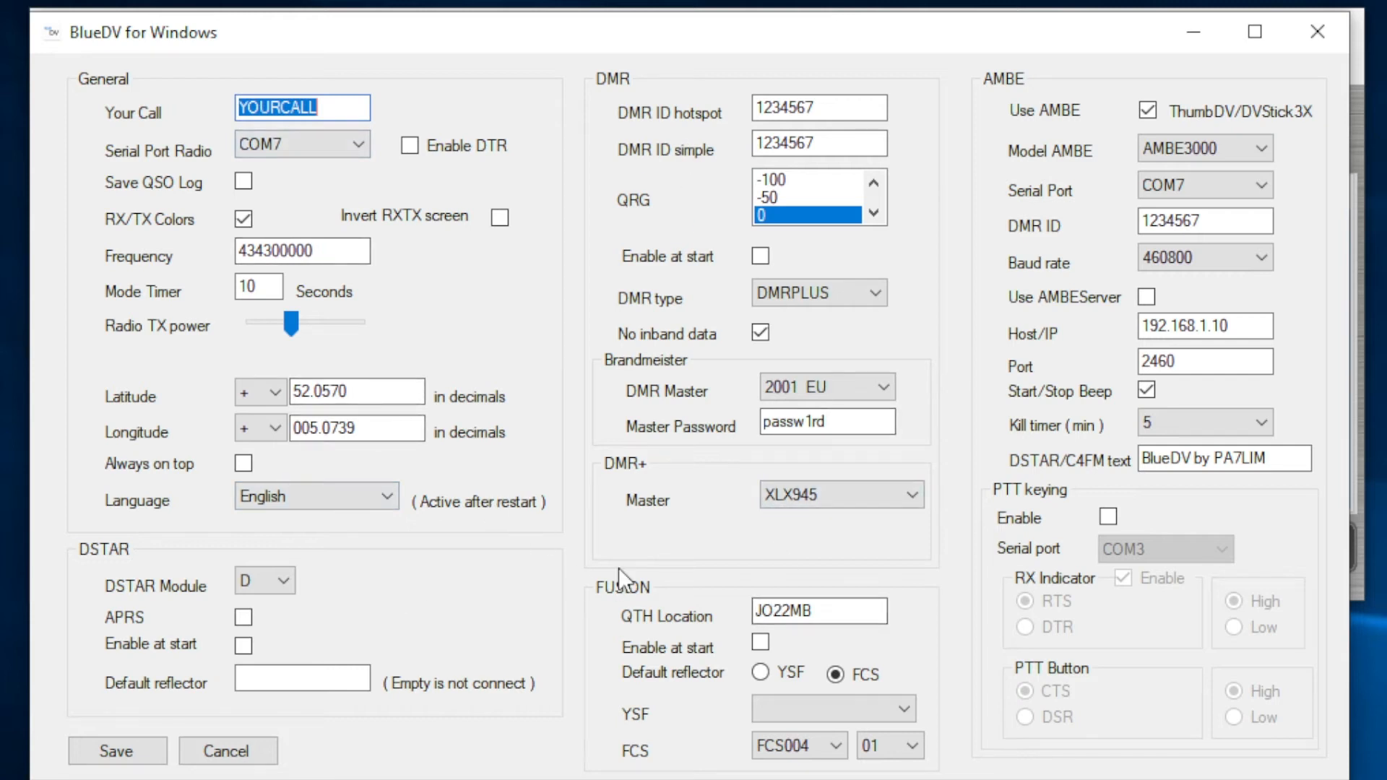
mouse_move(567, 440)
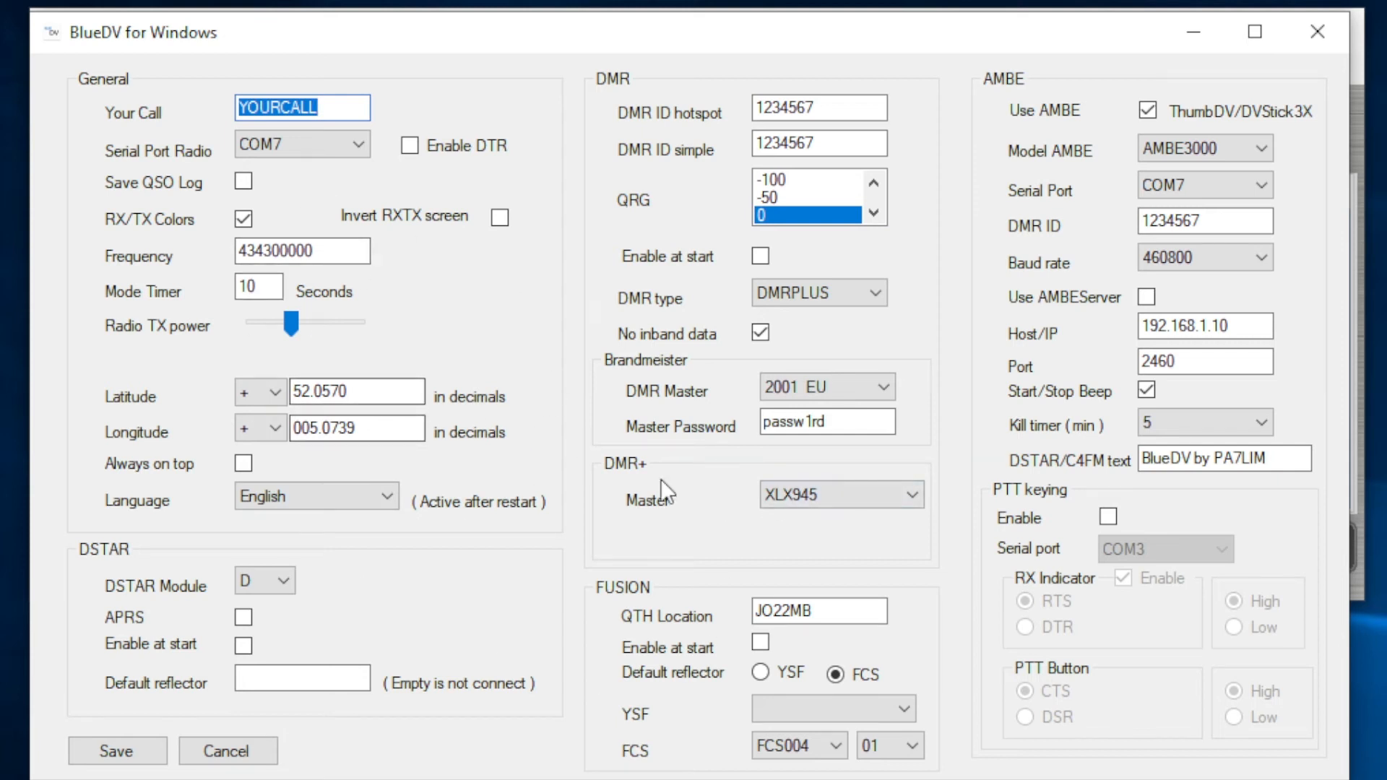
mouse_move(646, 349)
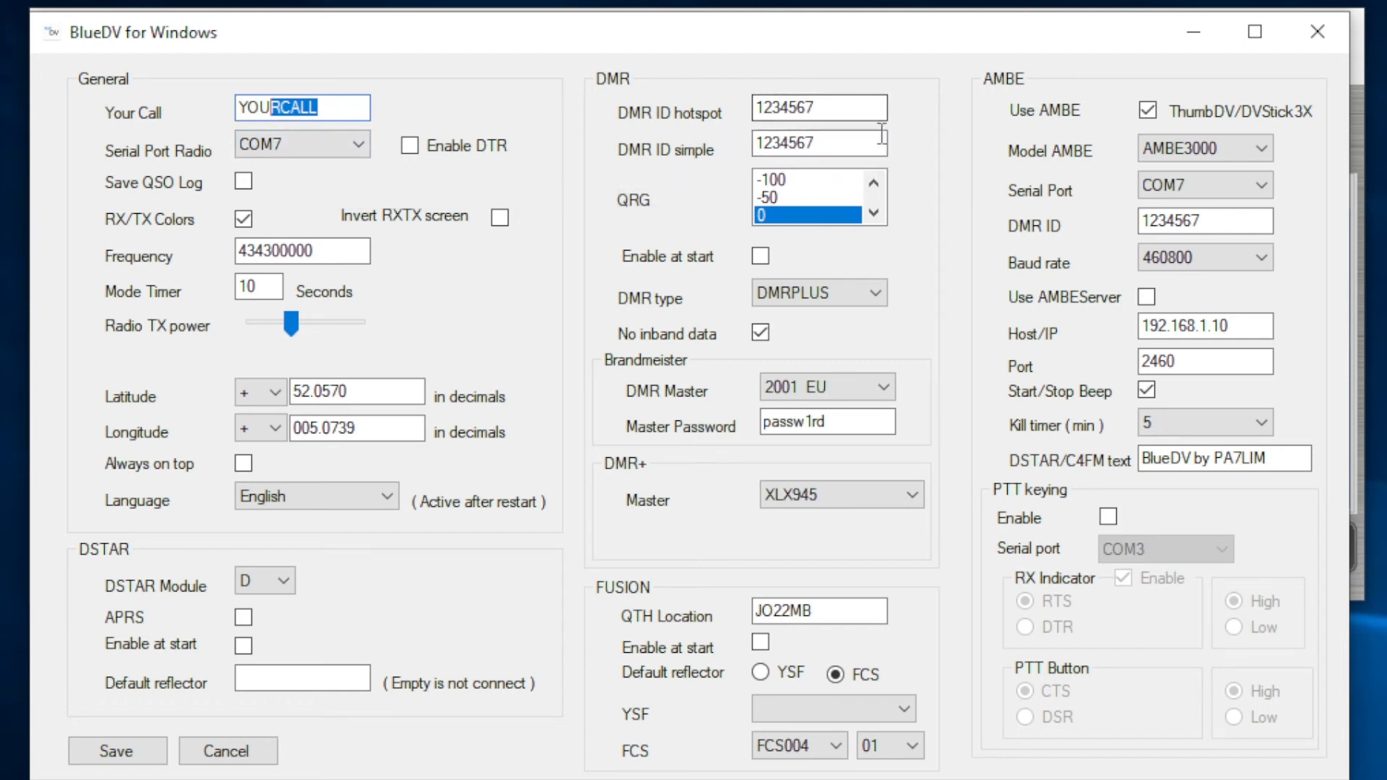
mouse_move(537, 446)
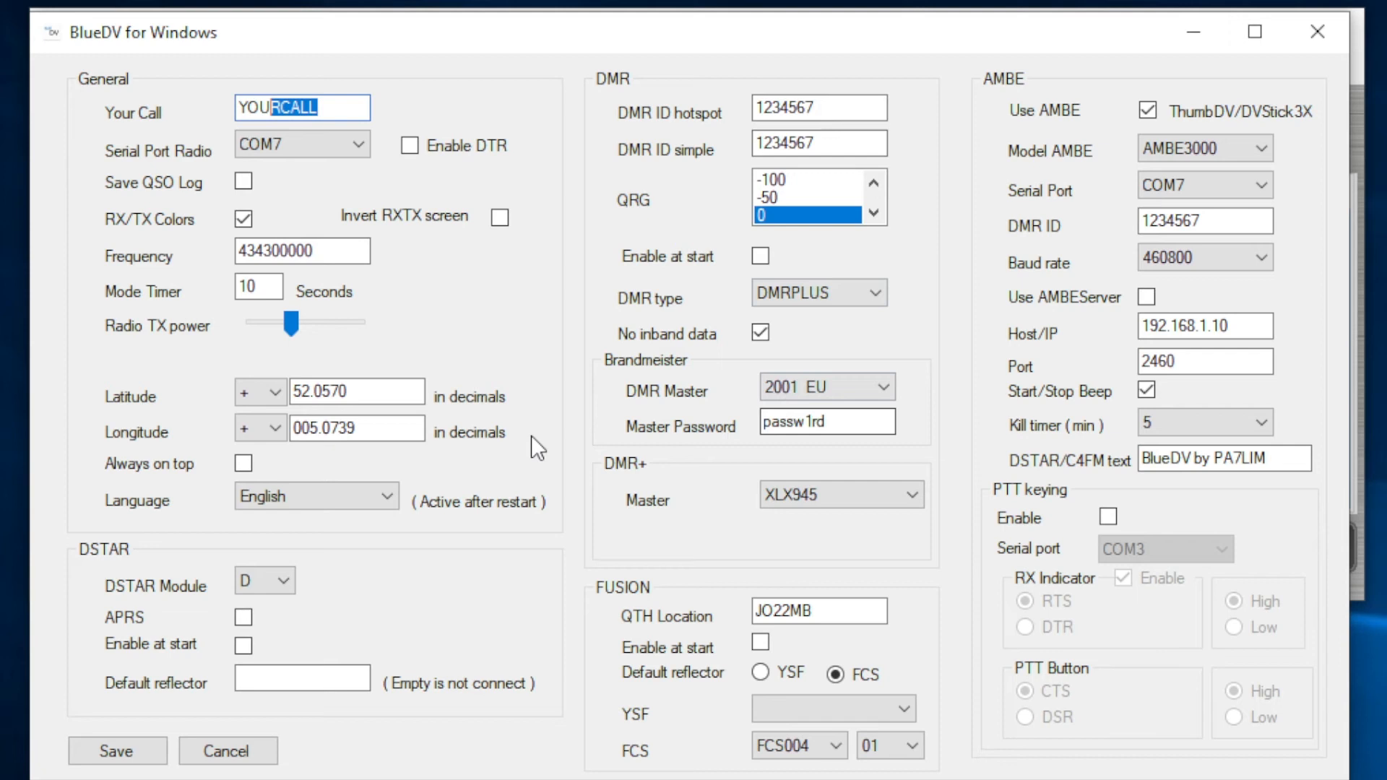
mouse_move(150, 416)
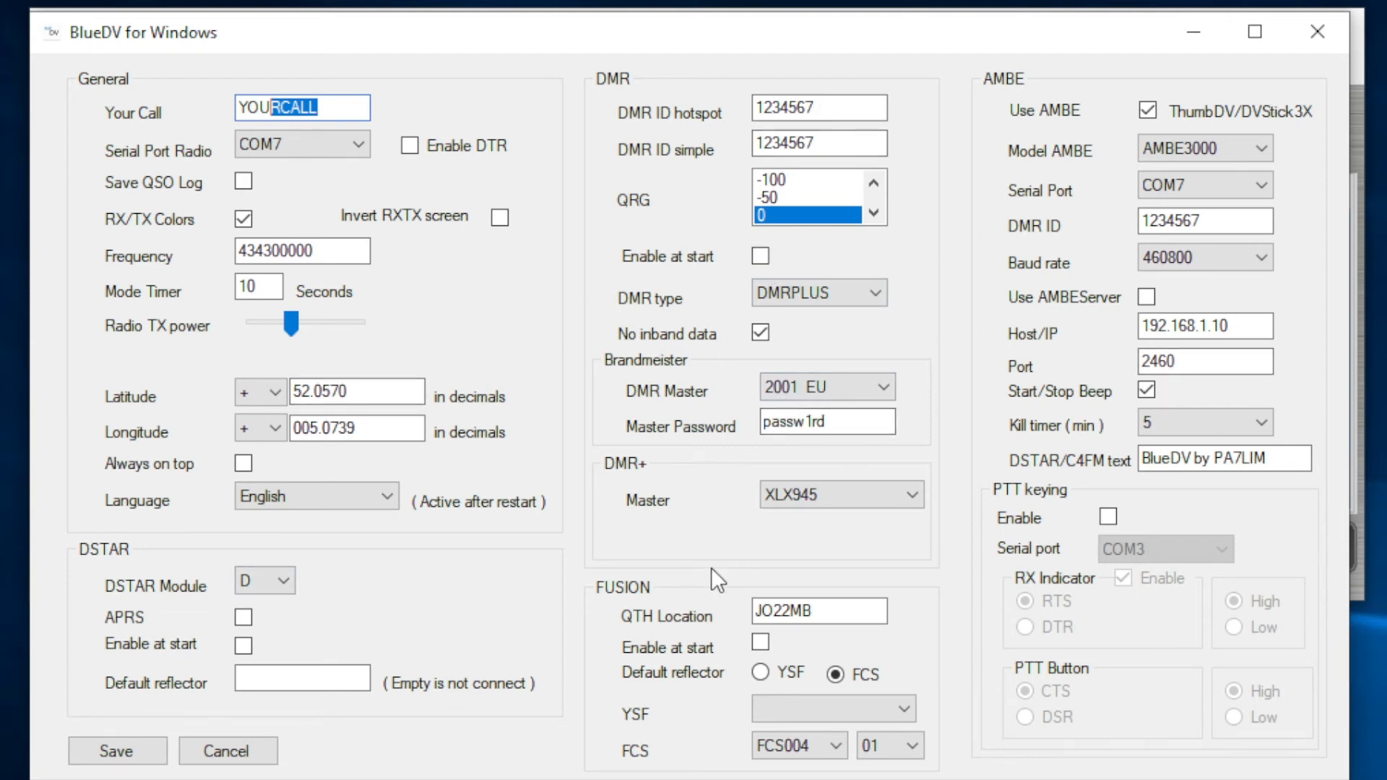
click(823, 386)
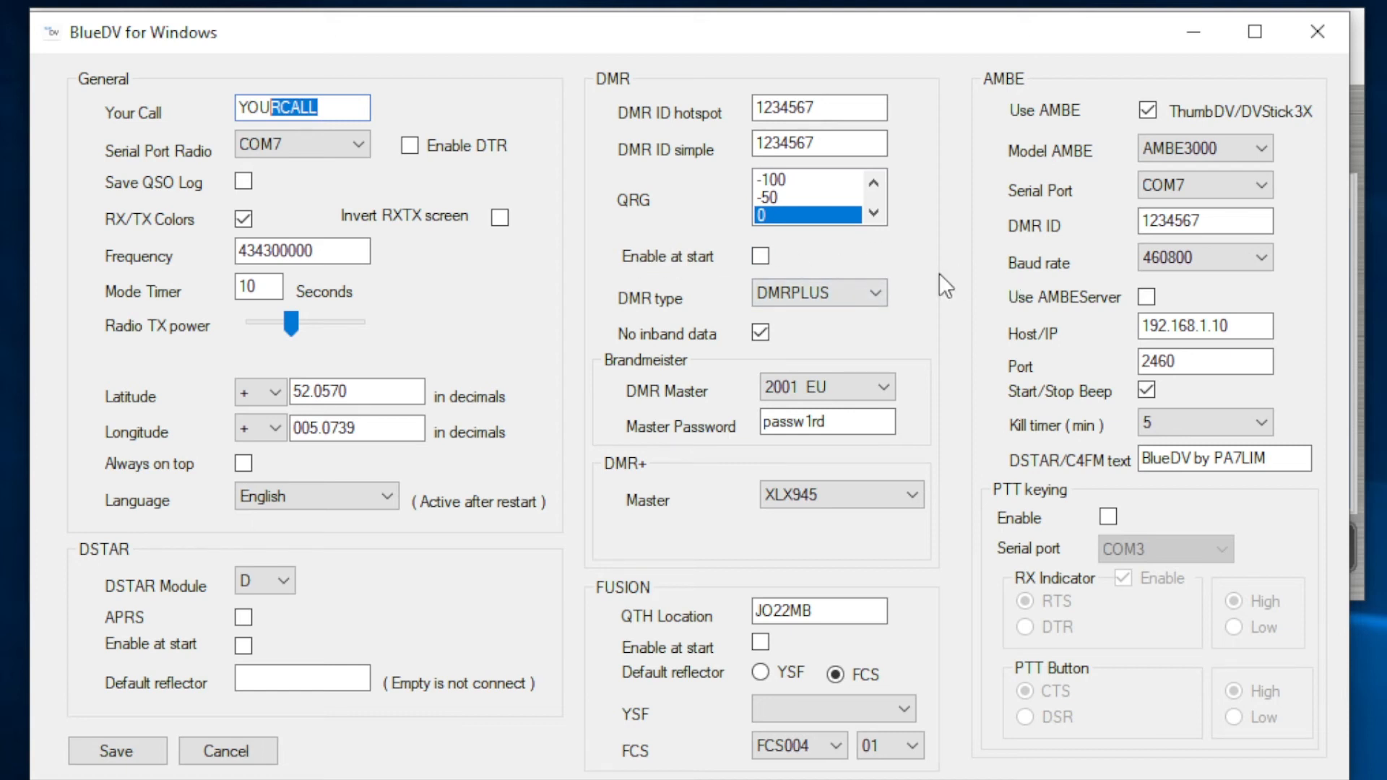
mouse_move(685, 371)
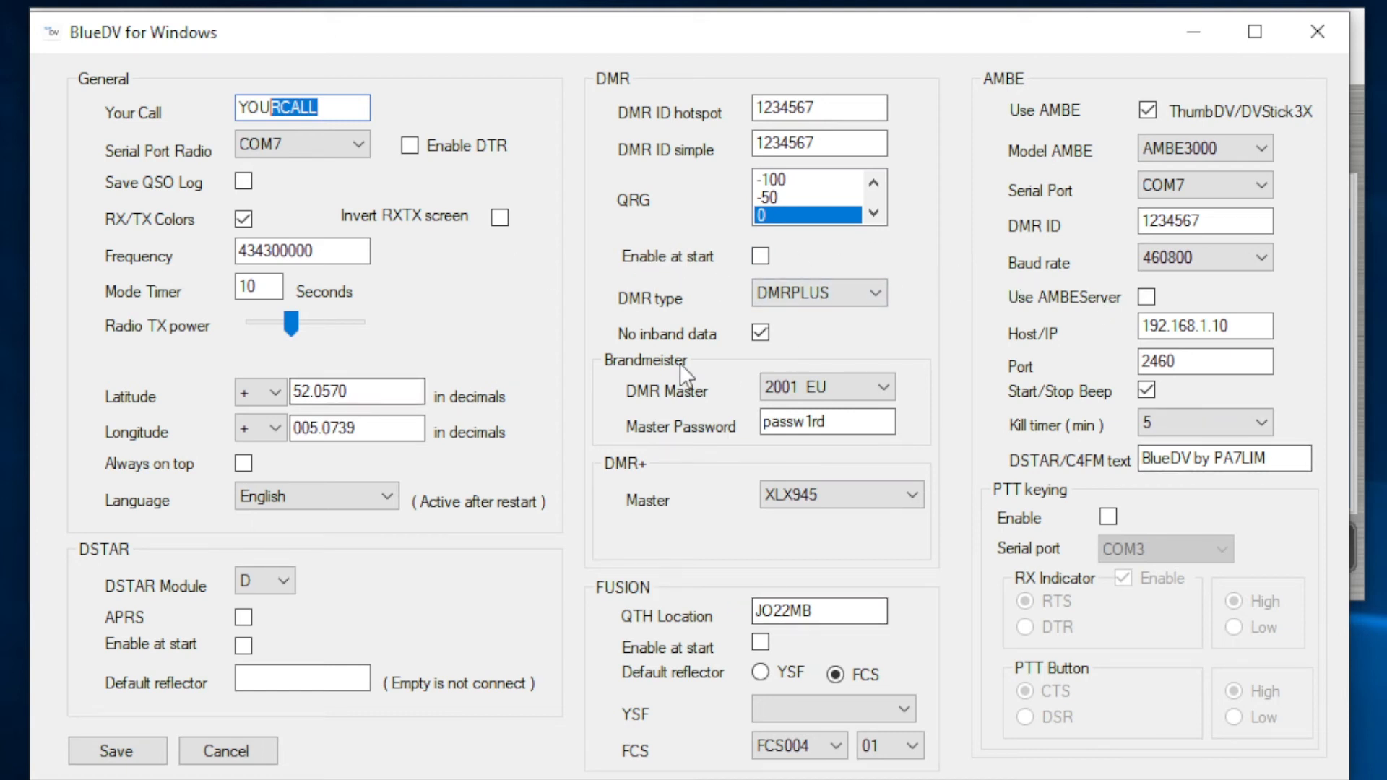
mouse_move(752, 407)
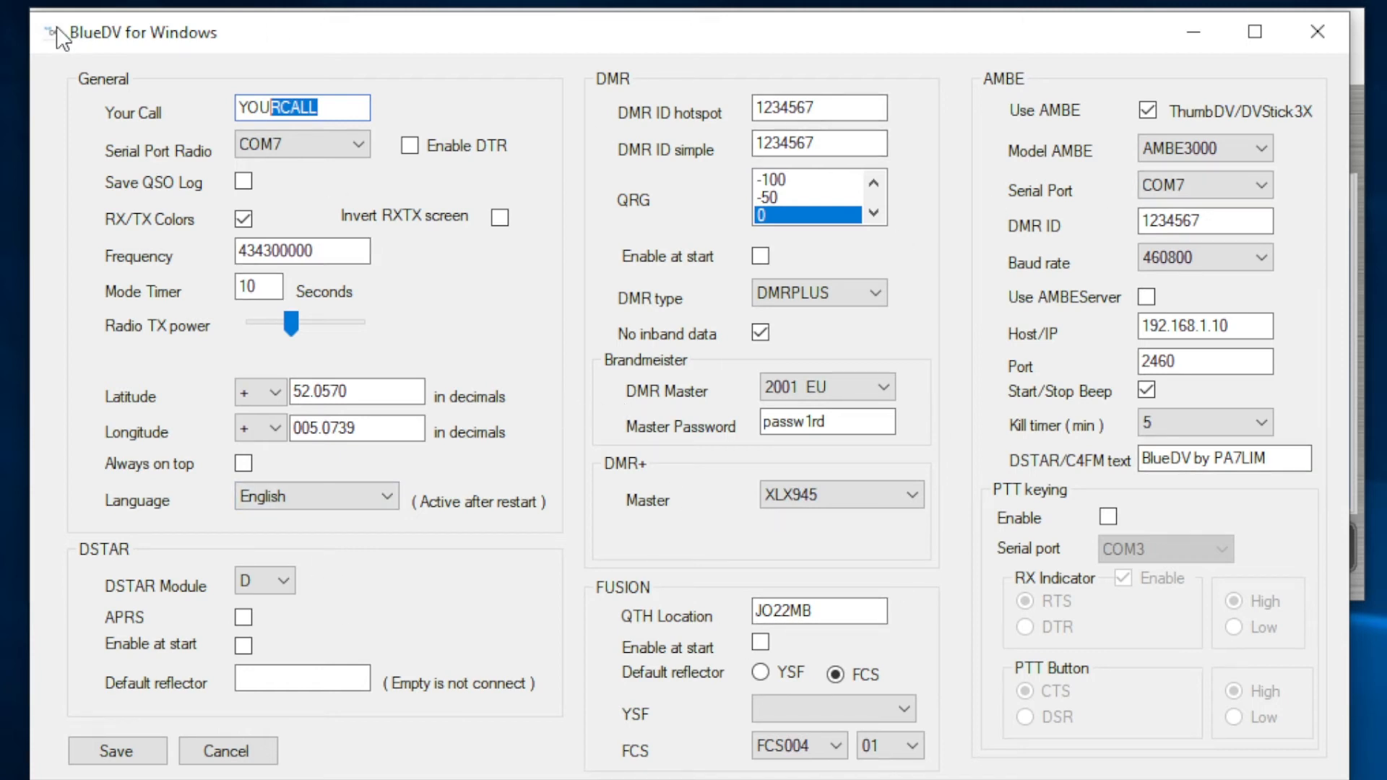
mouse_move(949, 58)
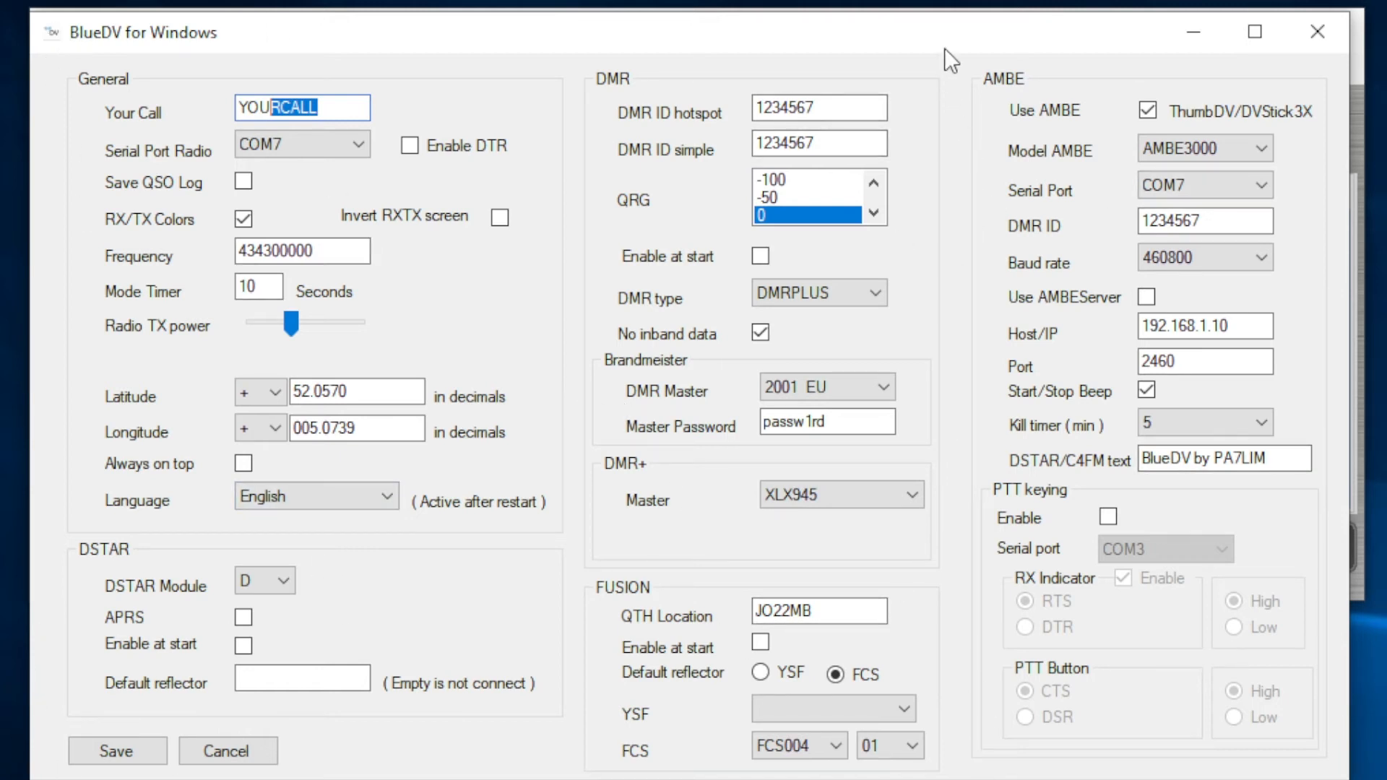
mouse_move(1167, 137)
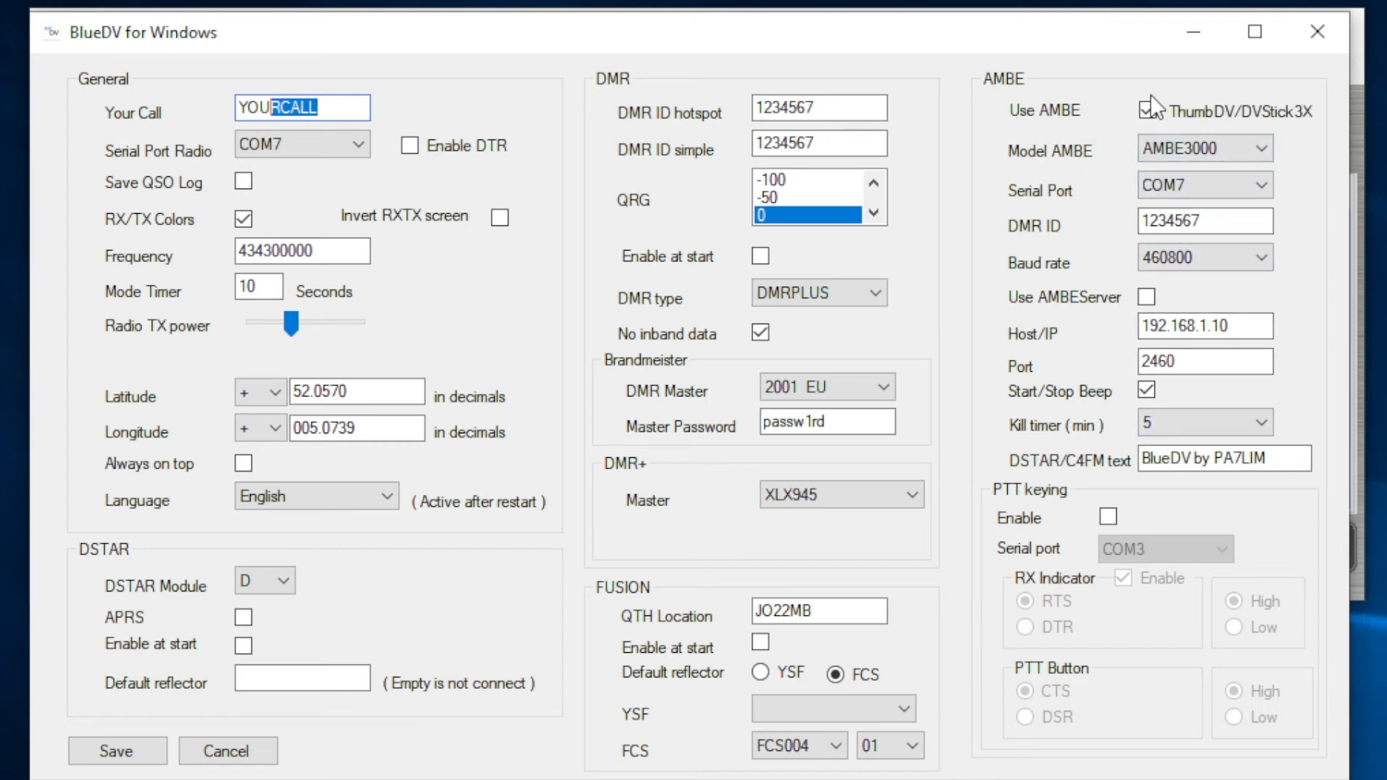
- Keep AMBE3000 on COM7 at 460800 baud with Start/Stop Beep enabled
click(1148, 110)
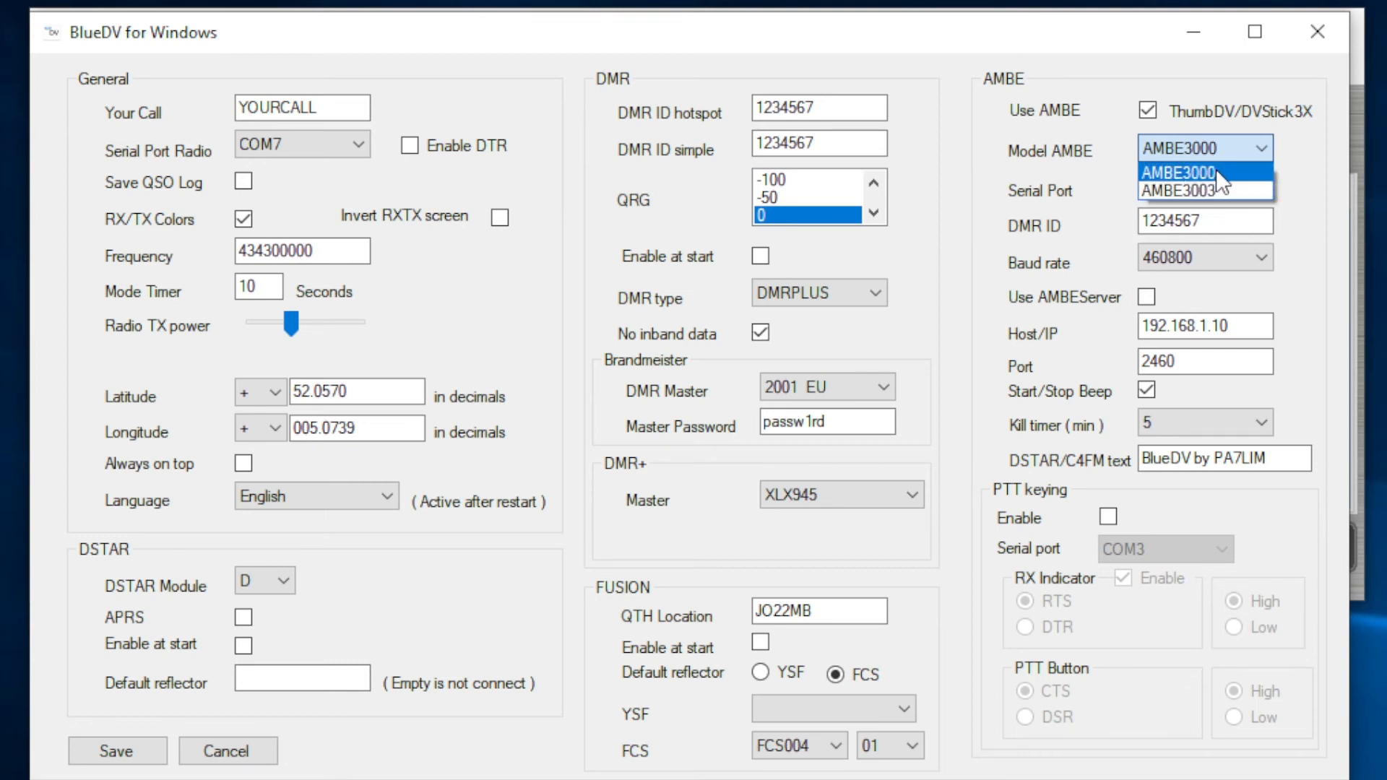
click(1198, 173)
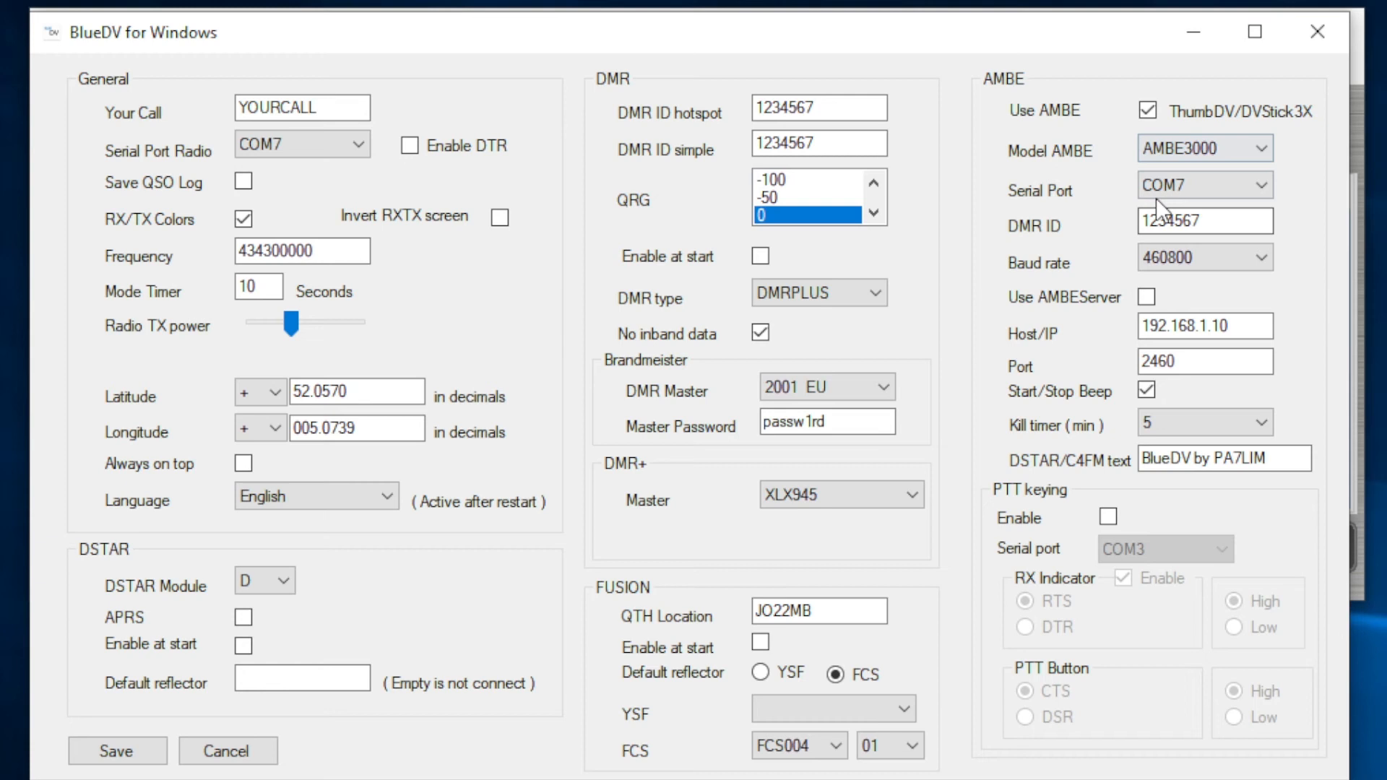
click(1204, 185)
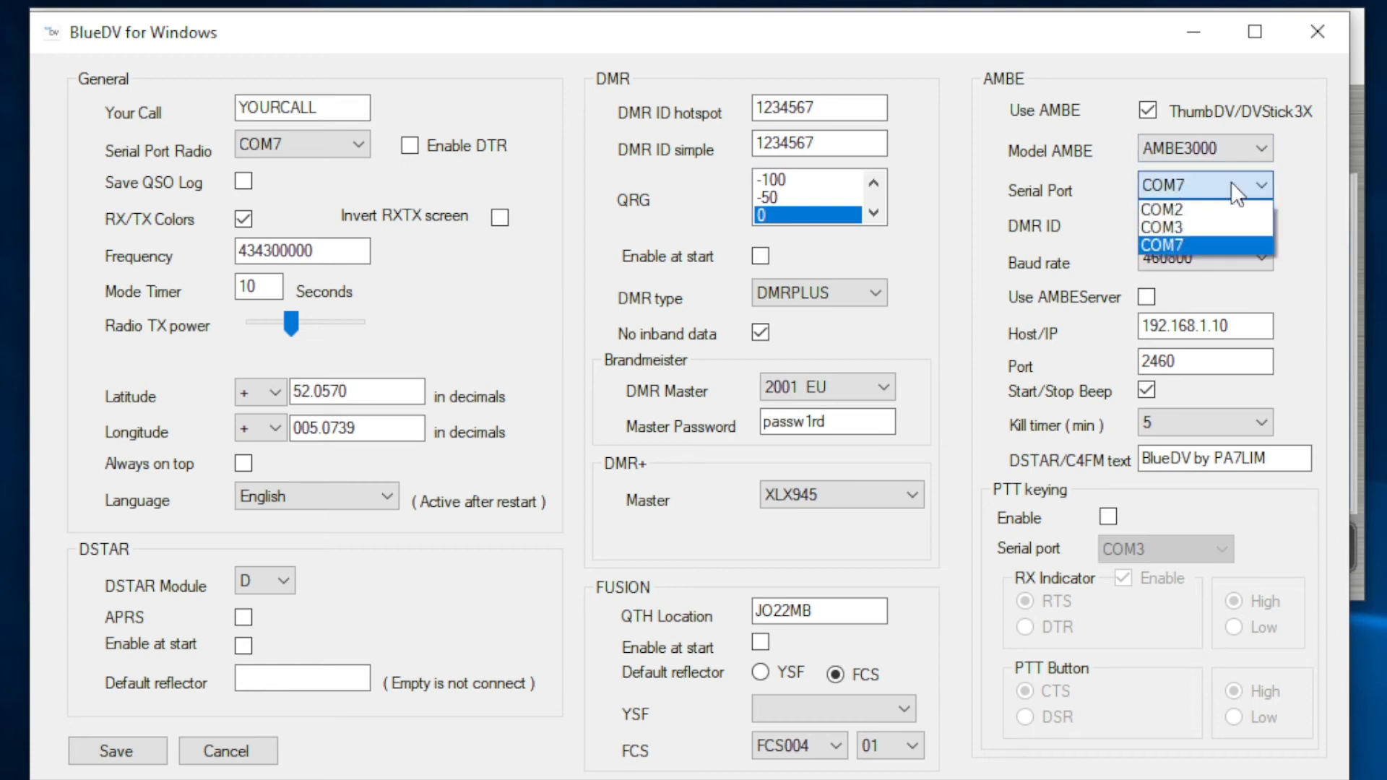
click(1166, 245)
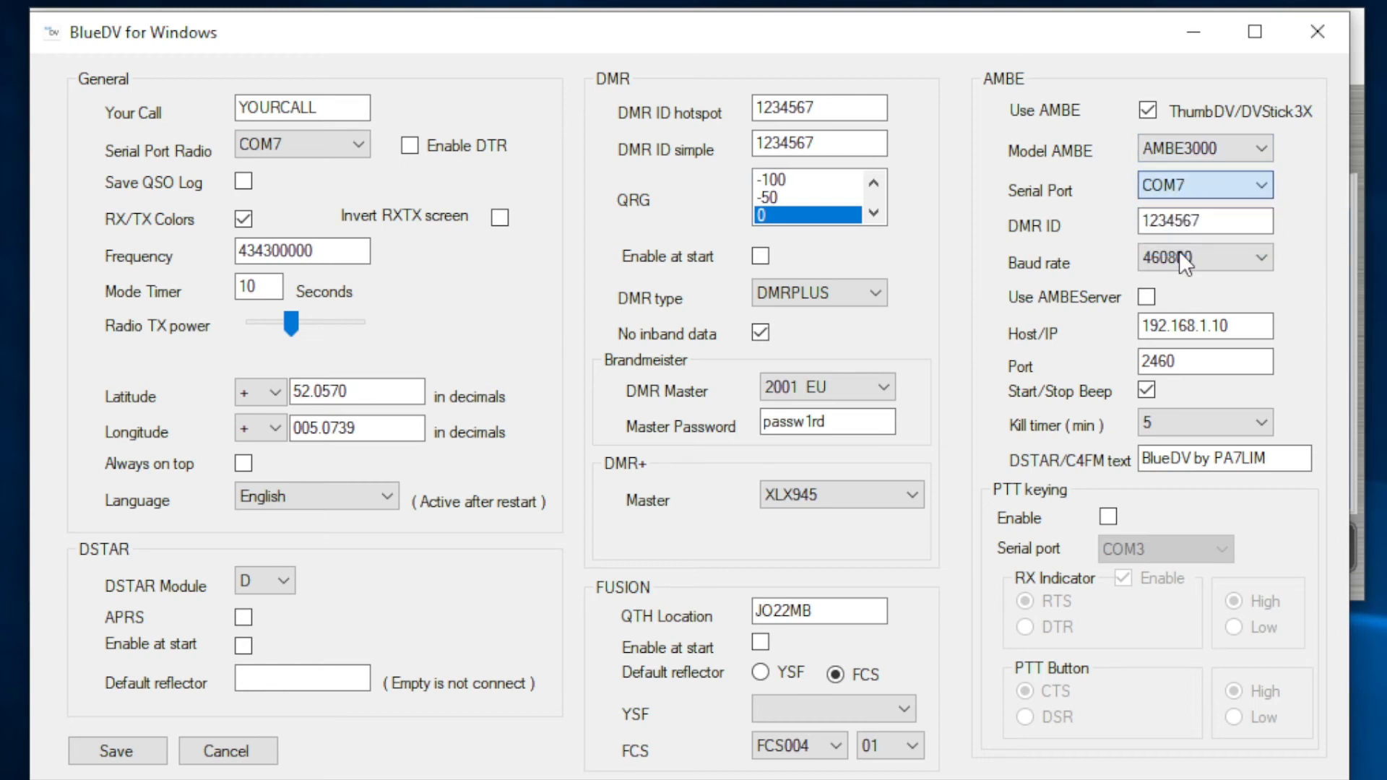
click(1203, 221)
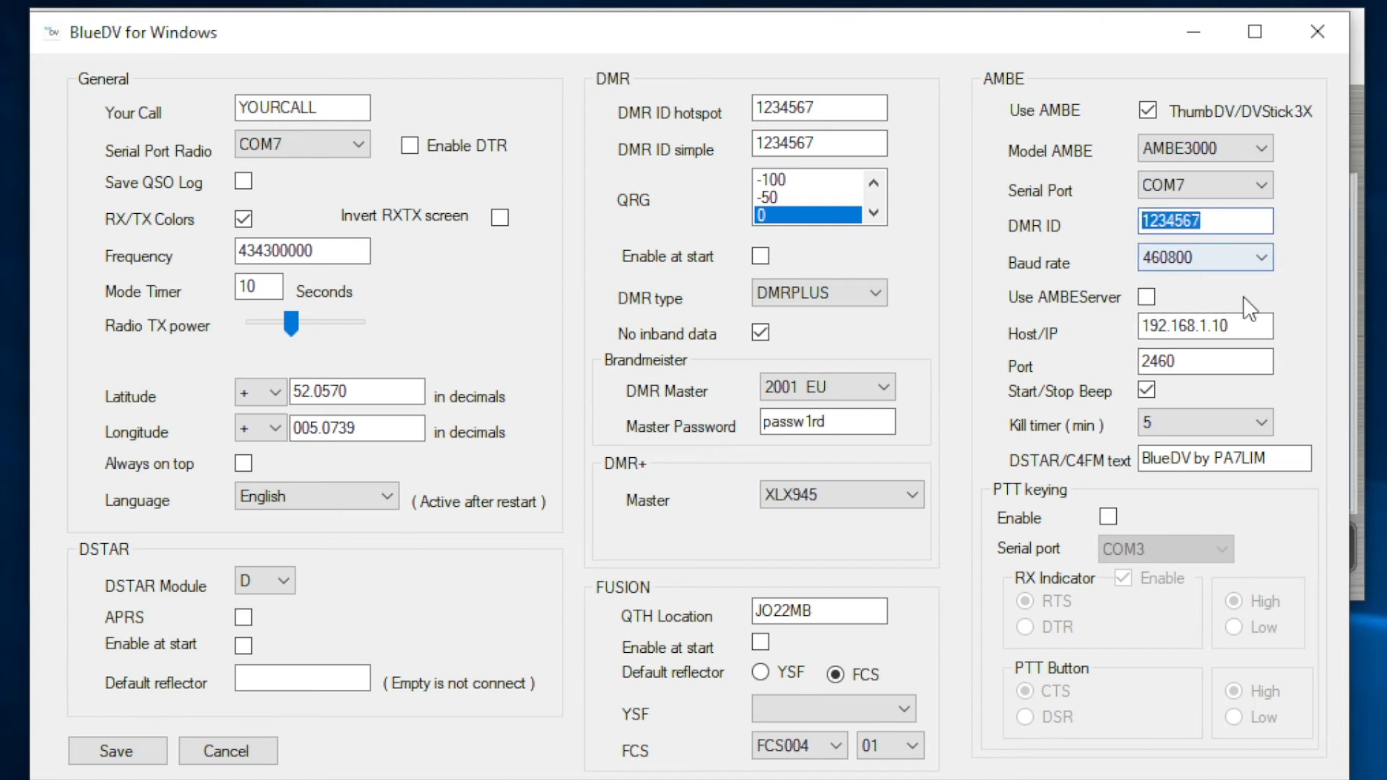
mouse_move(1204, 257)
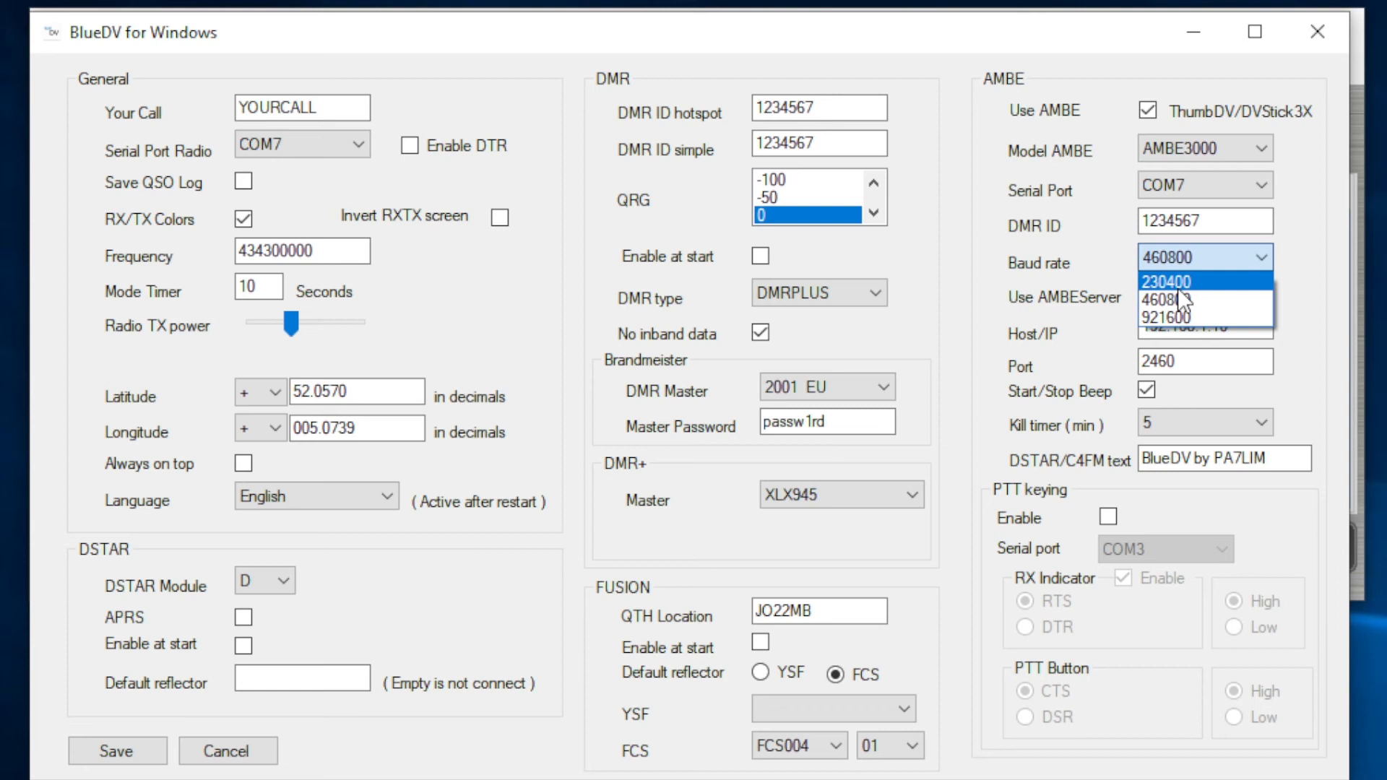
mouse_move(1234, 299)
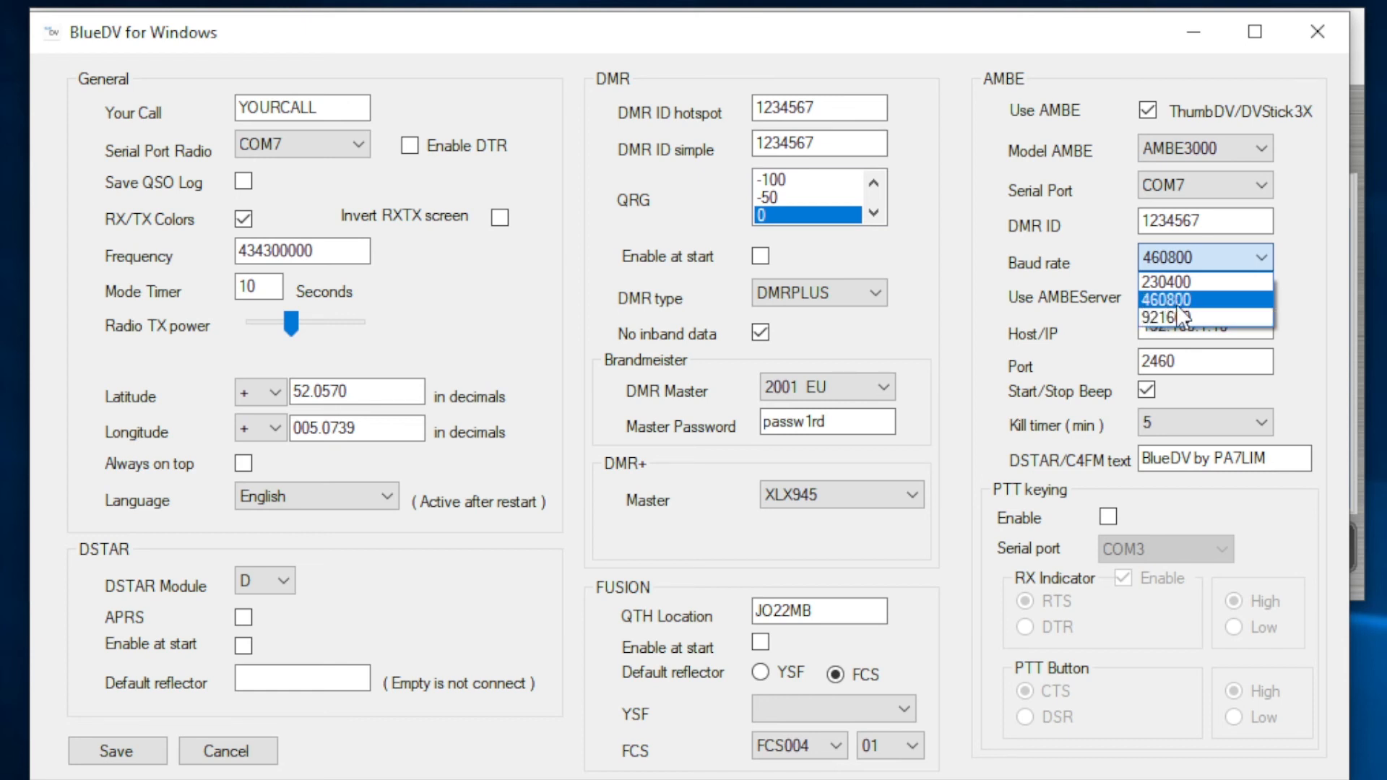
click(1206, 299)
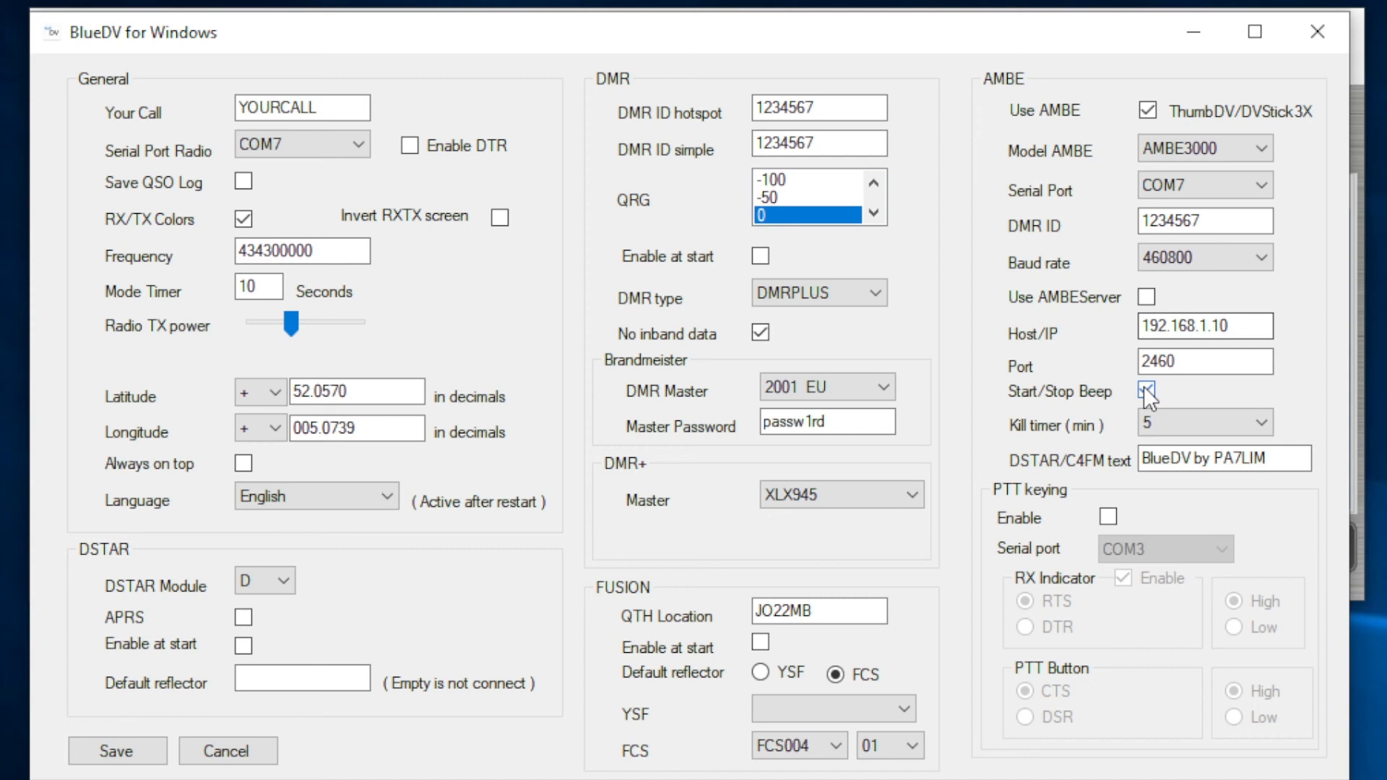
click(1146, 391)
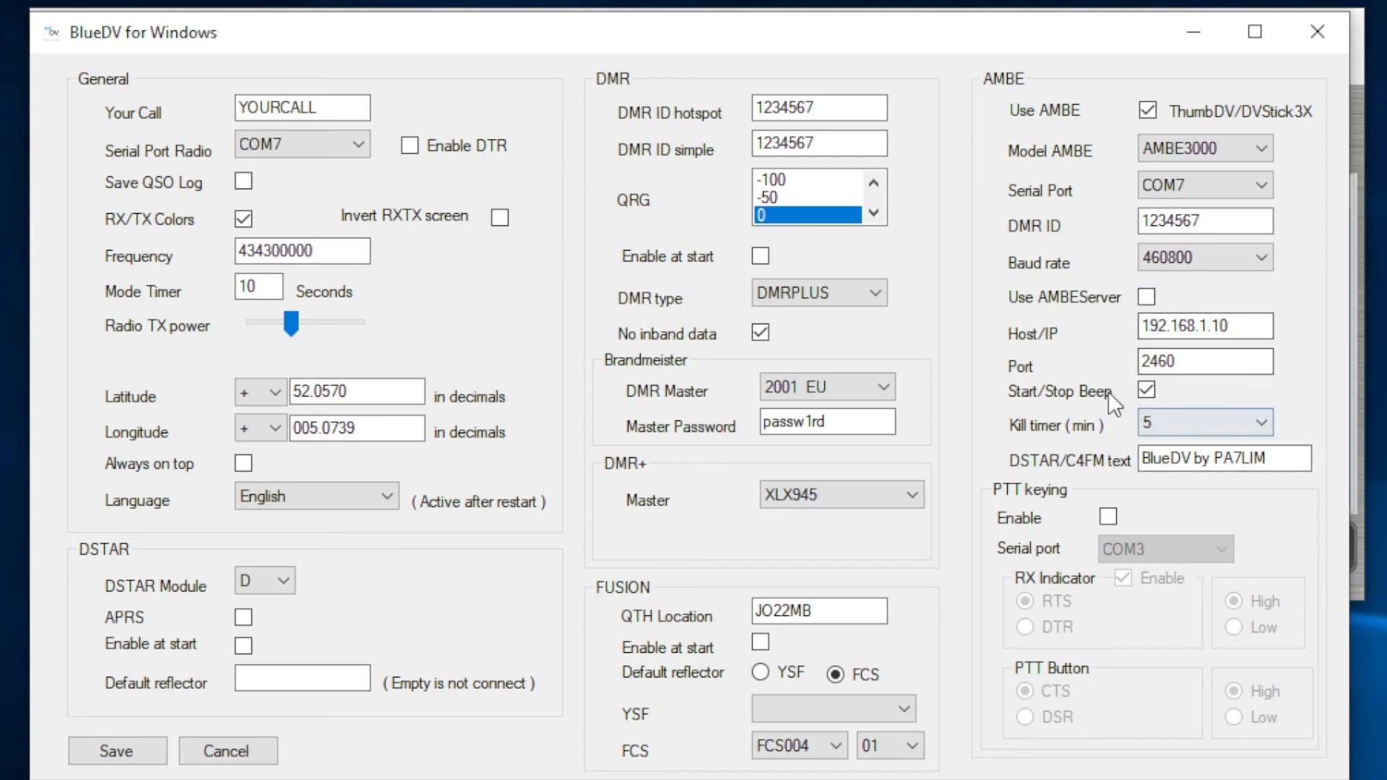
mouse_move(1029, 558)
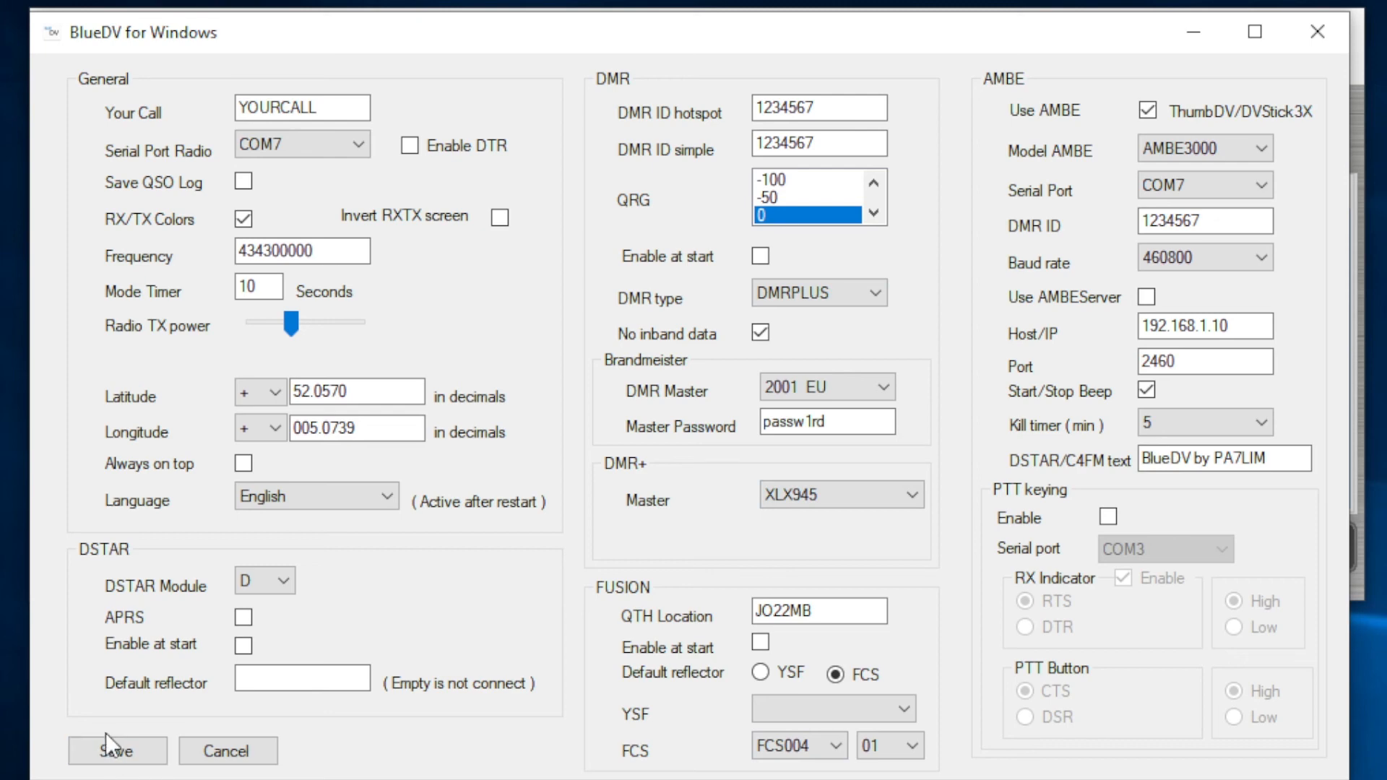
- Save the AMBE settings and close the setup window
click(117, 752)
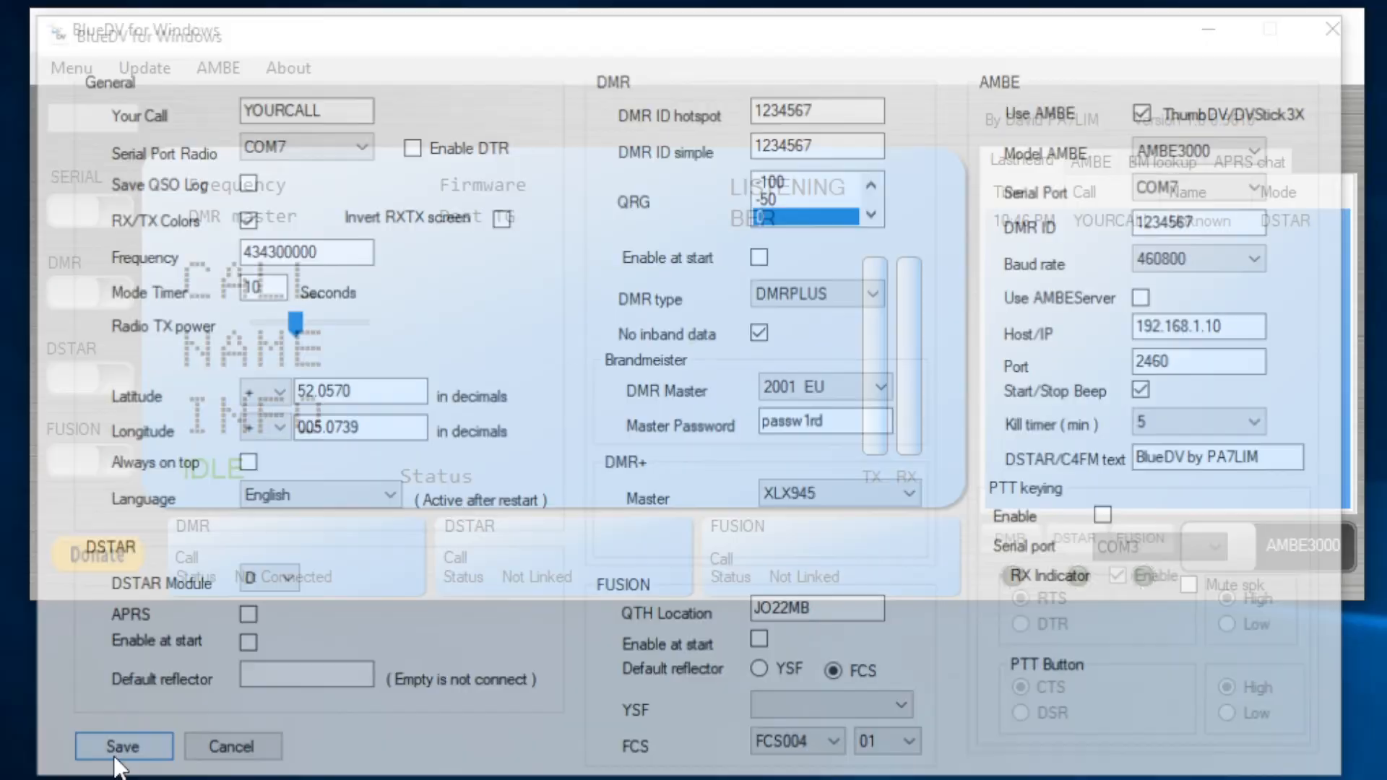
click(122, 745)
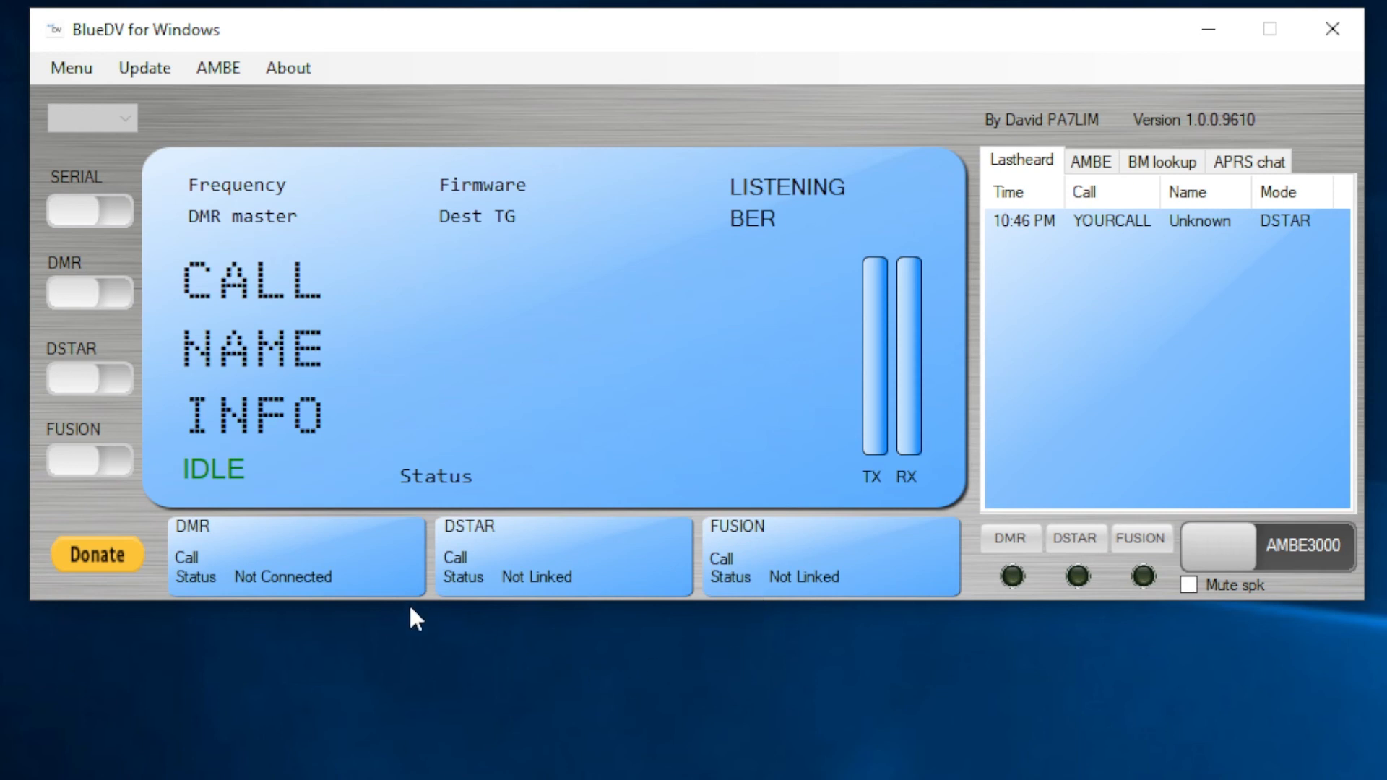
mouse_move(838, 654)
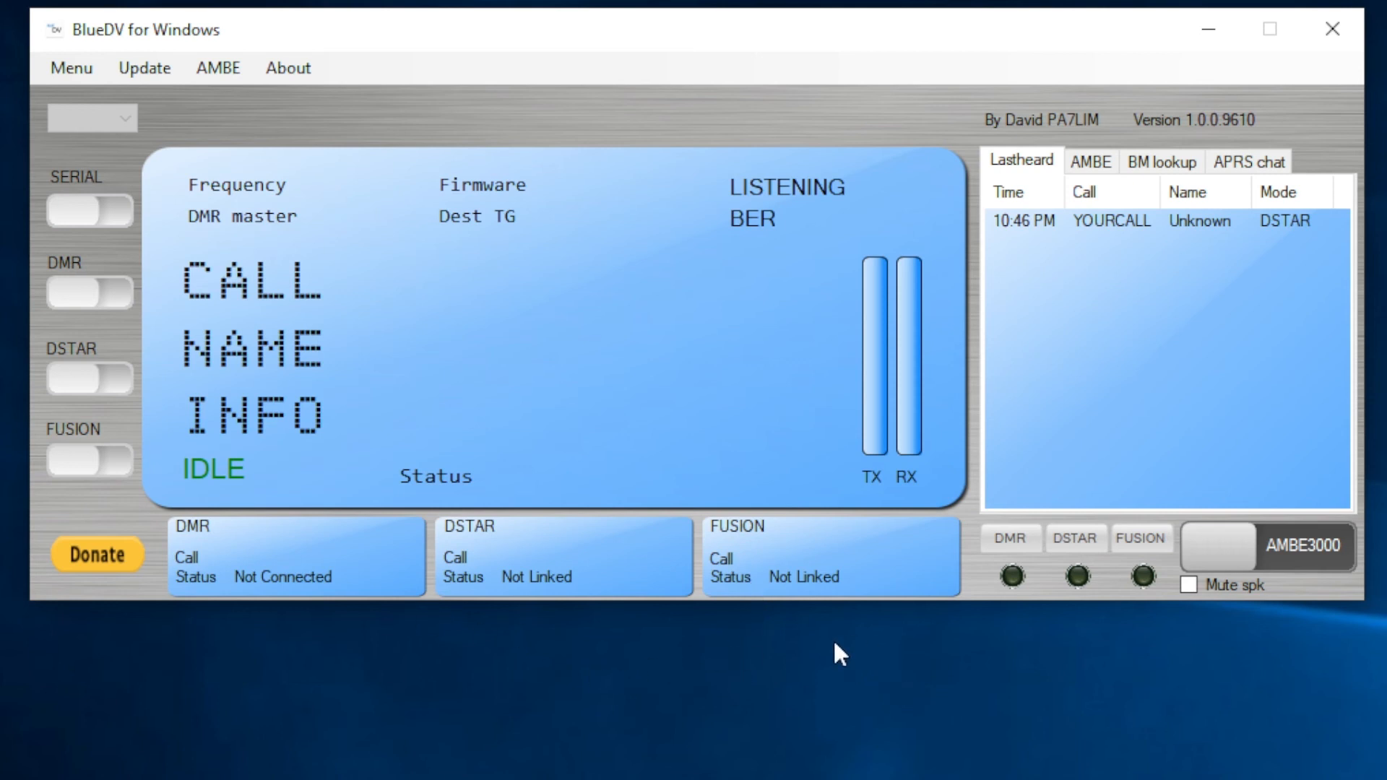
mouse_move(521, 403)
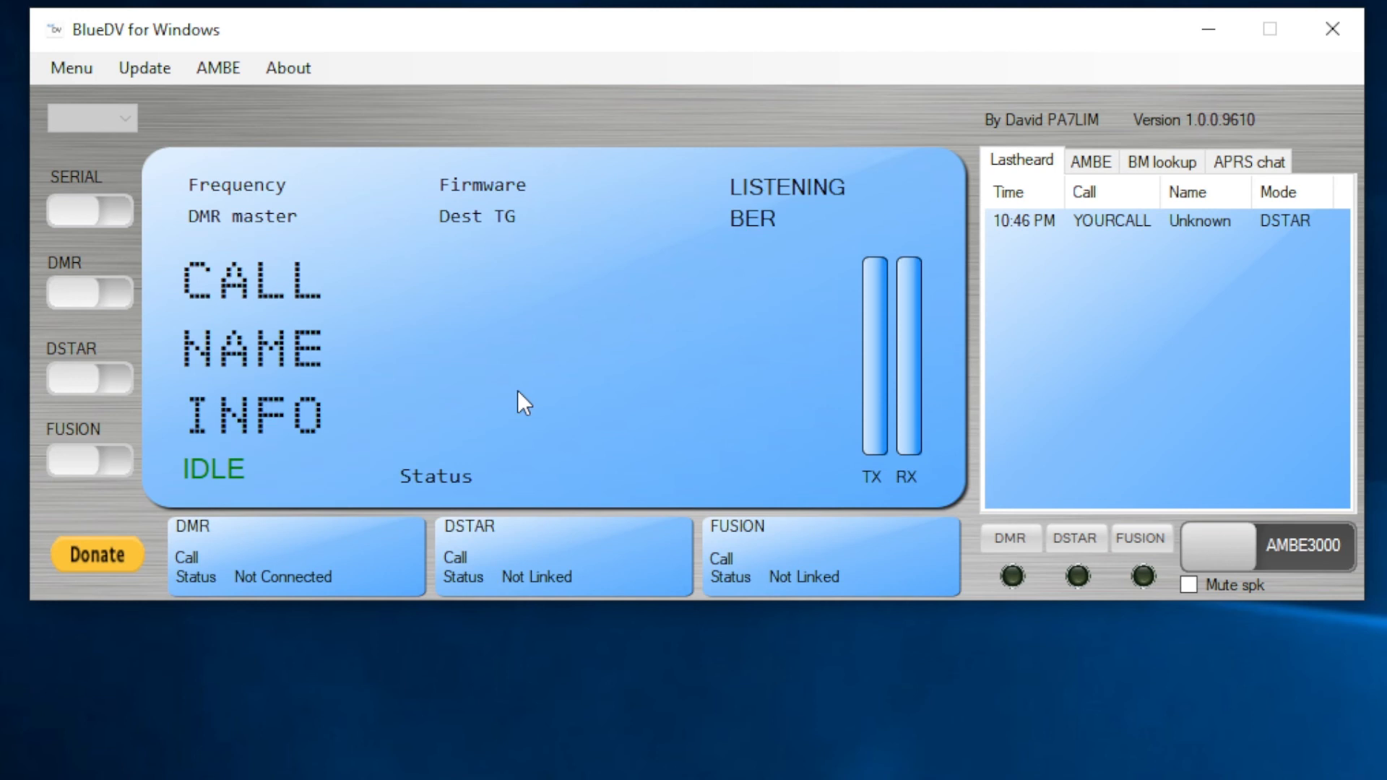
mouse_move(516, 357)
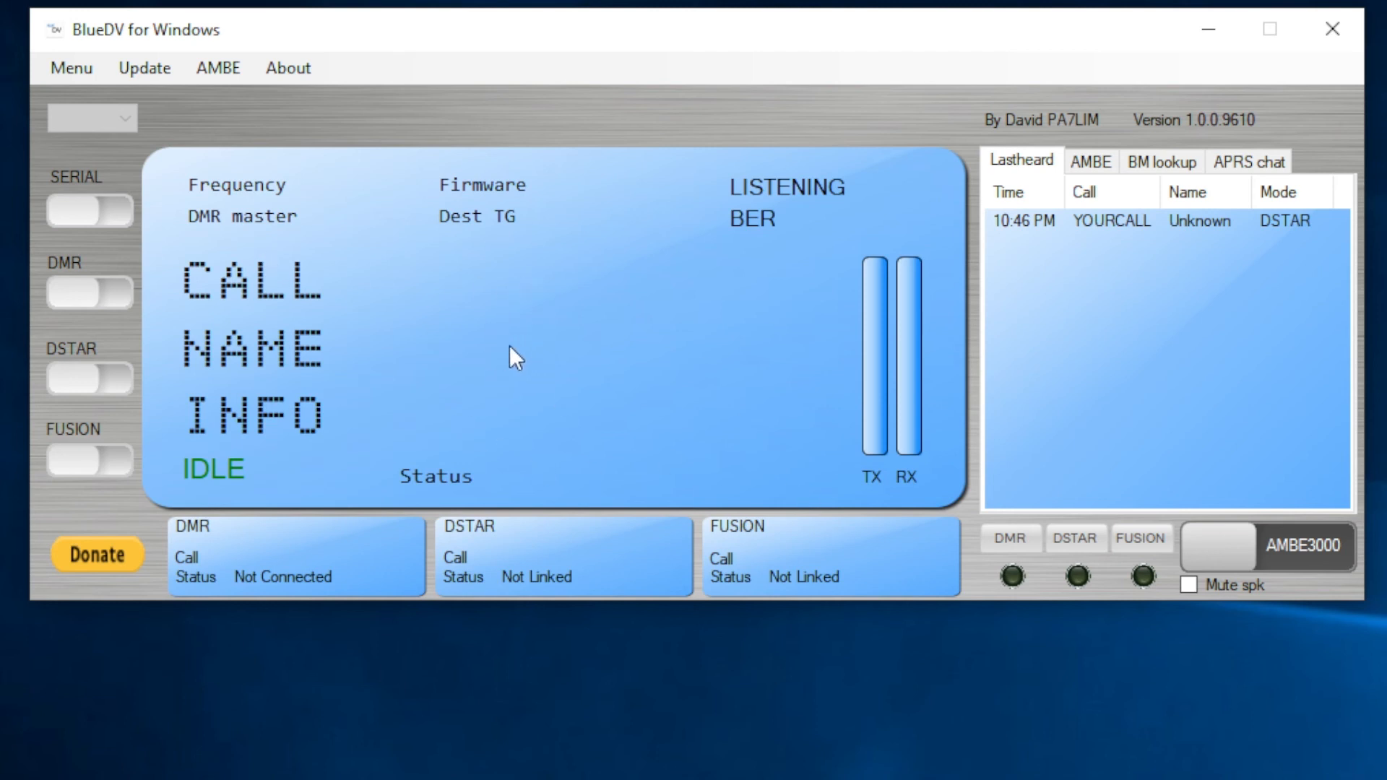
mouse_move(461, 380)
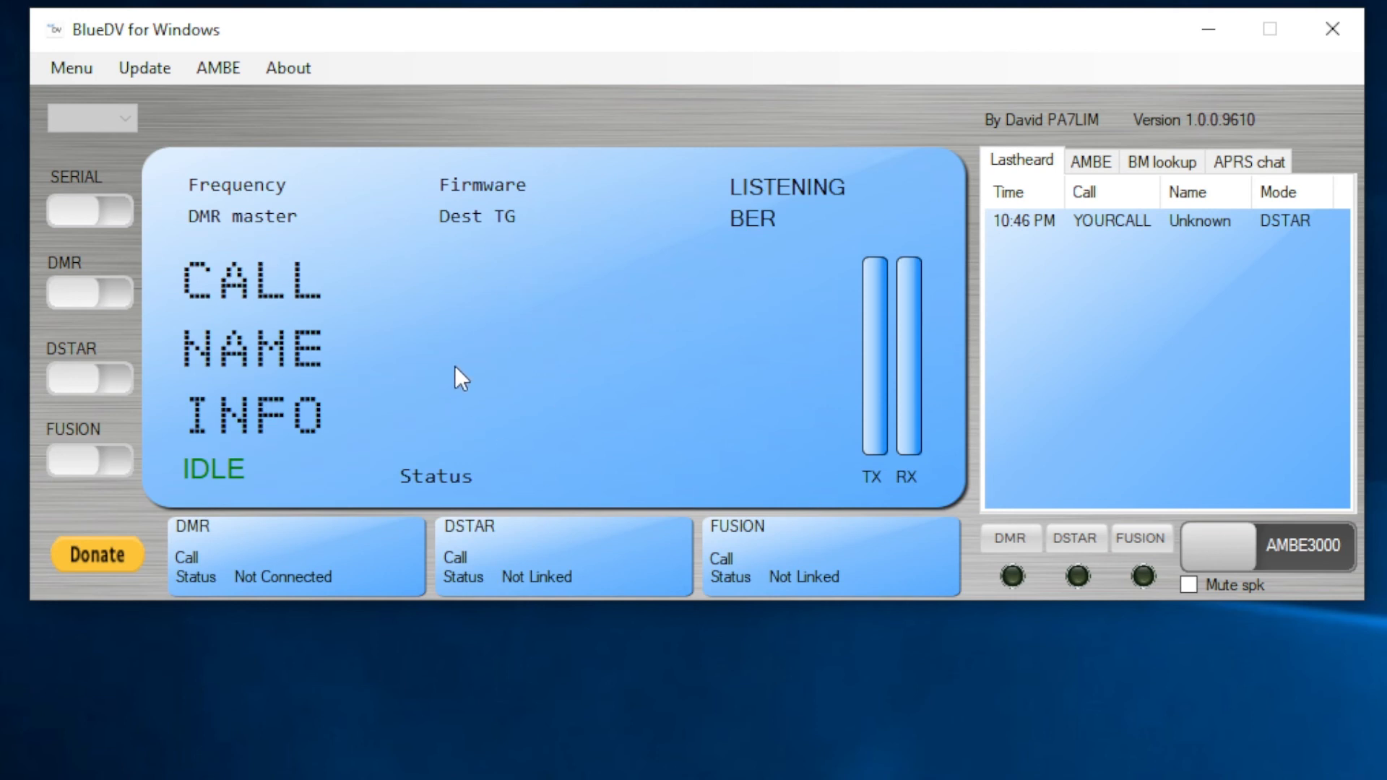
mouse_move(522, 297)
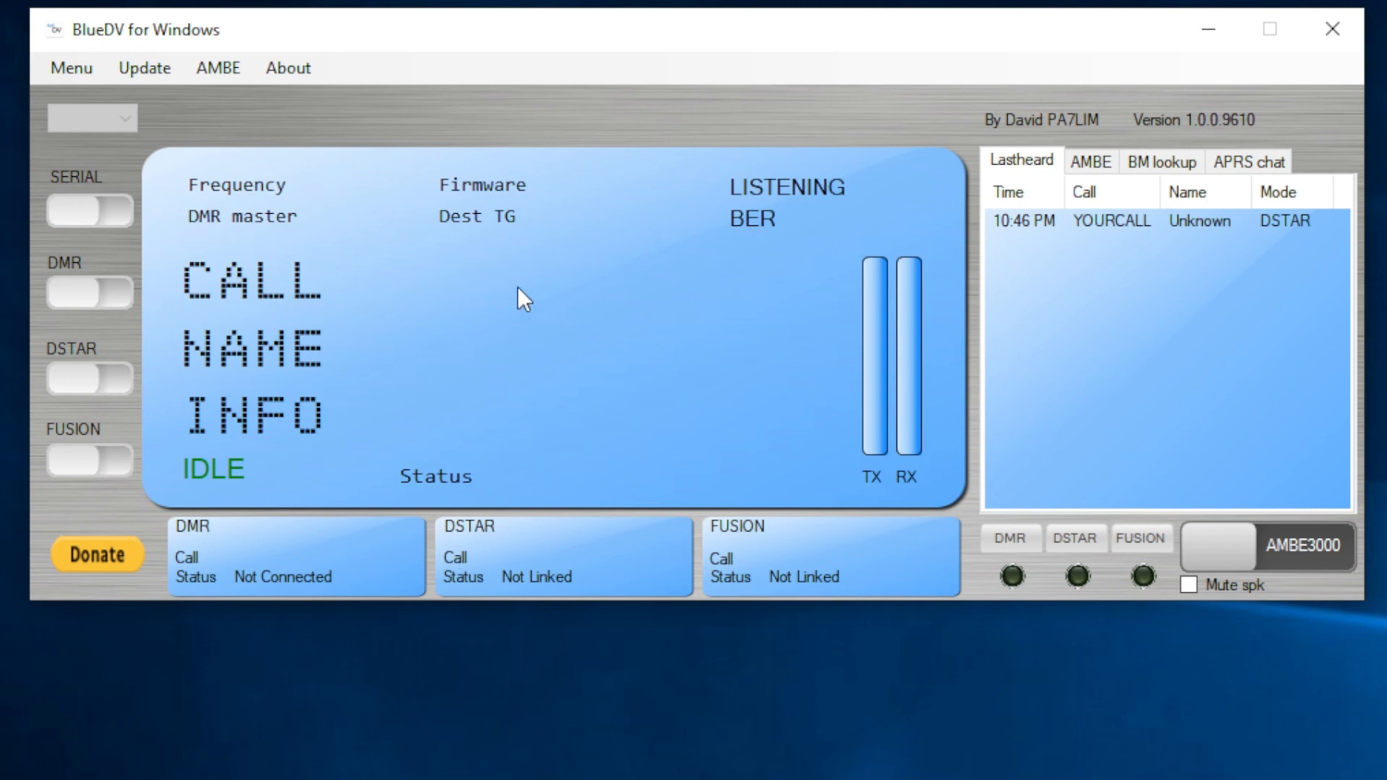
mouse_move(445, 186)
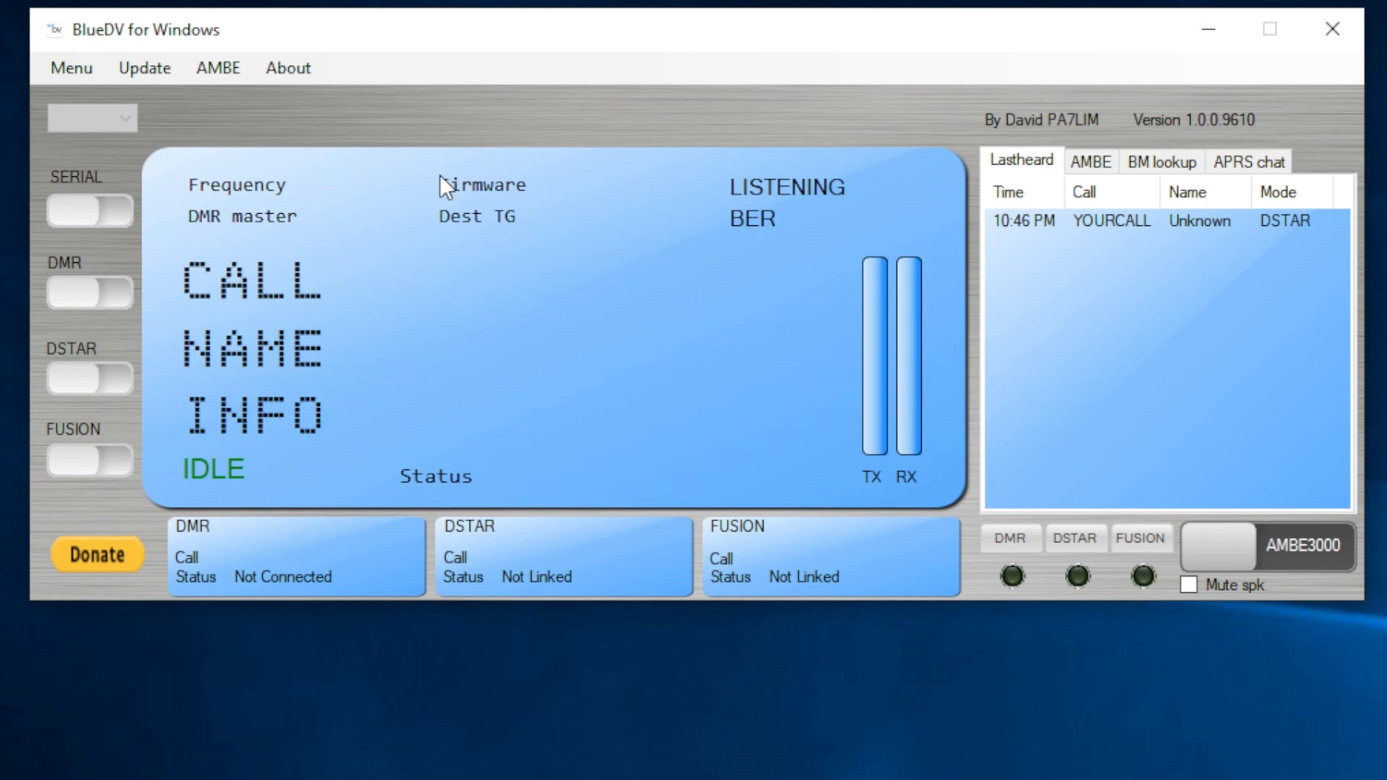
mouse_move(520, 193)
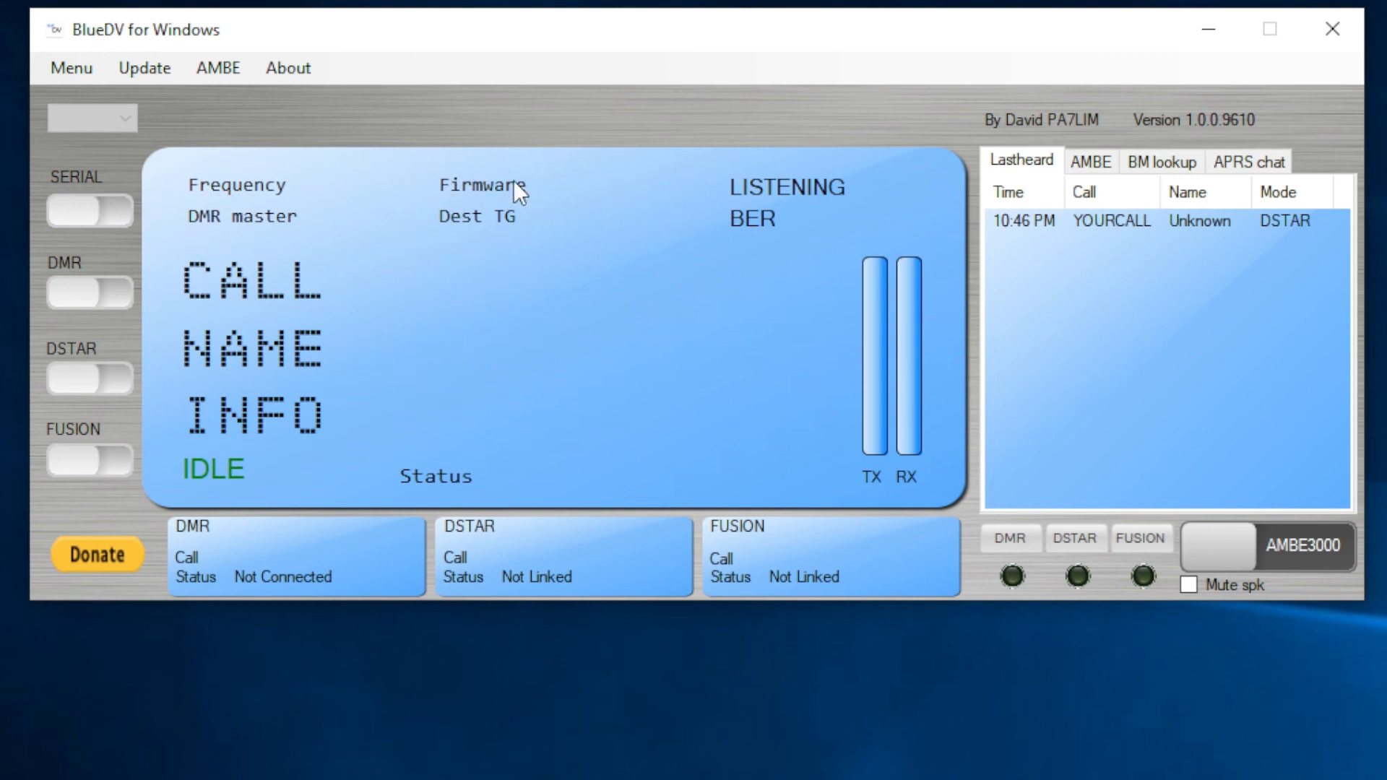
mouse_move(569, 198)
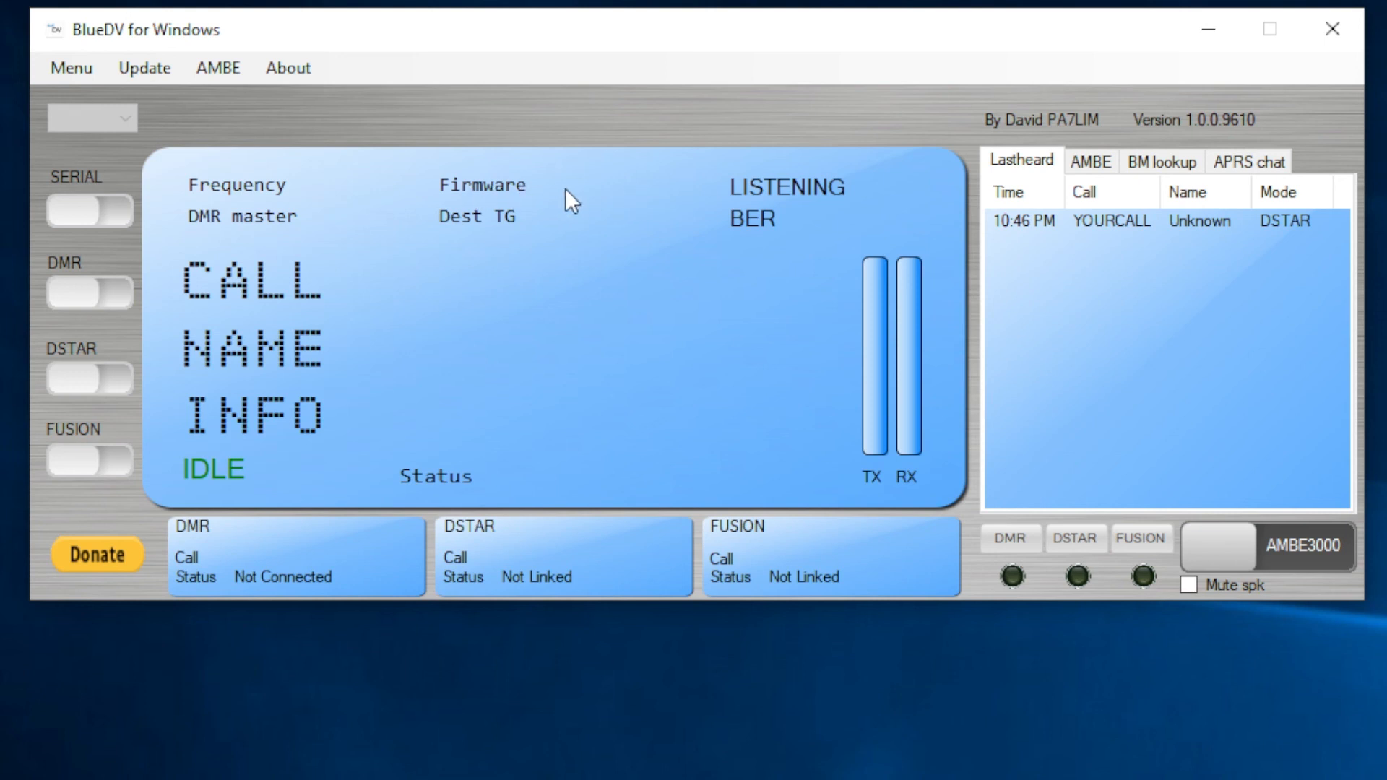
mouse_move(133, 220)
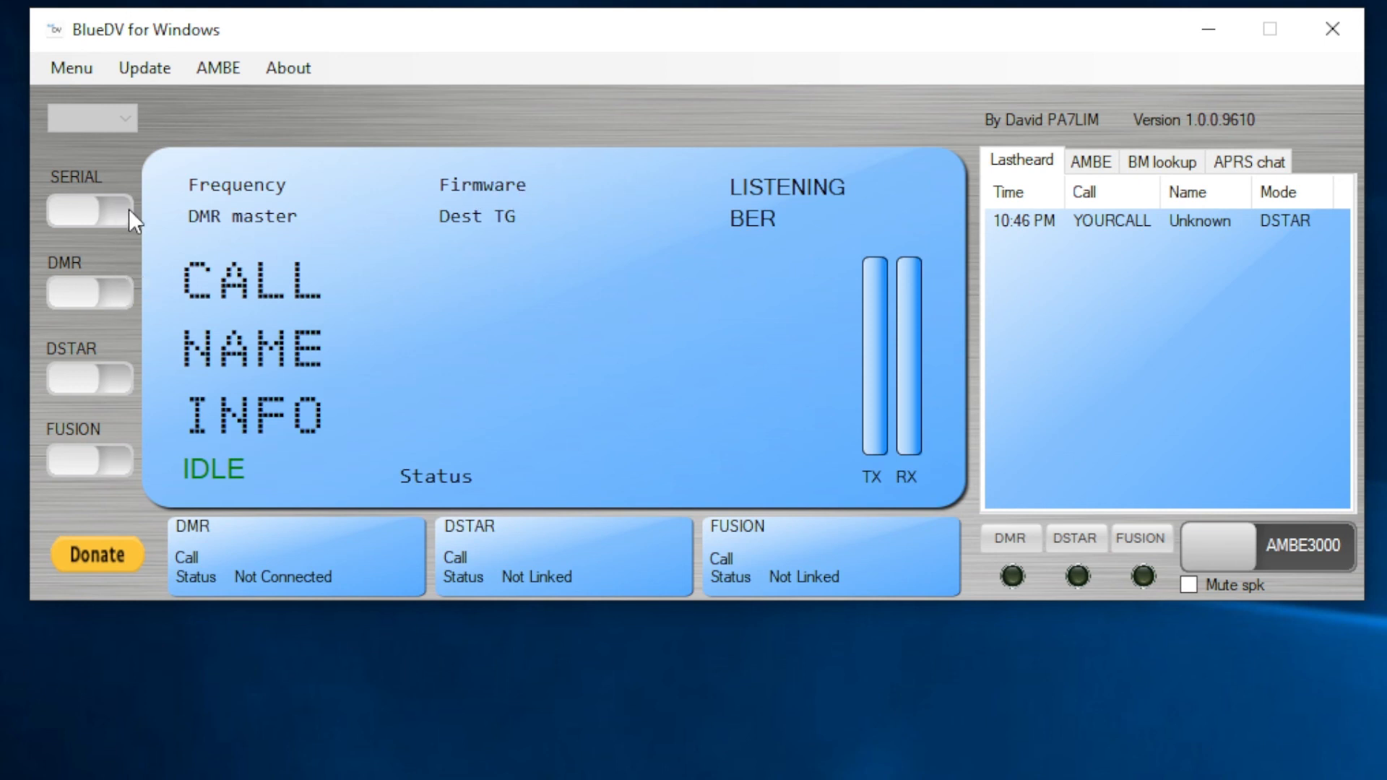
- Turn on the SERIAL link to detect AMBE3000R firmware, then take the AMBE3000 back off air
click(90, 210)
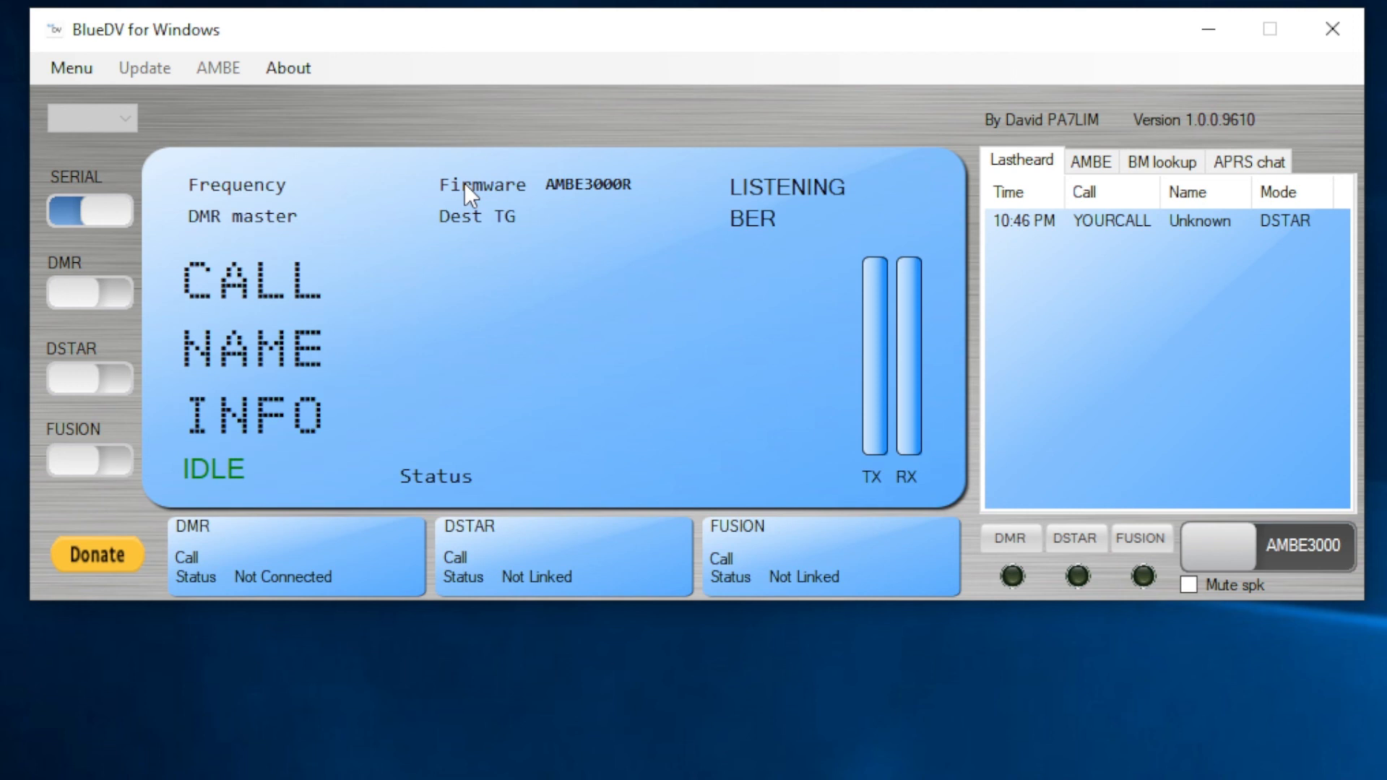
mouse_move(590, 206)
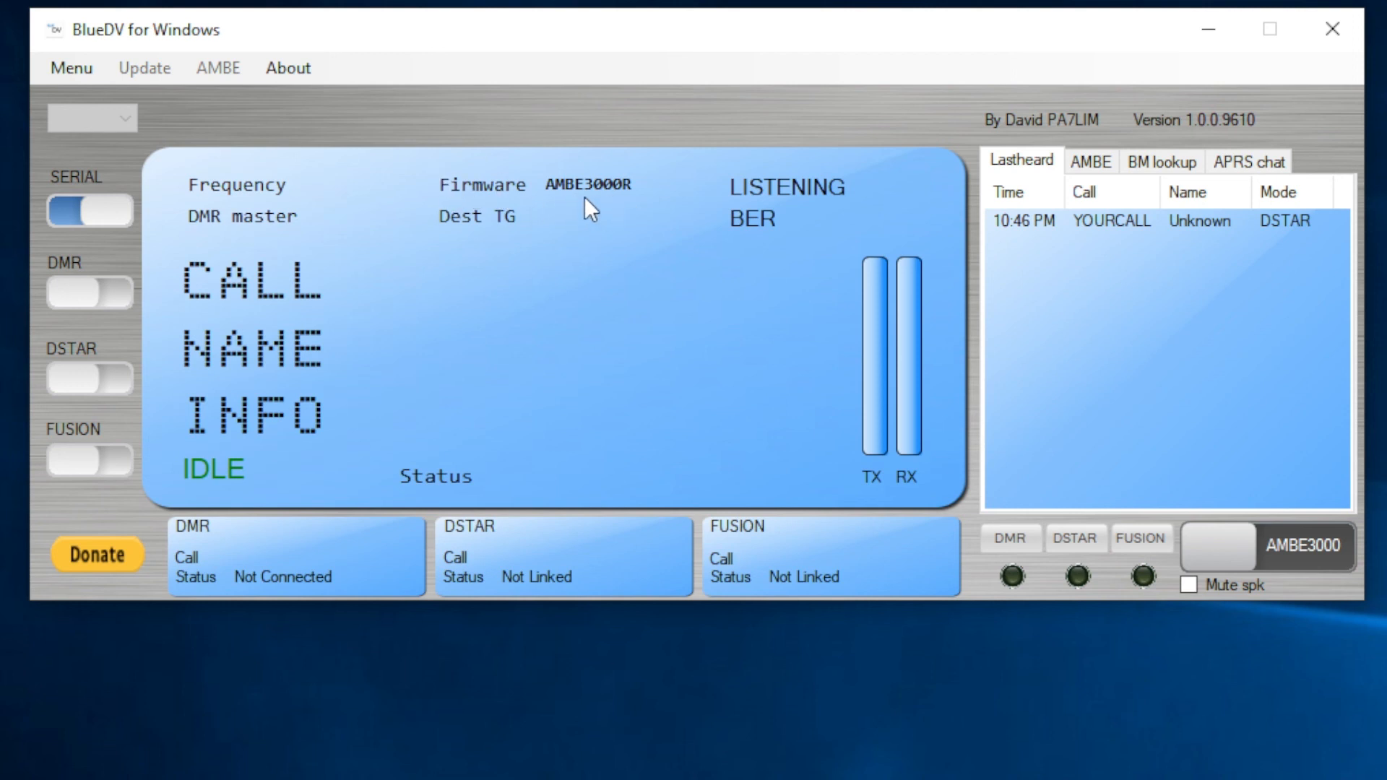
mouse_move(281, 233)
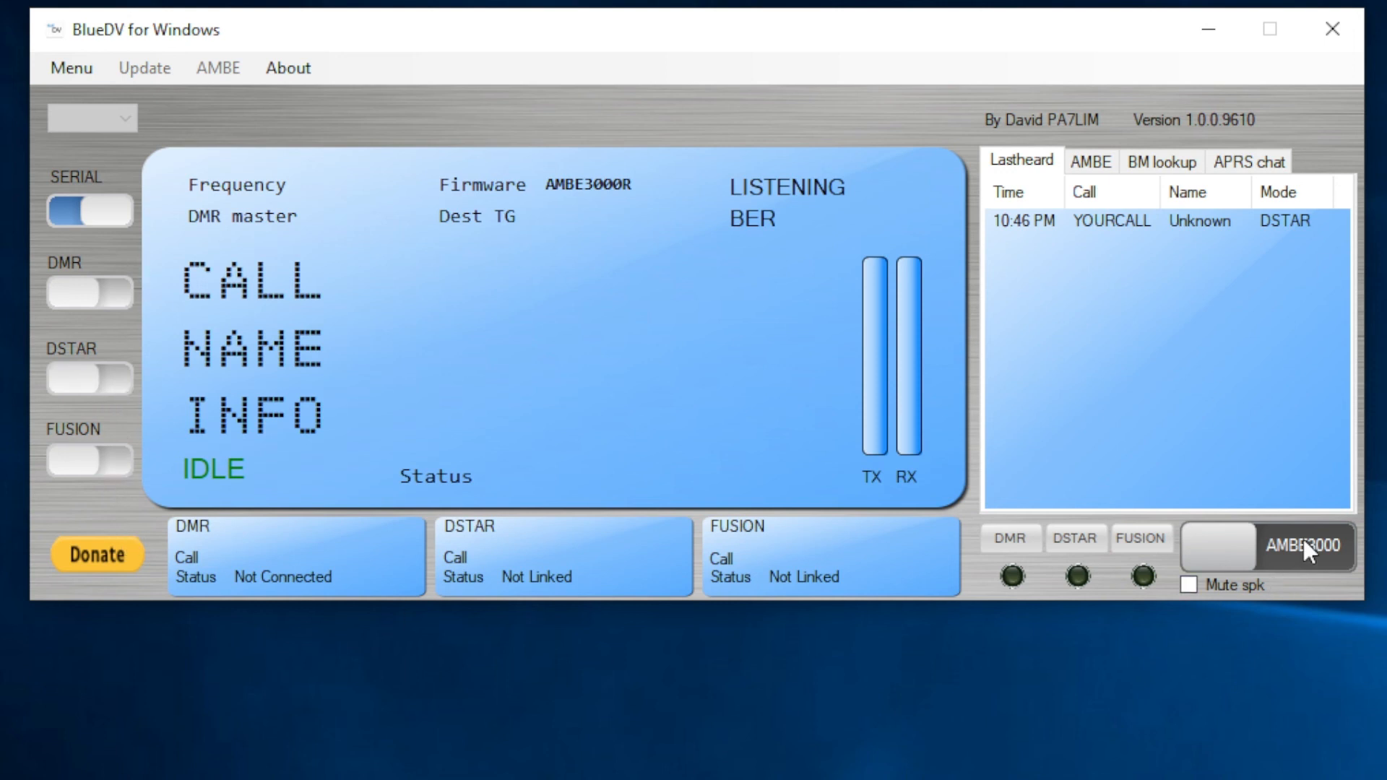
mouse_move(989, 250)
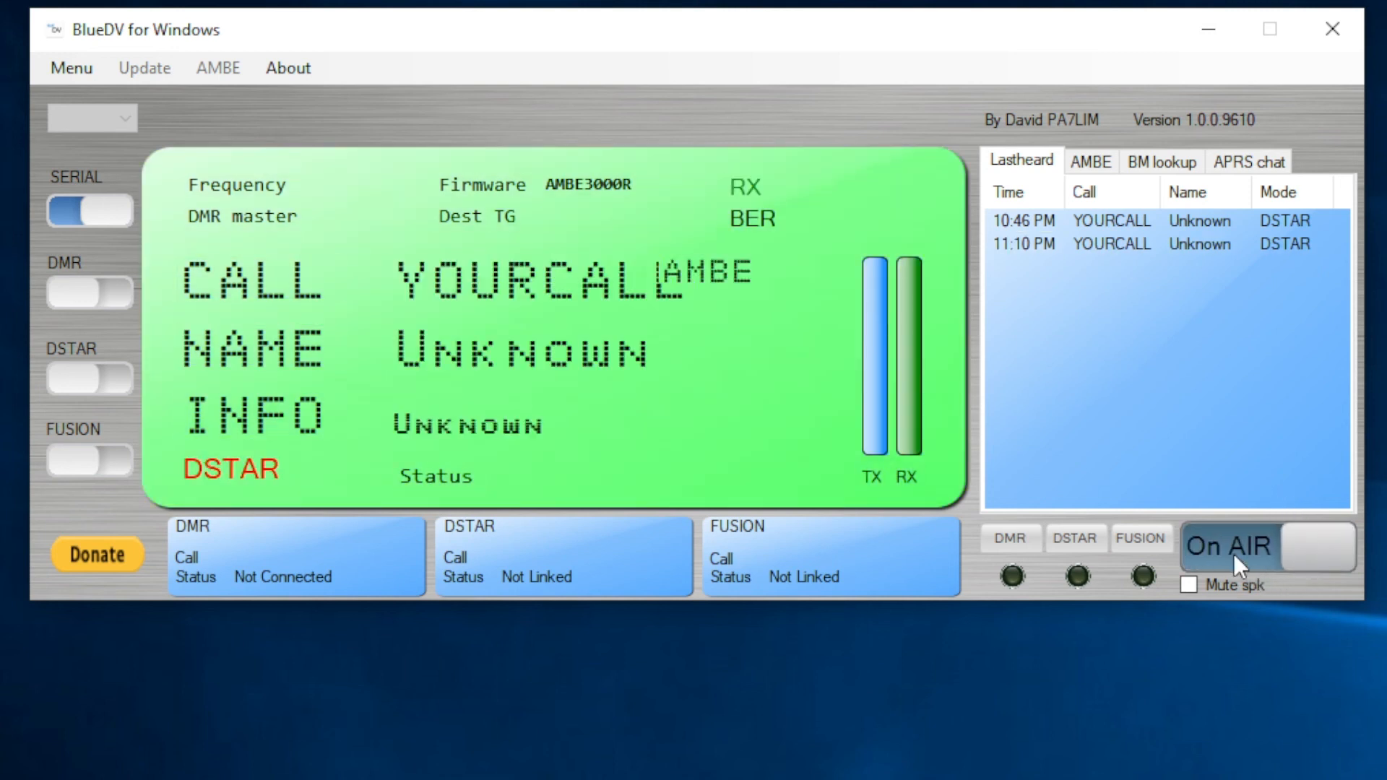
click(1229, 547)
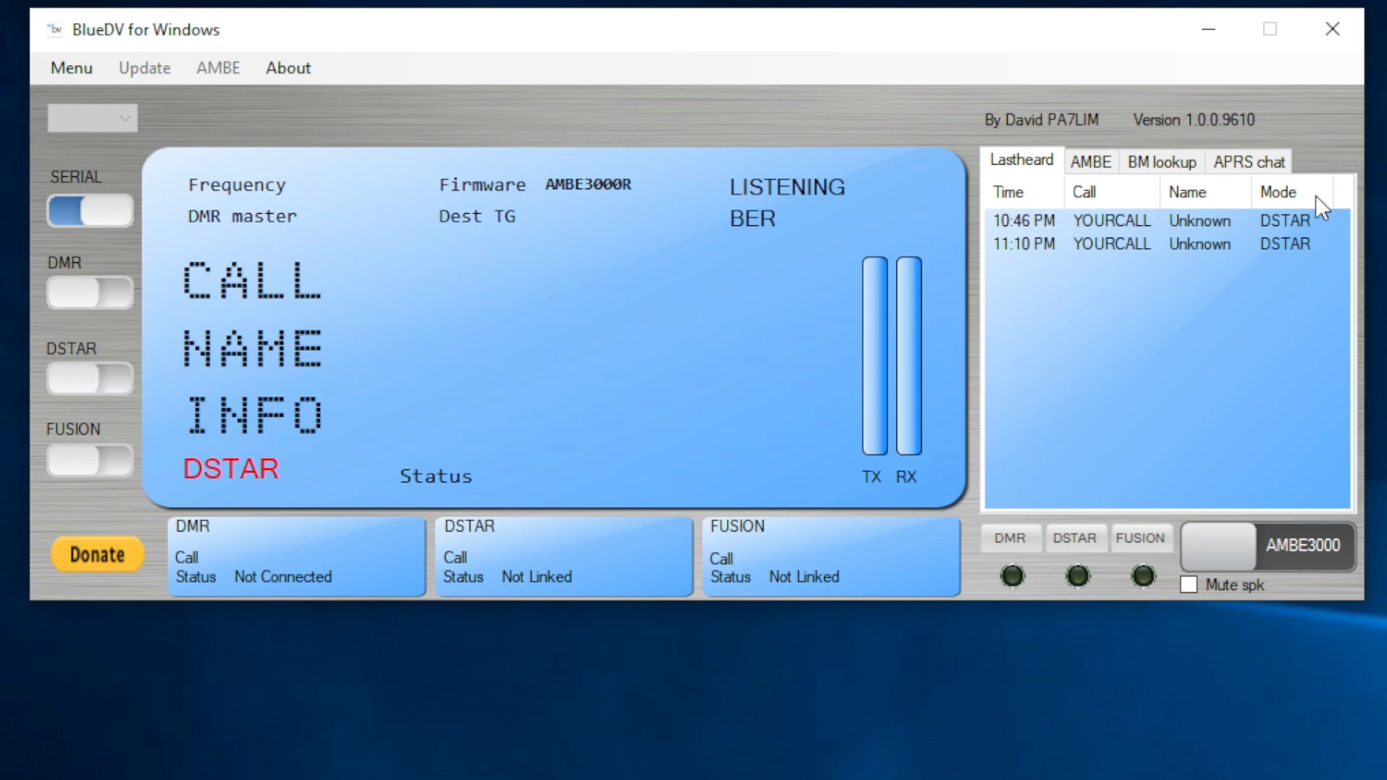
click(1092, 161)
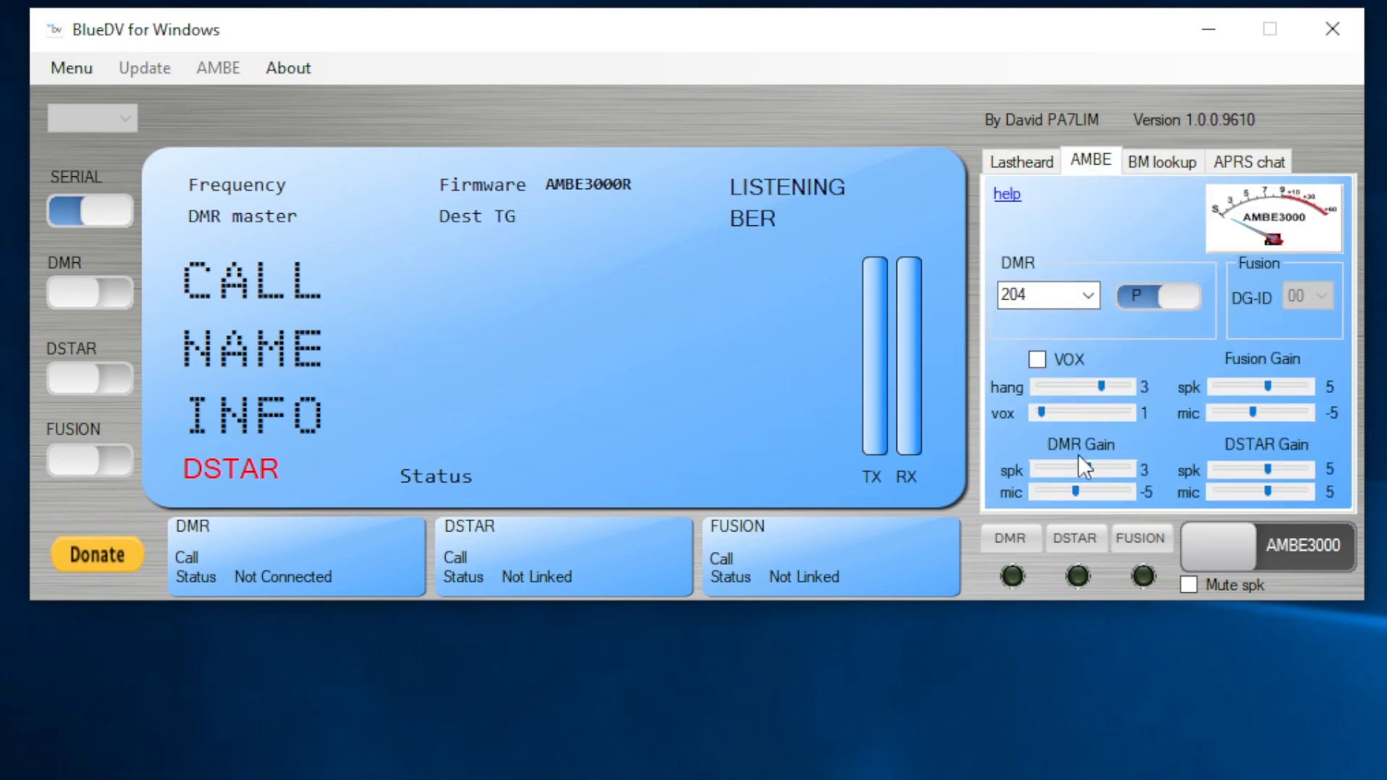
click(1161, 161)
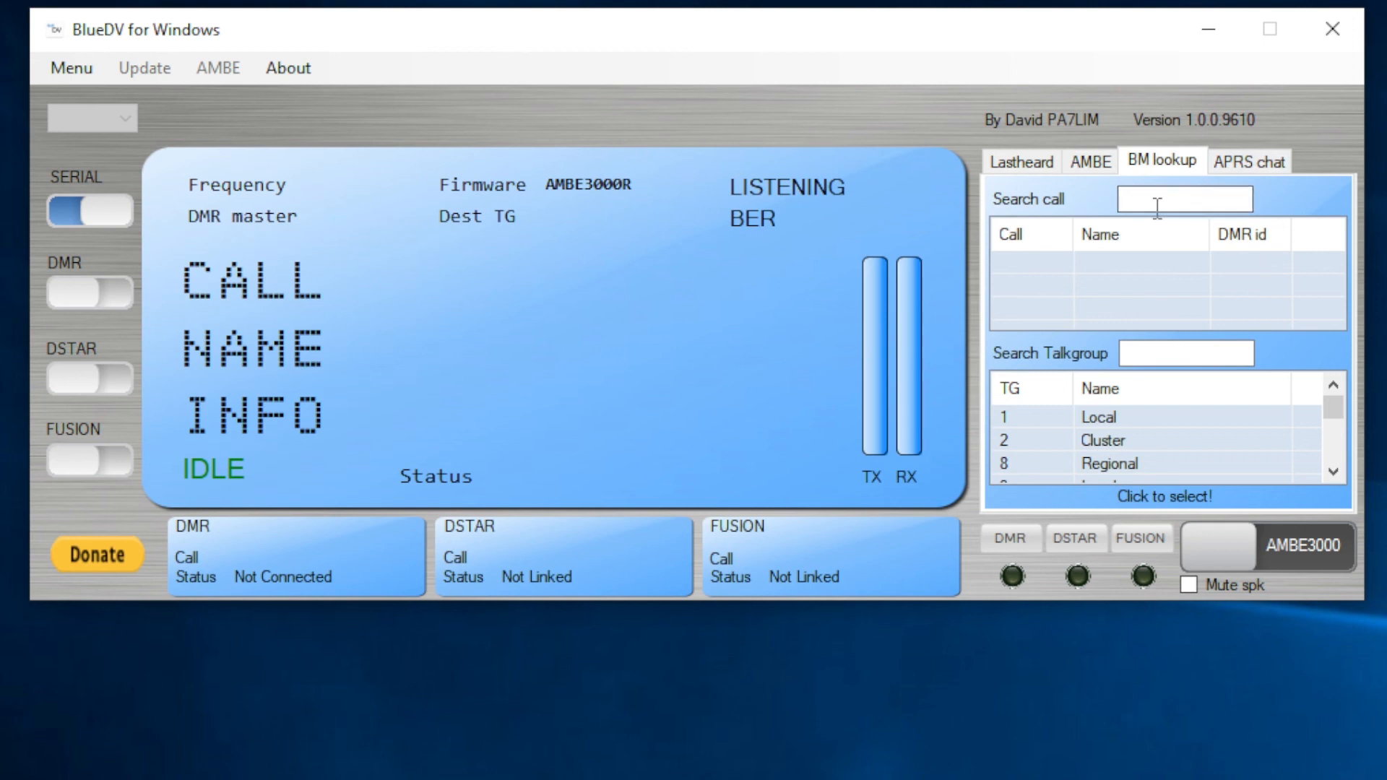
click(1250, 160)
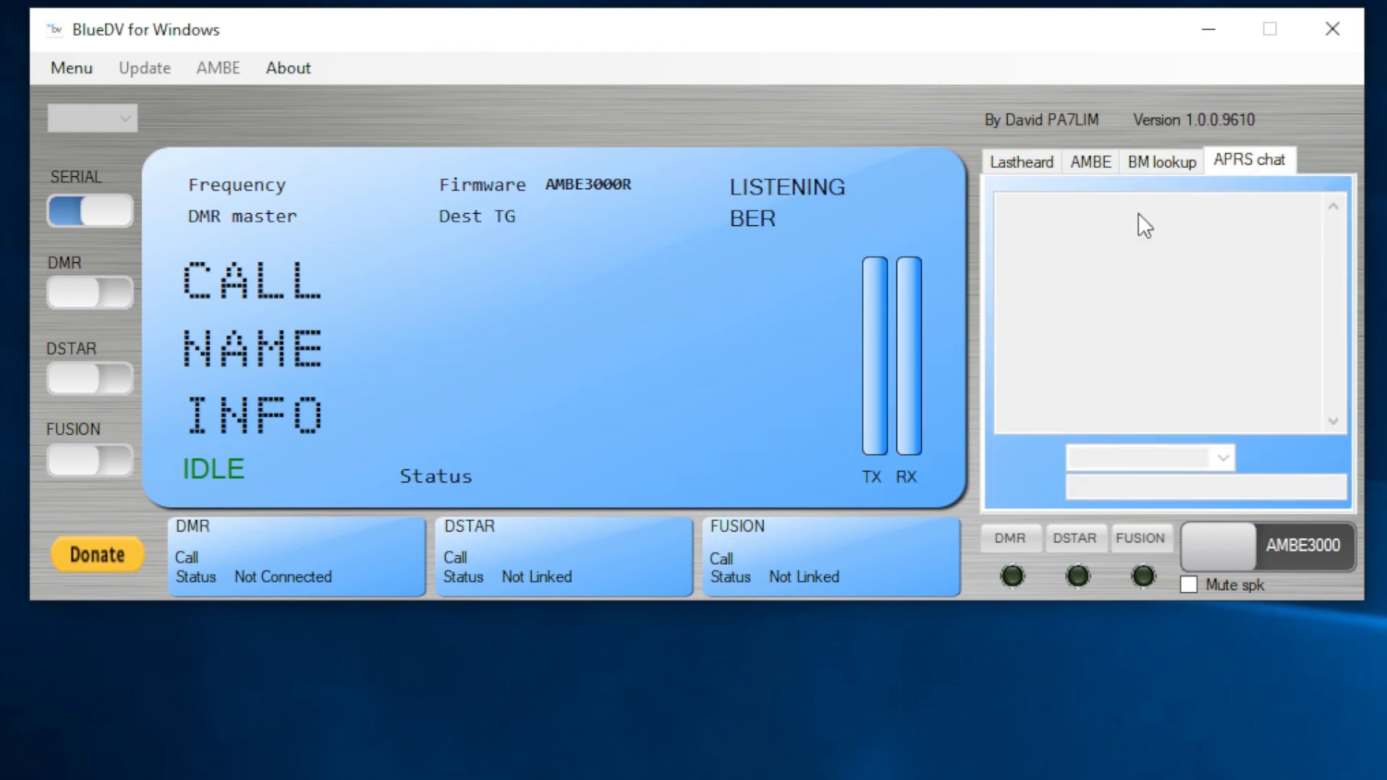
click(1021, 160)
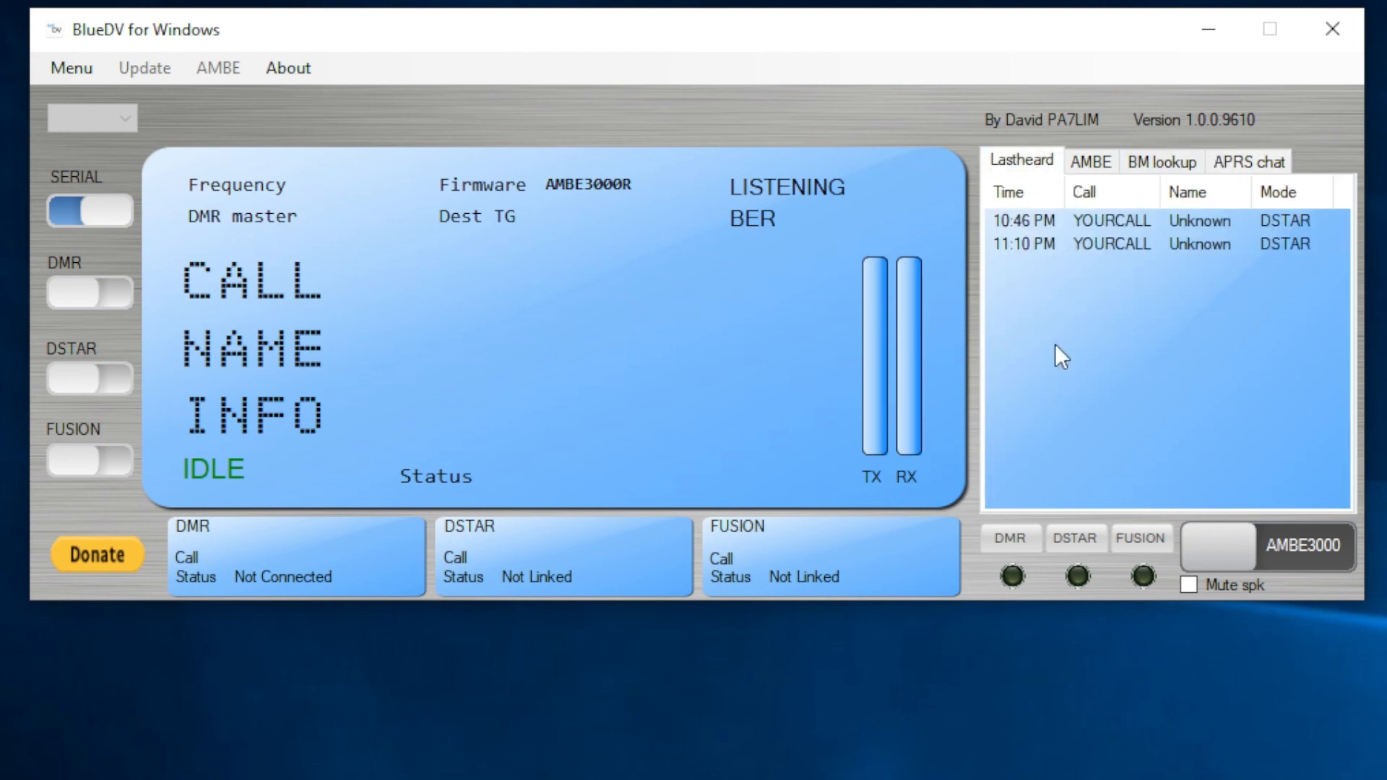
mouse_move(1100, 477)
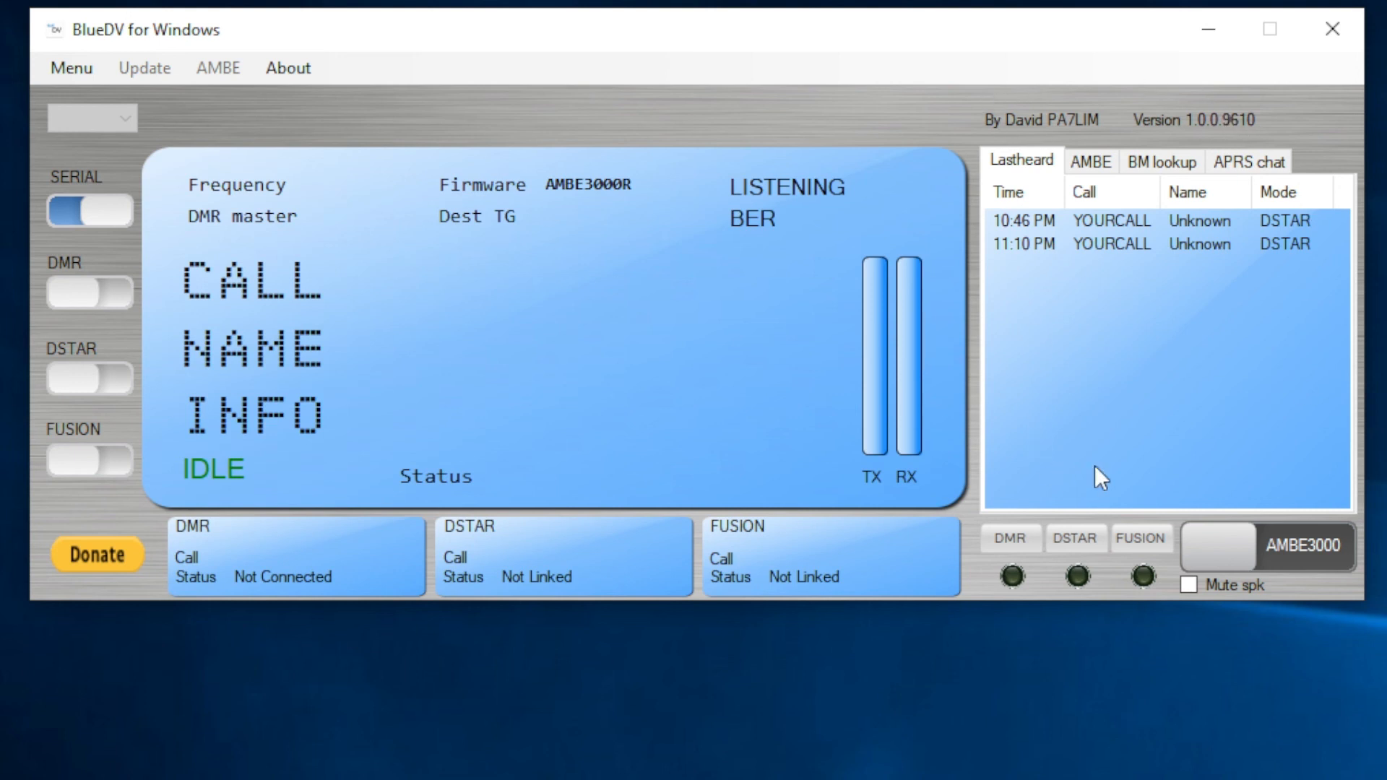
mouse_move(1372, 644)
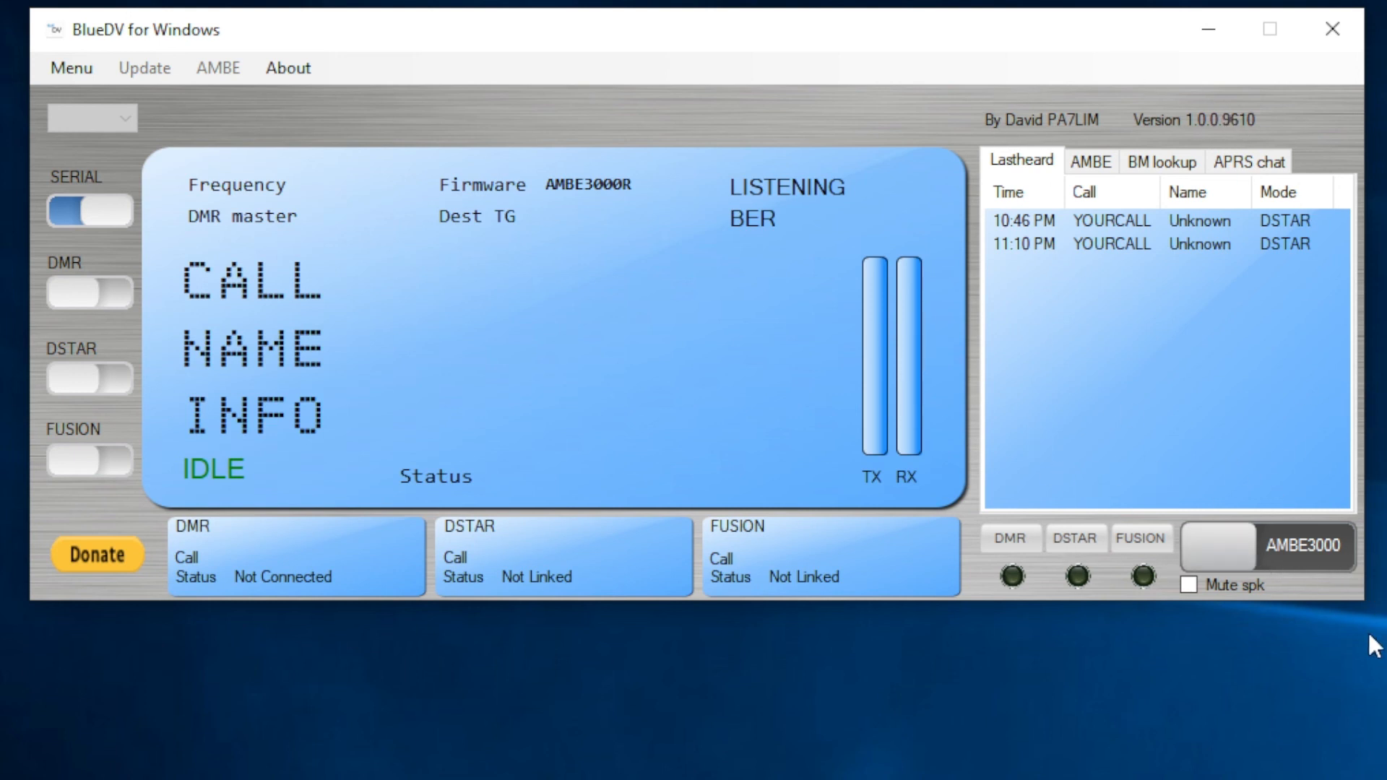
mouse_move(533, 583)
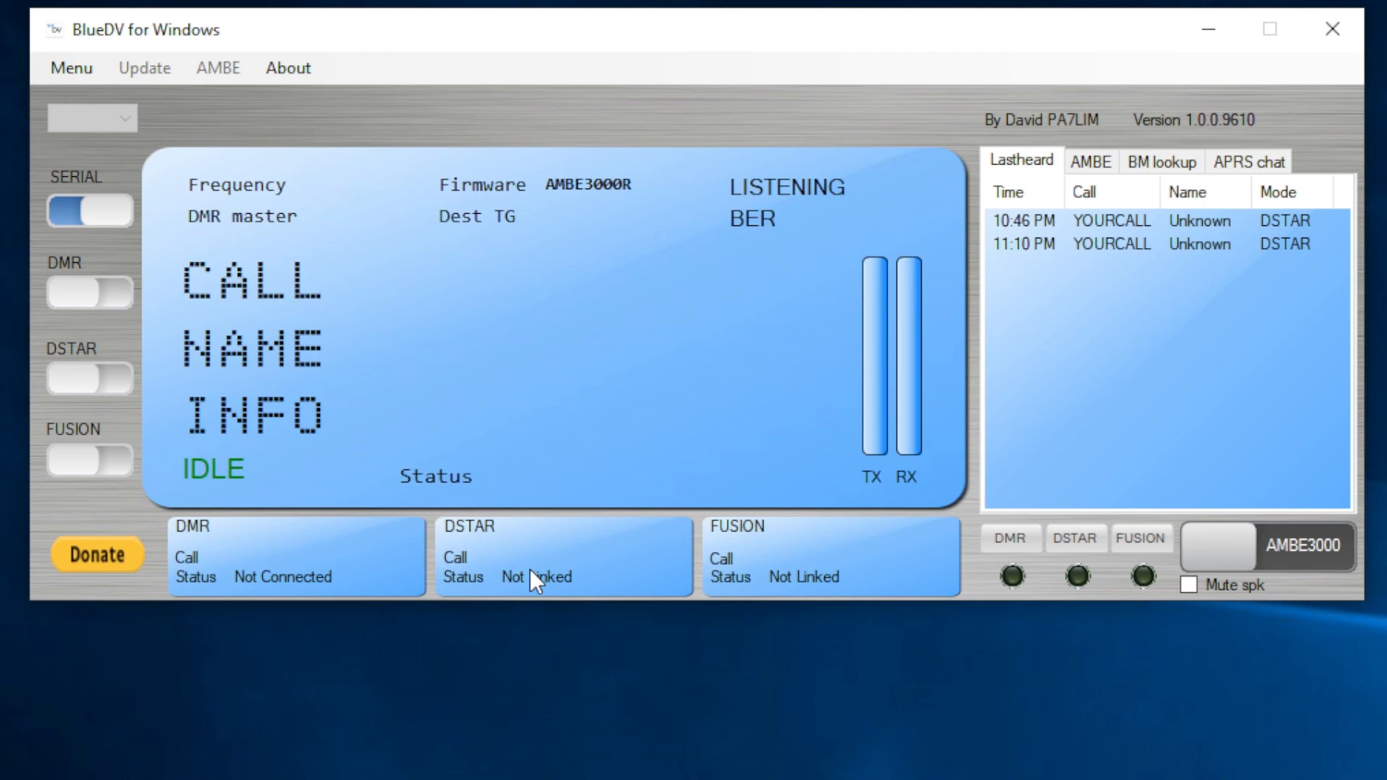